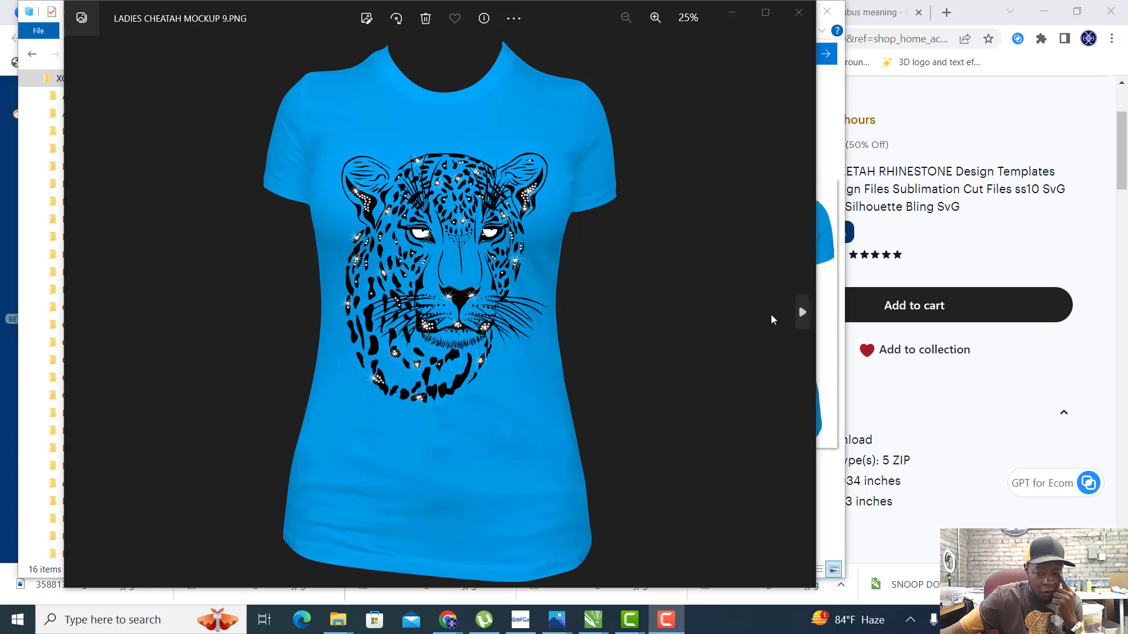
mouse_move(746, 273)
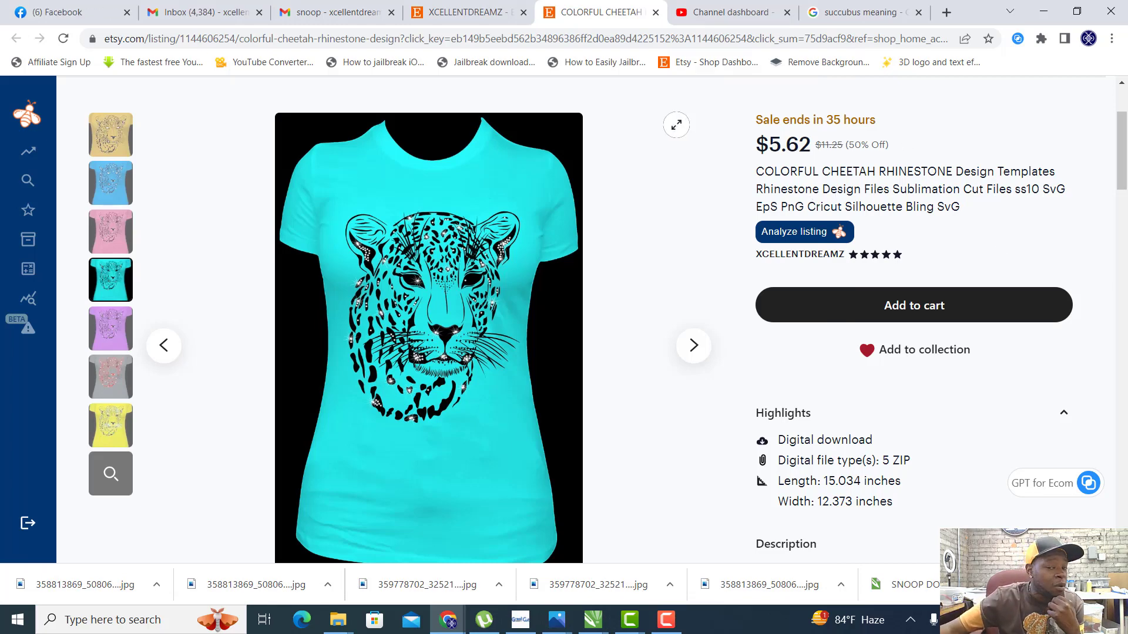
mouse_move(850, 134)
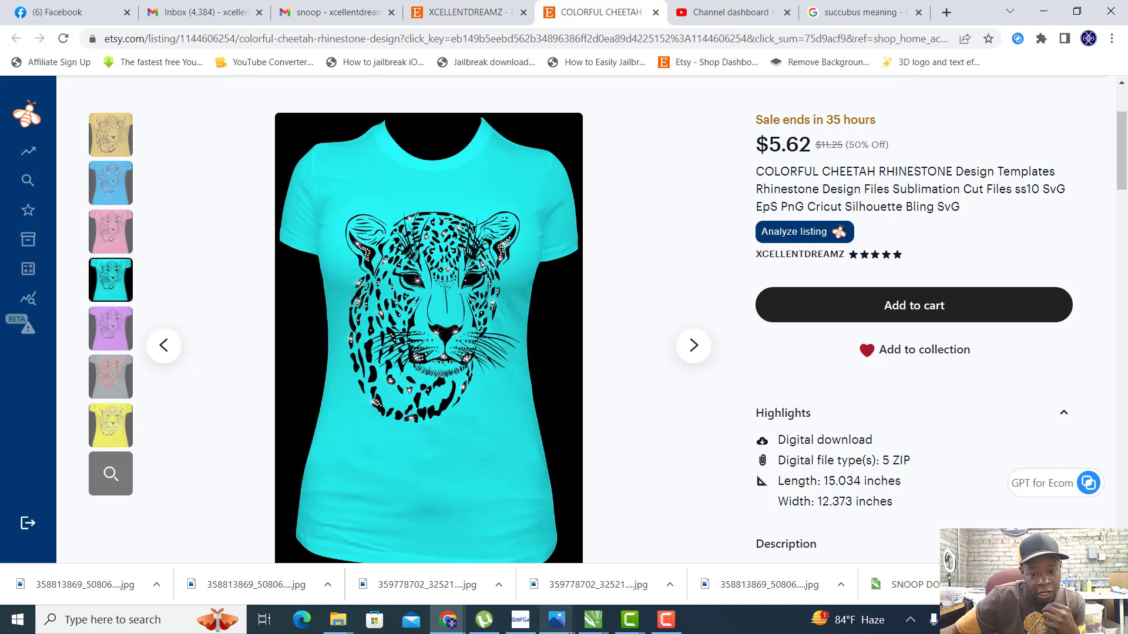
mouse_move(557, 619)
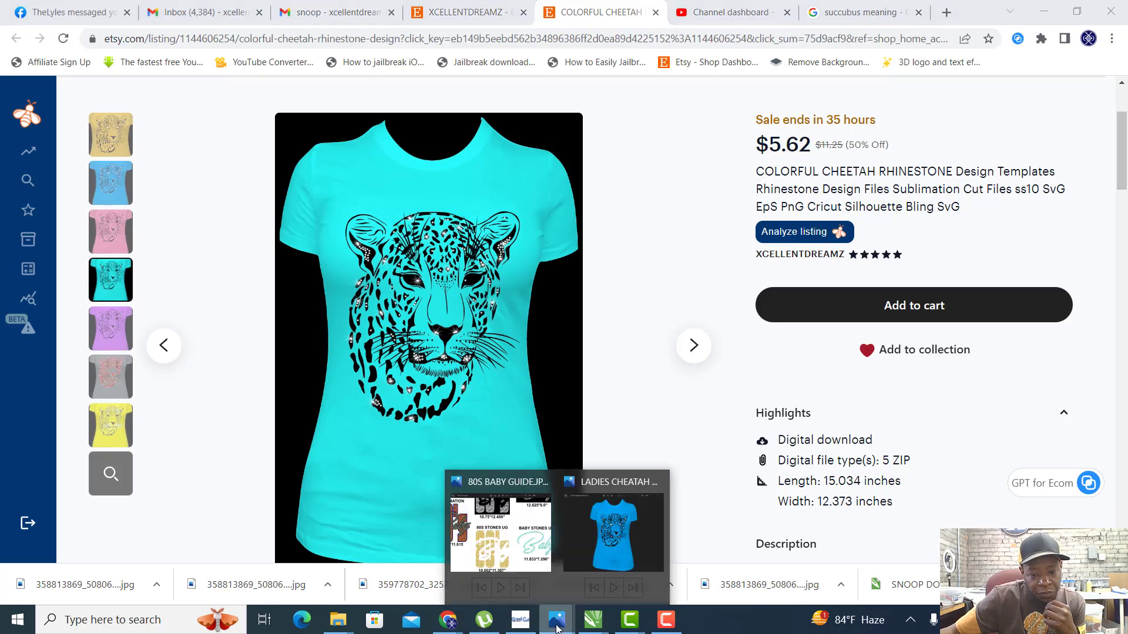
left_click(612, 530)
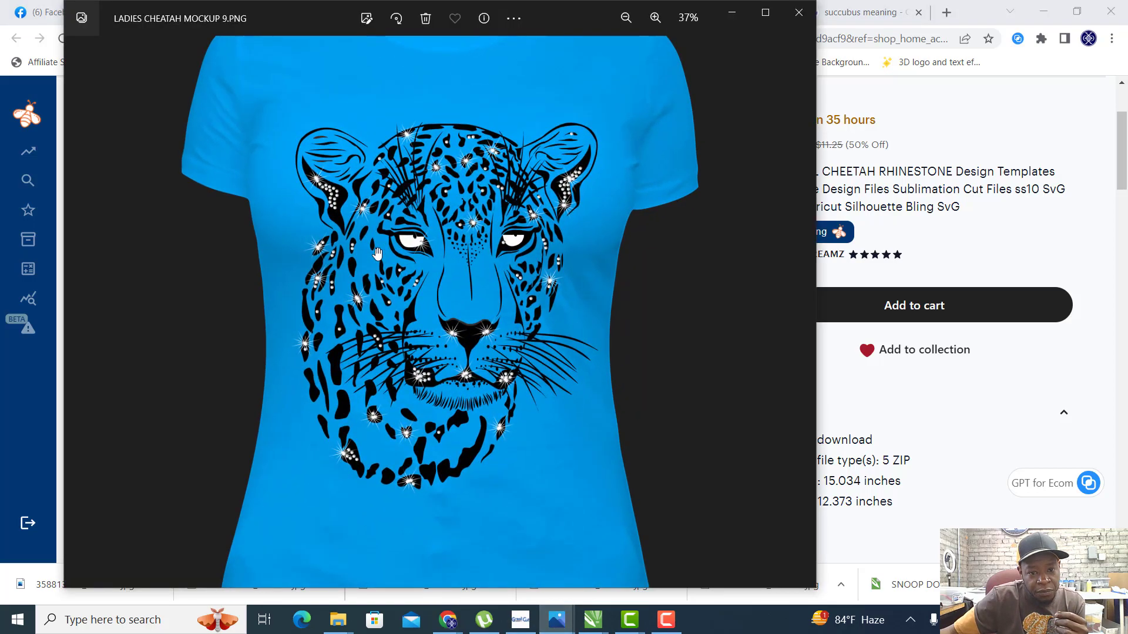
left_click(654, 18)
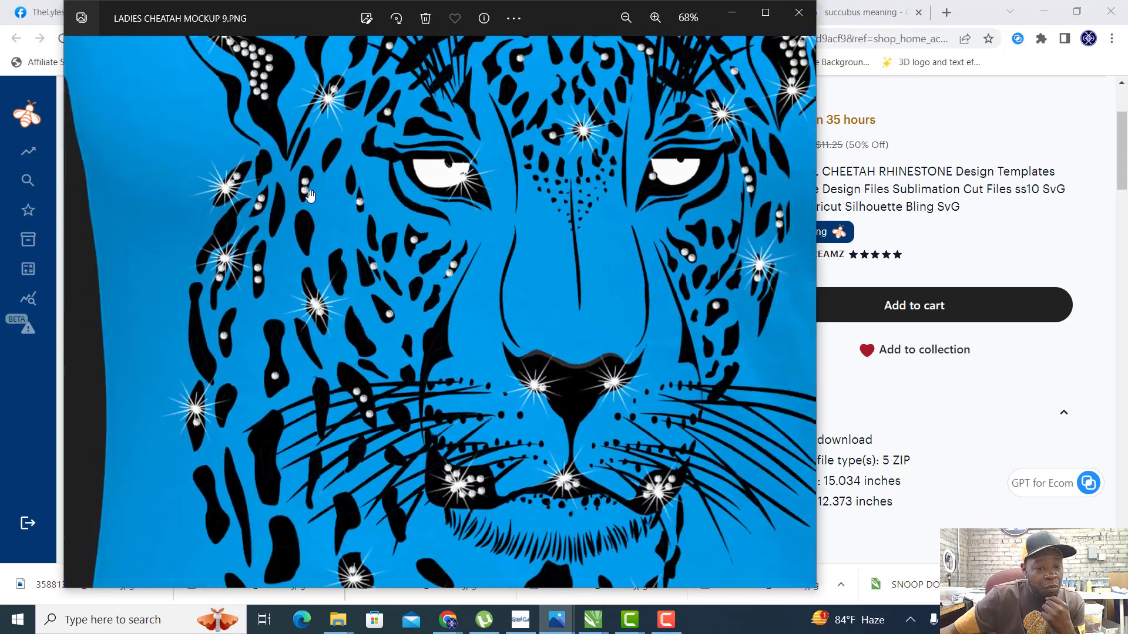
left_click(625, 18)
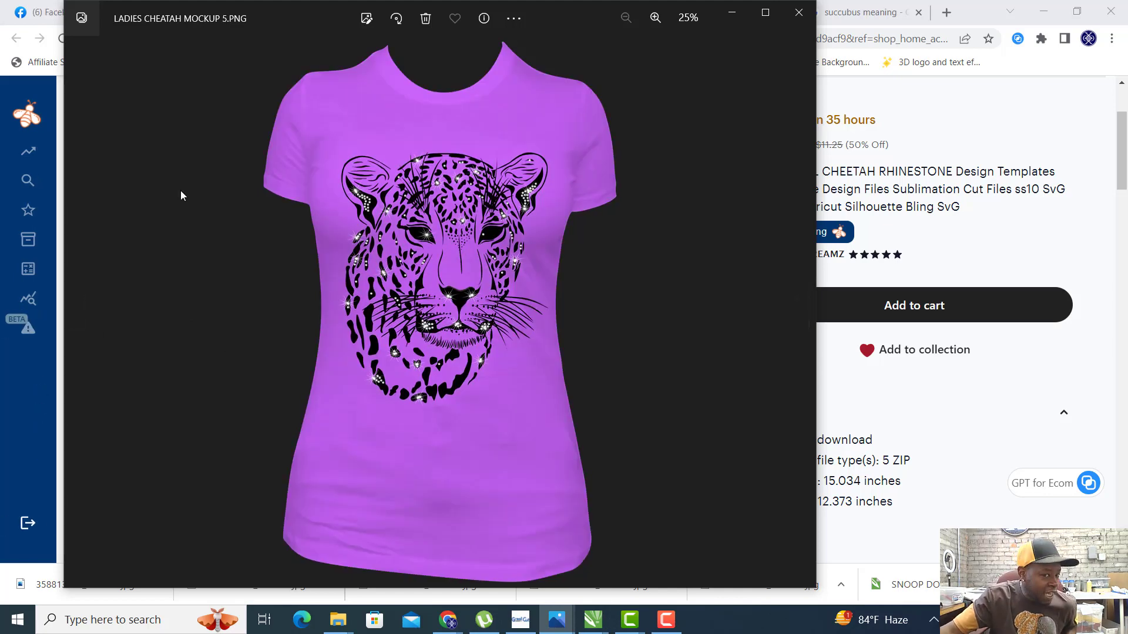
mouse_move(801, 315)
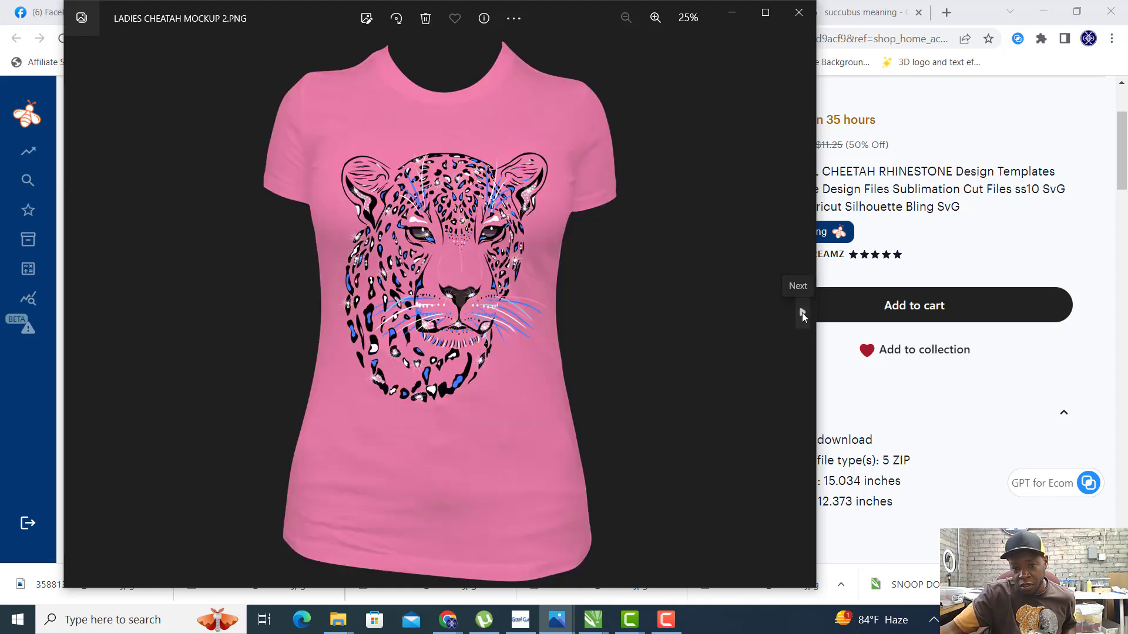
left_click(654, 18)
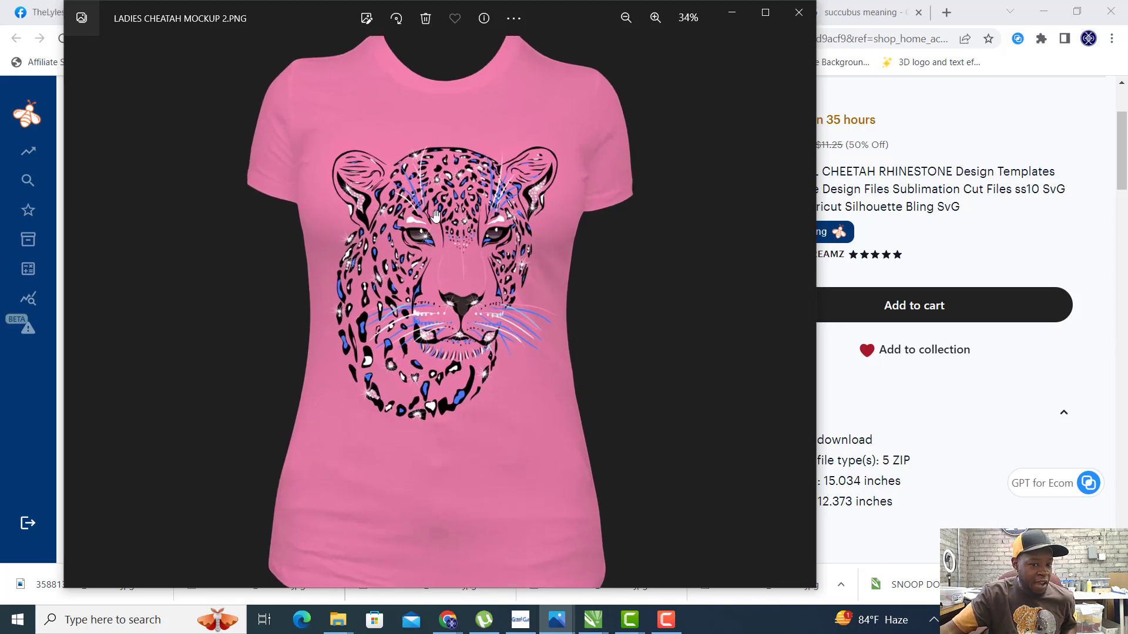
left_click(654, 17)
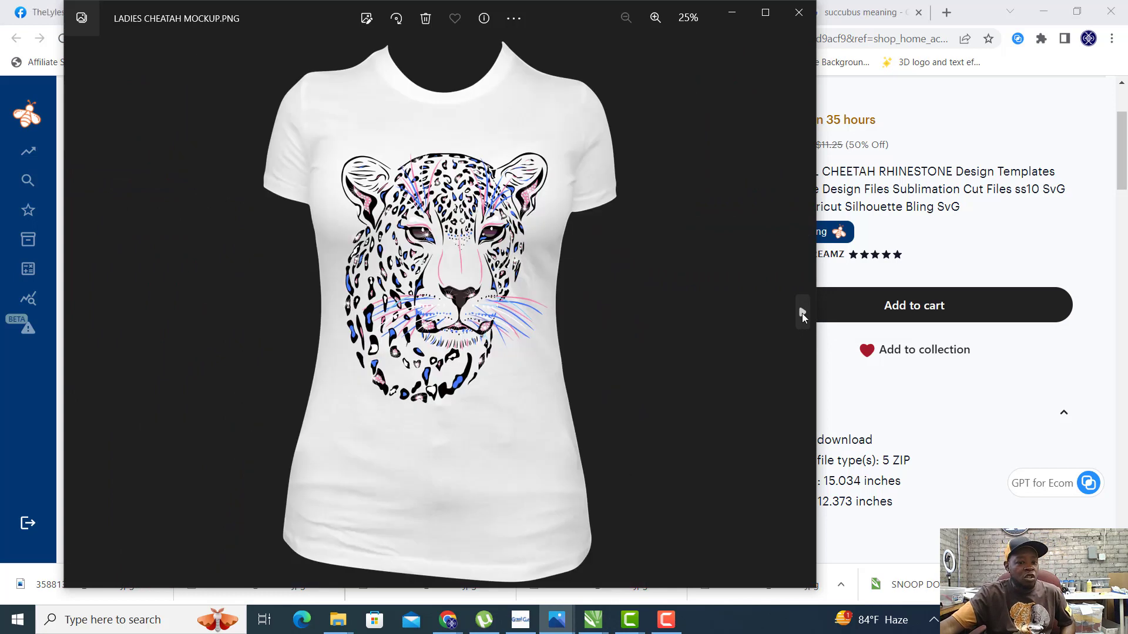
left_click(654, 18)
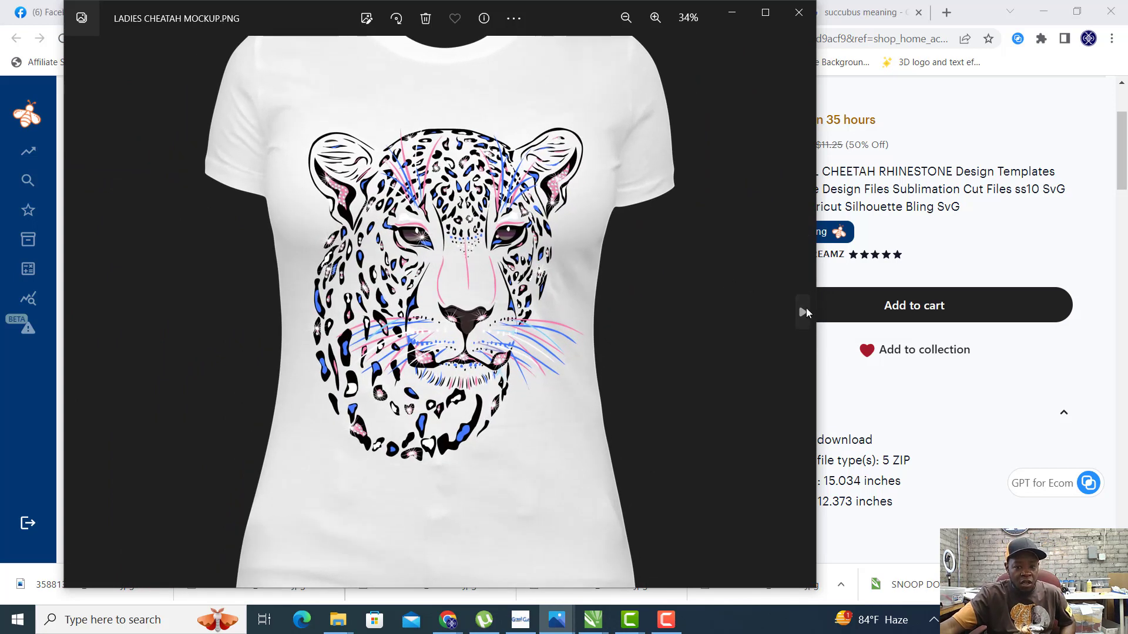
left_click(802, 312)
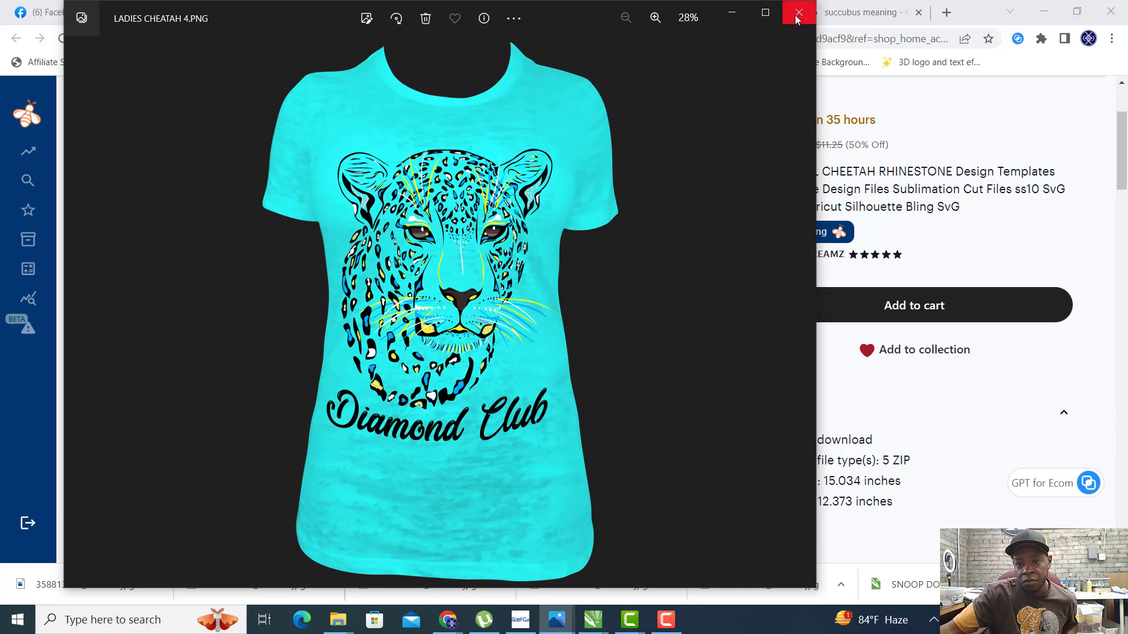
left_click(797, 14)
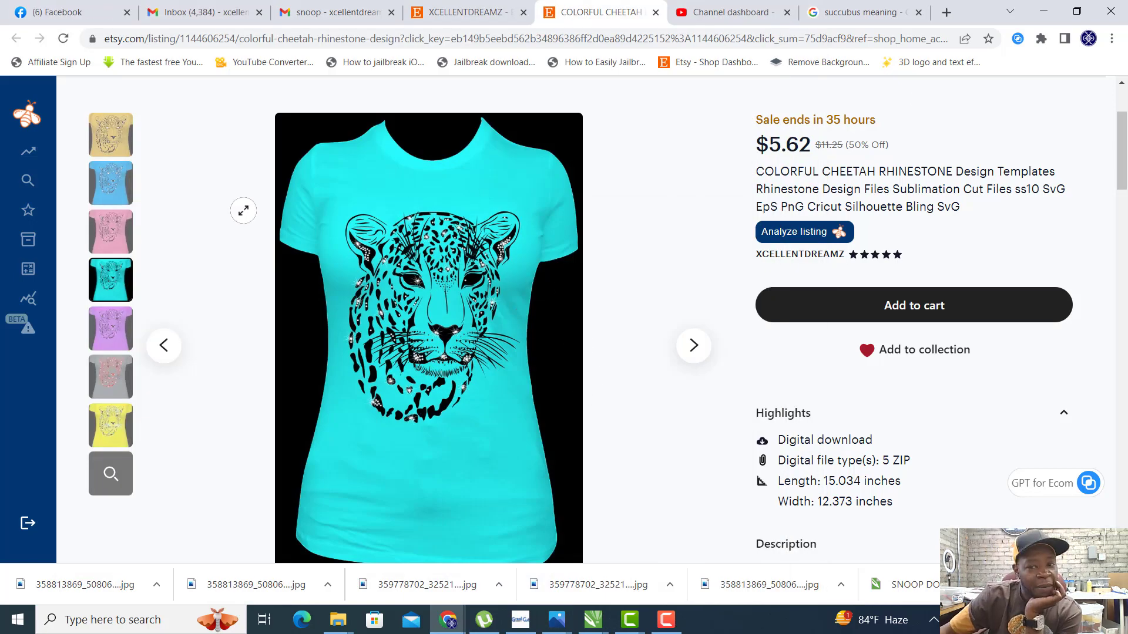
mouse_move(354, 156)
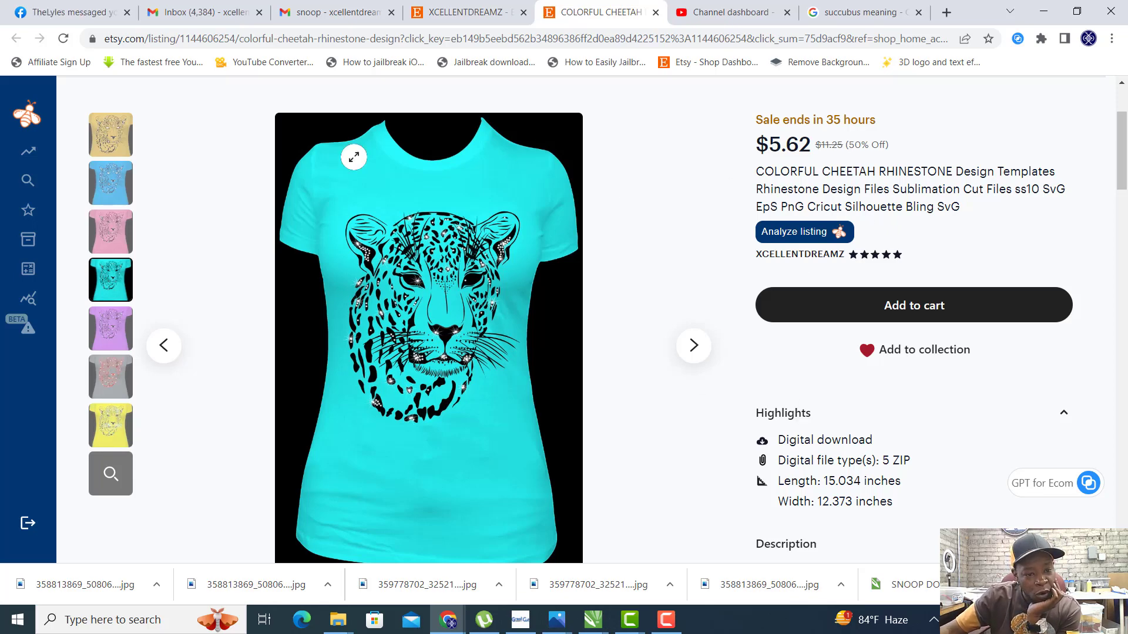
mouse_move(487, 357)
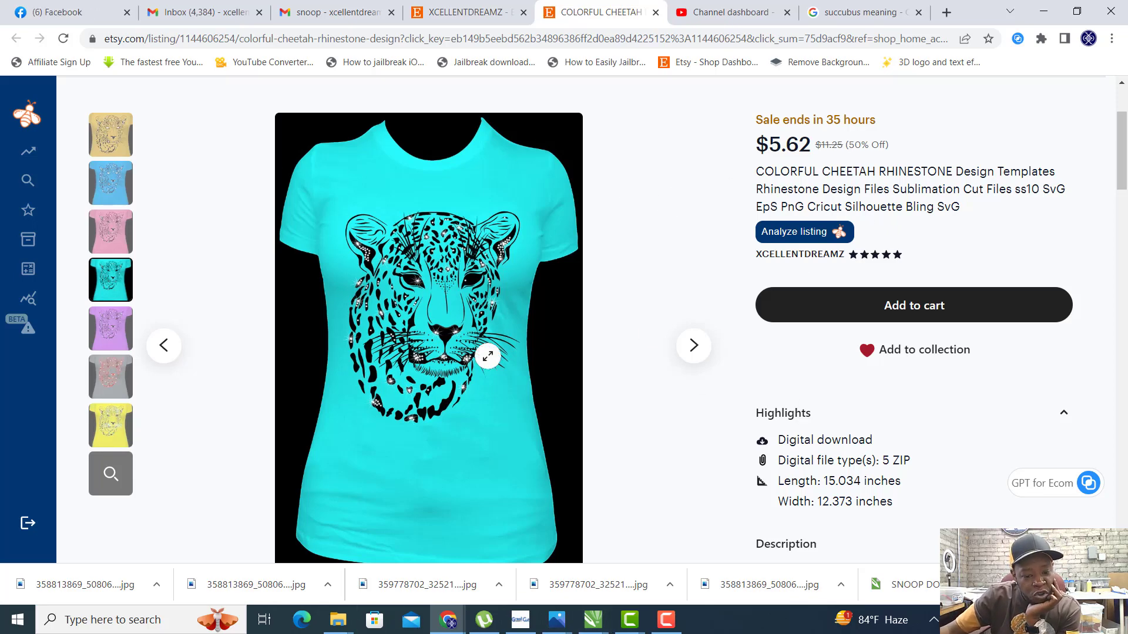
mouse_move(338, 619)
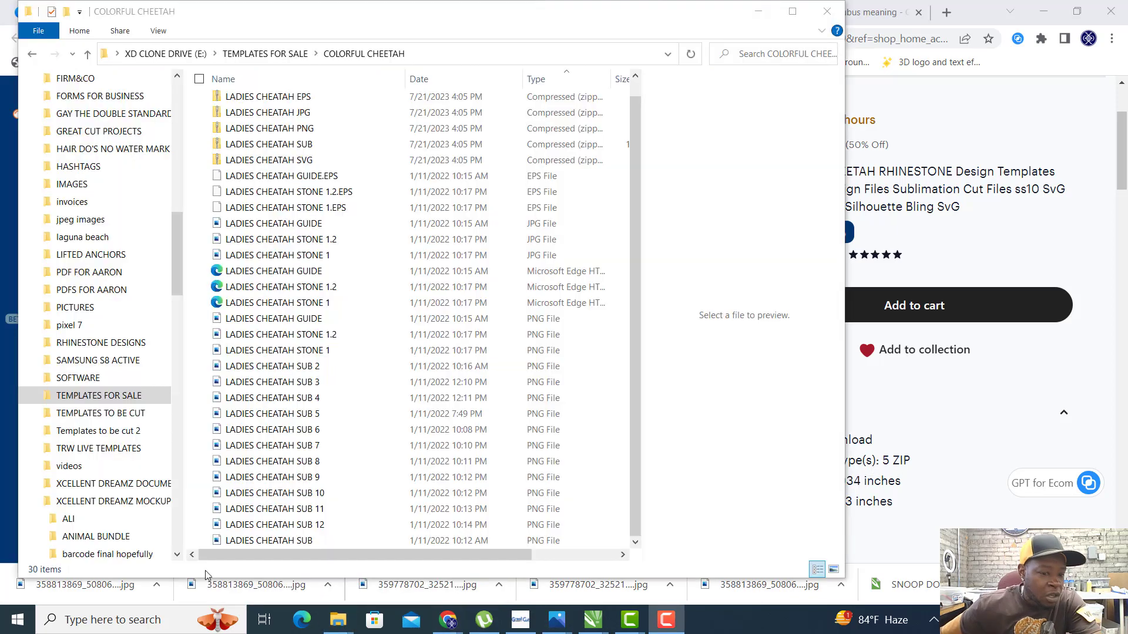
Browse through the COLORFUL CHEETAH folder entries in File Explorer.
left_click(271, 144)
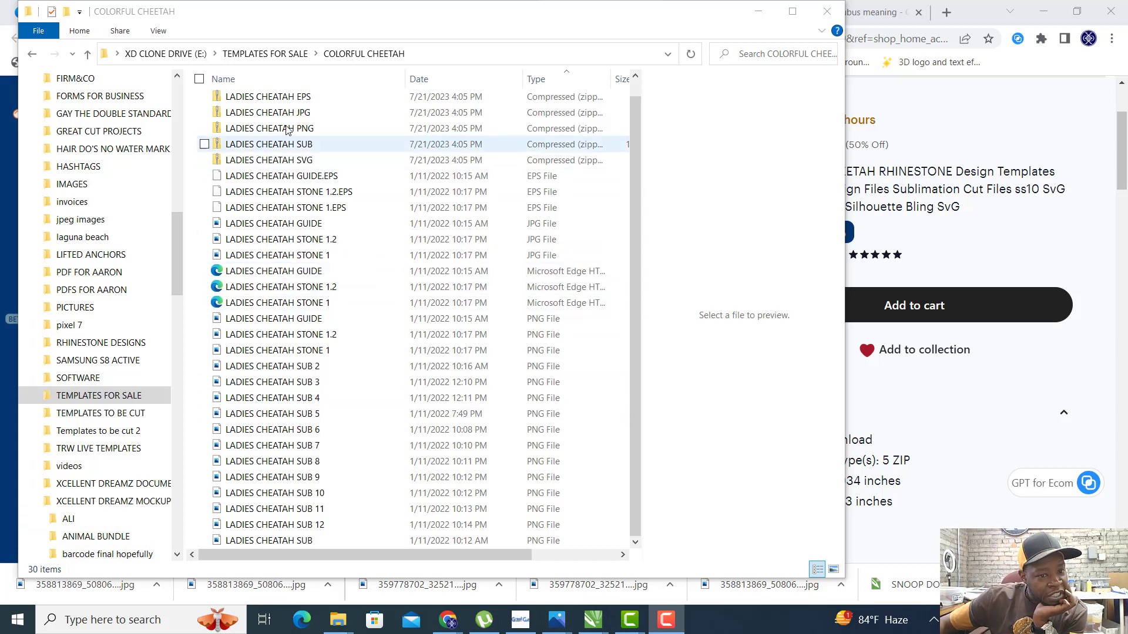
left_click(271, 113)
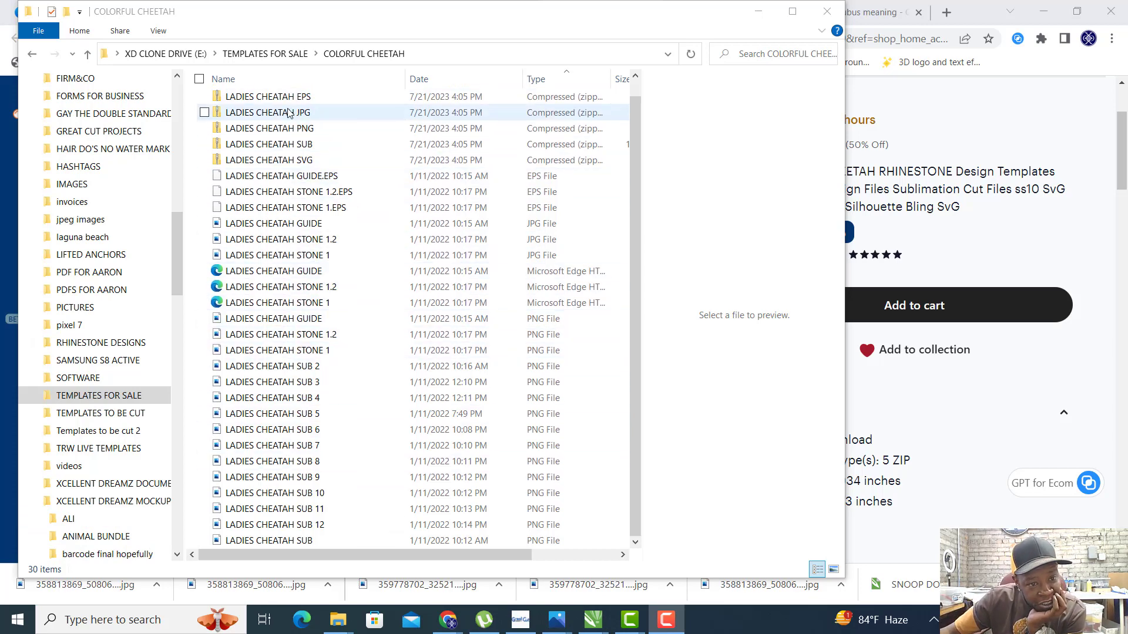
left_click(288, 192)
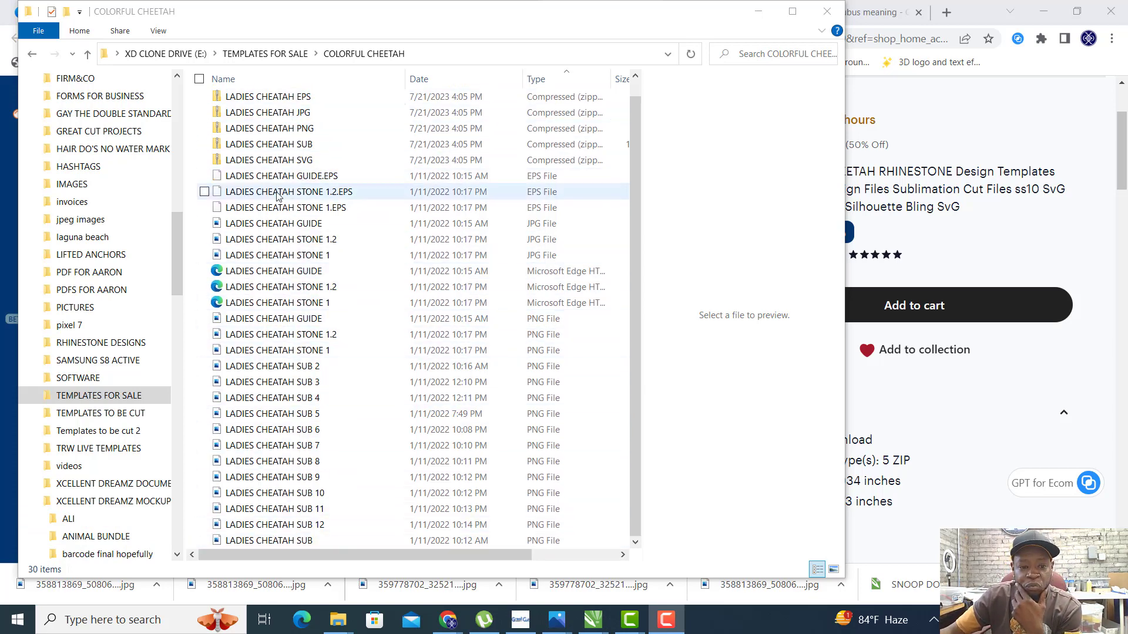
left_click(287, 238)
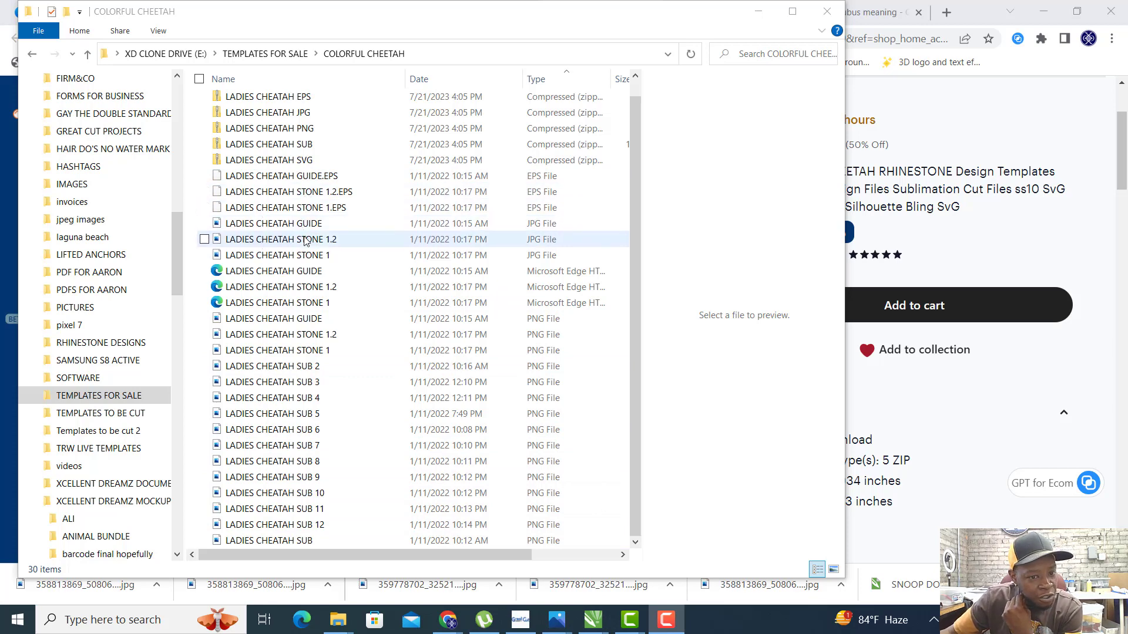
left_click(269, 160)
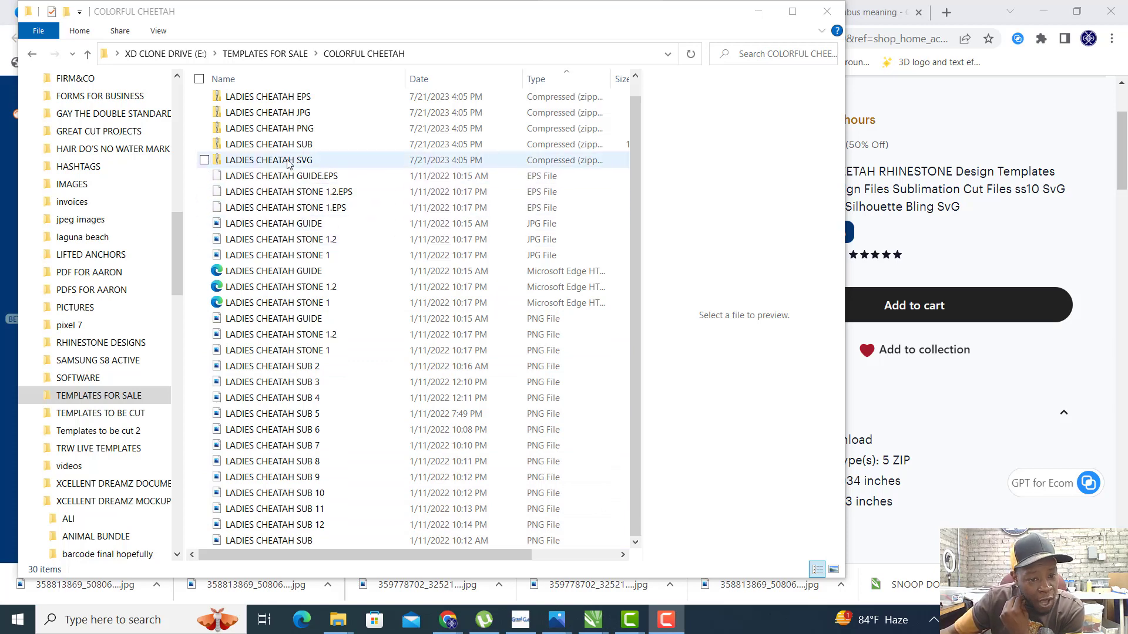
left_click(277, 351)
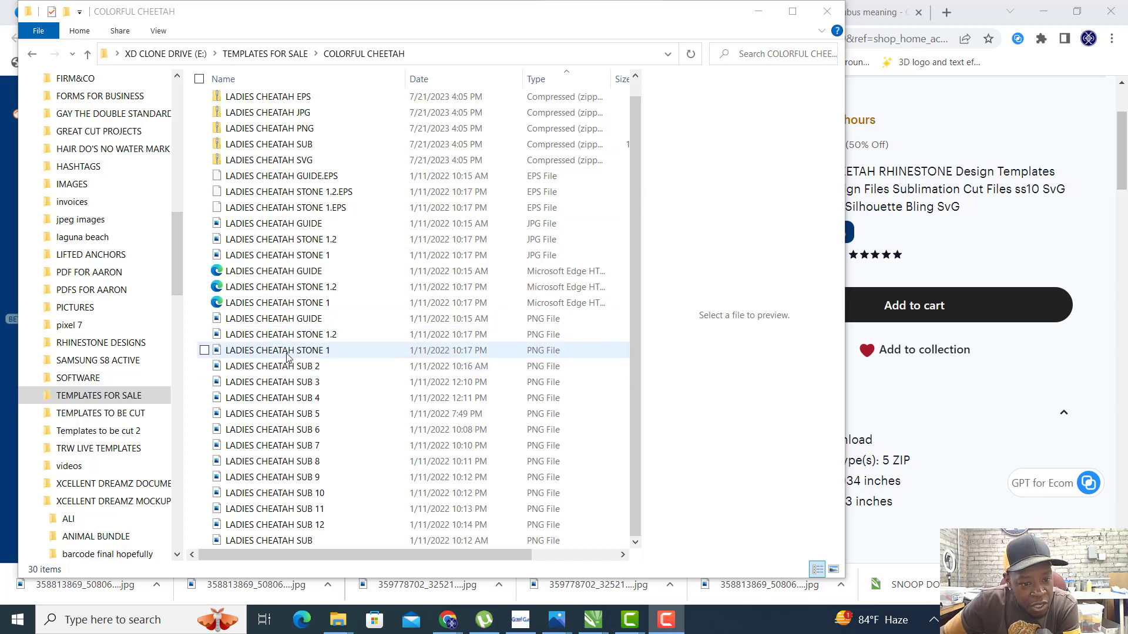
Preview STONE 1 rhinestone layout, SUB 2 and SUB 12 cheetah designs, then STONE 1 again.
left_click(277, 350)
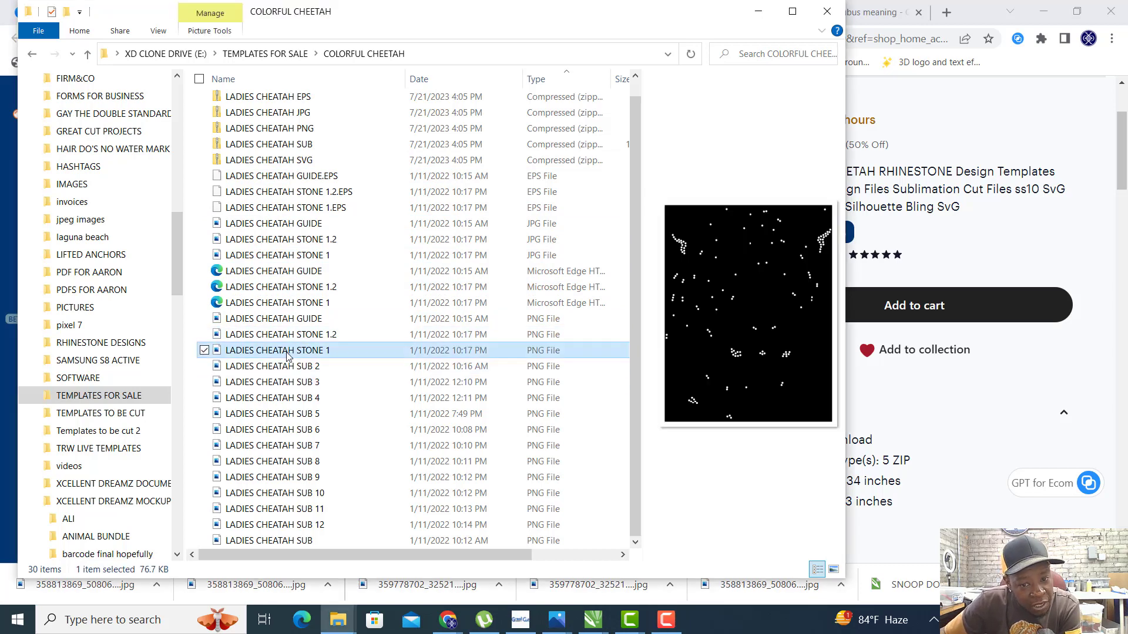
left_click(277, 366)
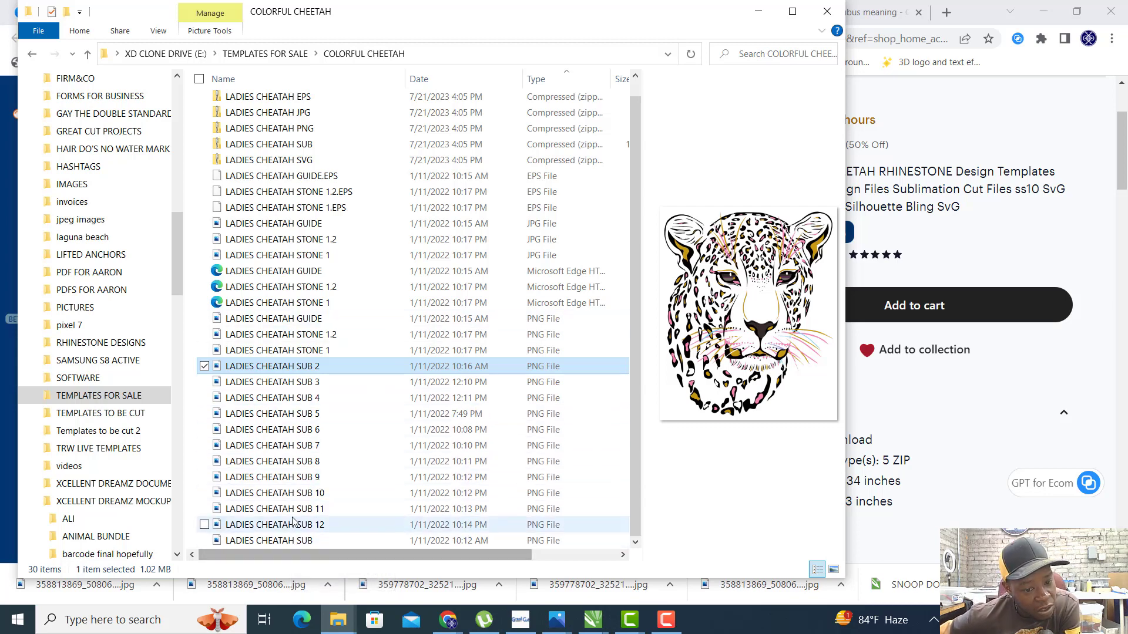
left_click(273, 524)
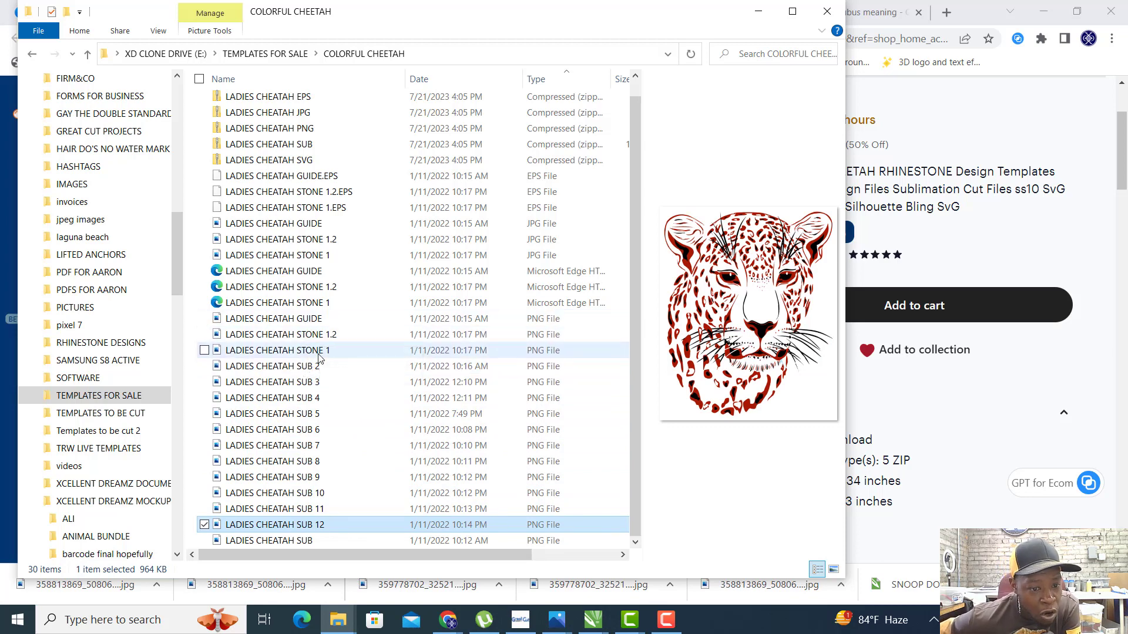
left_click(277, 350)
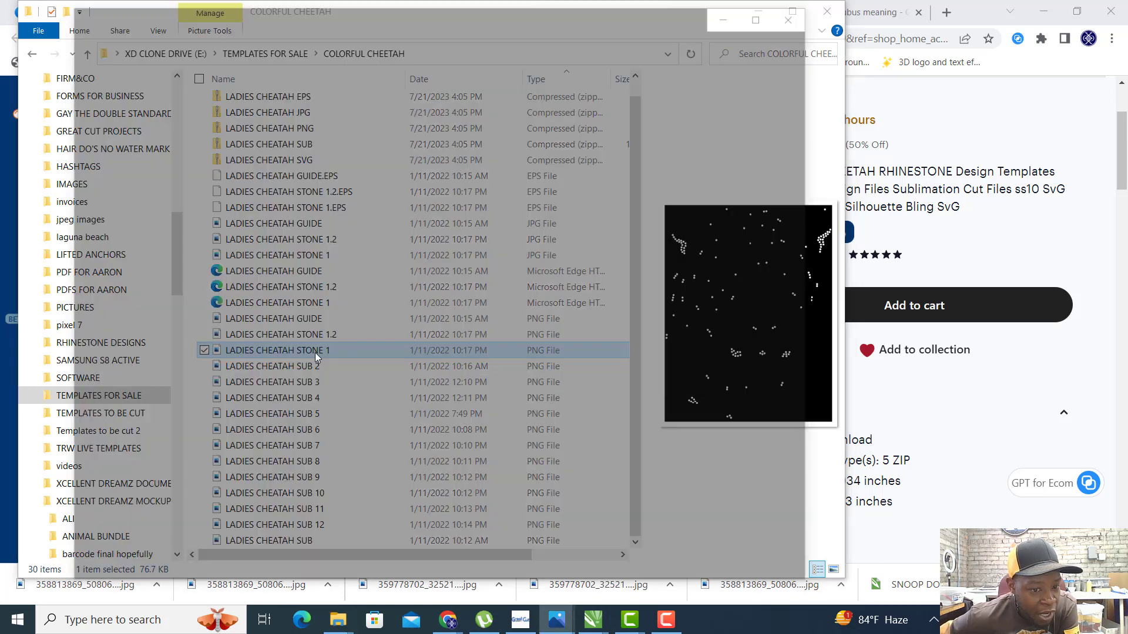
View the STONE 1 layout PNG full size, close it and select the STONE 1 JPG.
double_click(276, 350)
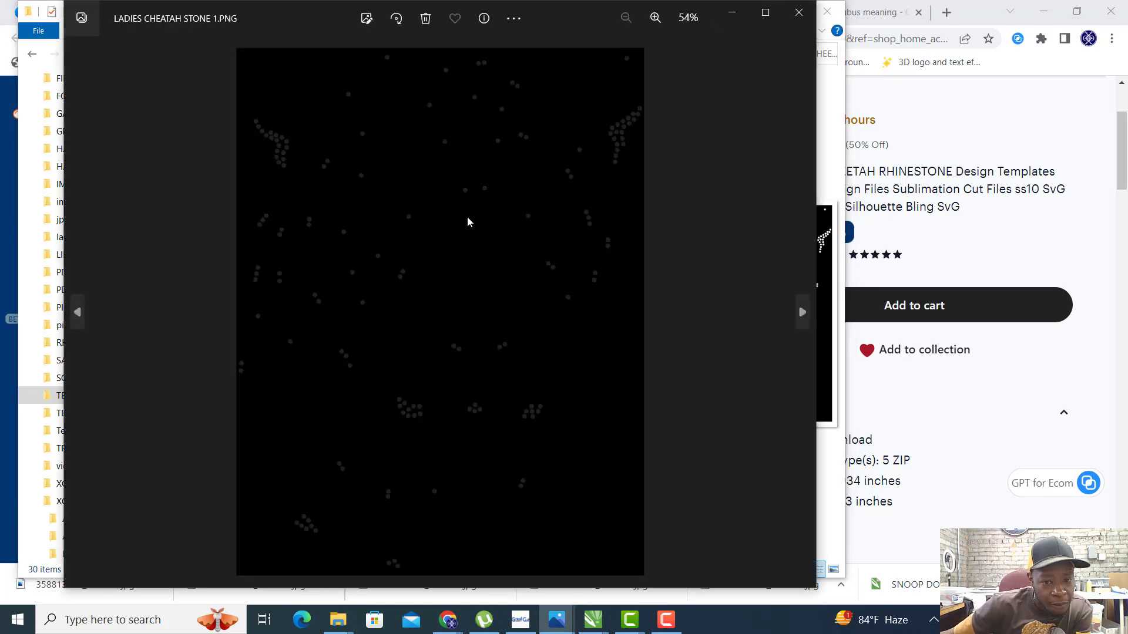
left_click(798, 12)
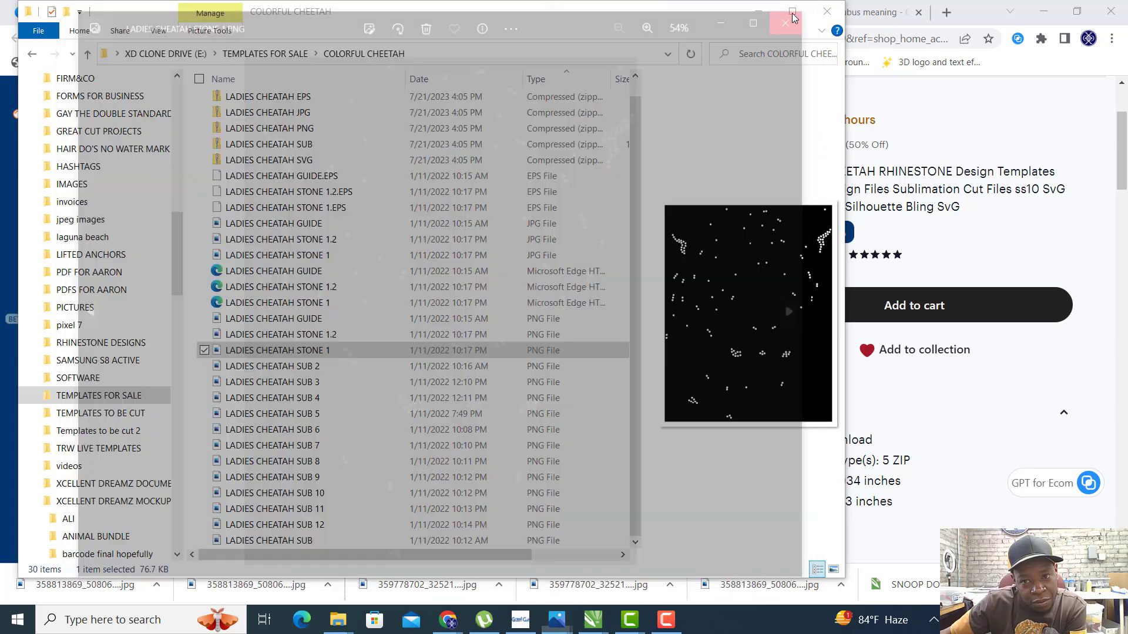
left_click(790, 22)
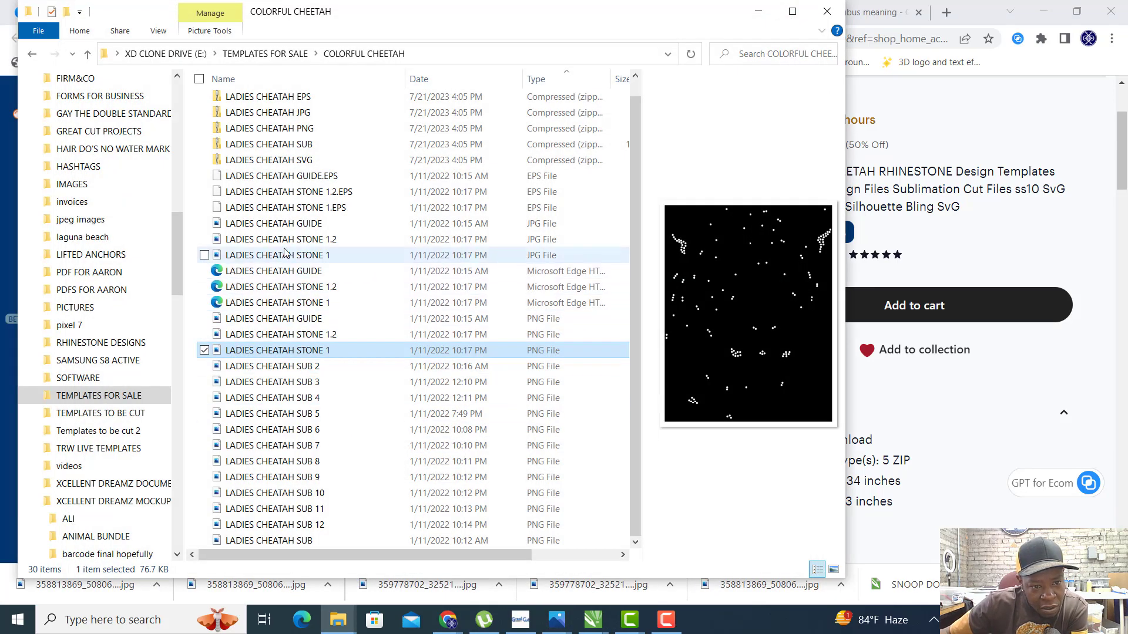
left_click(277, 255)
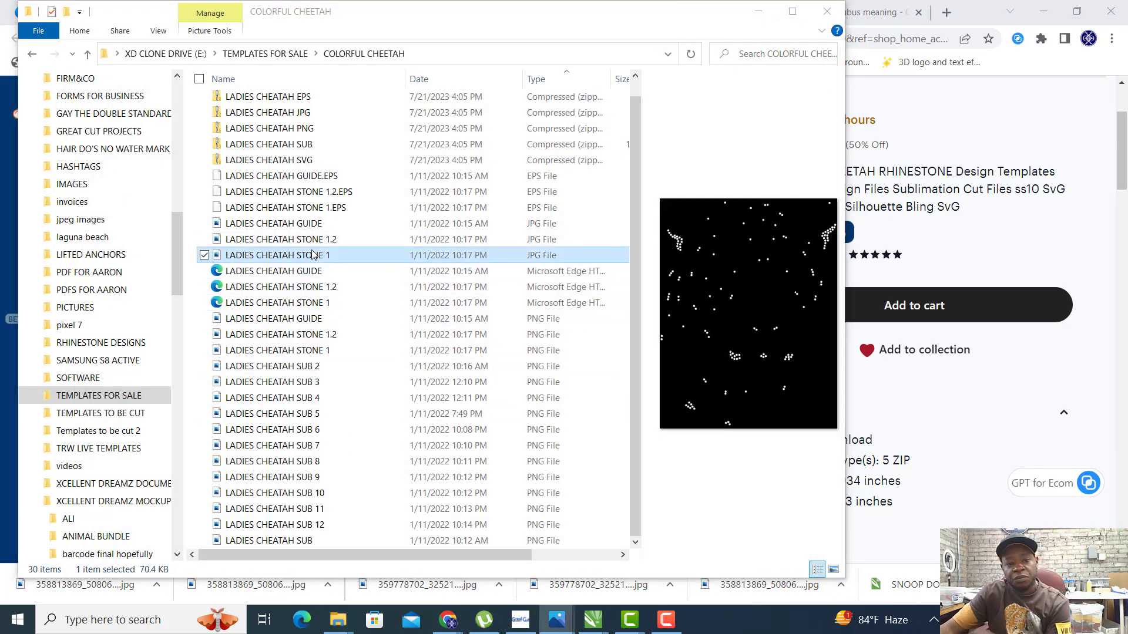
View the STONE 1 JPG and the LADIES CHEATAH SUB 10 design full size, closing each.
double_click(278, 255)
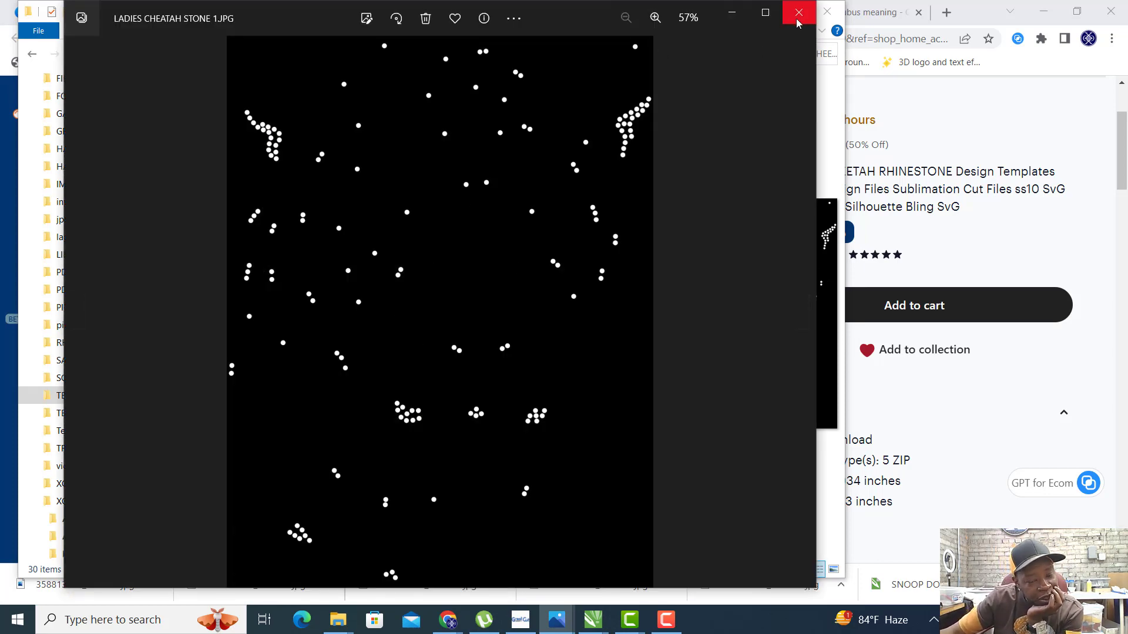
mouse_move(833, 518)
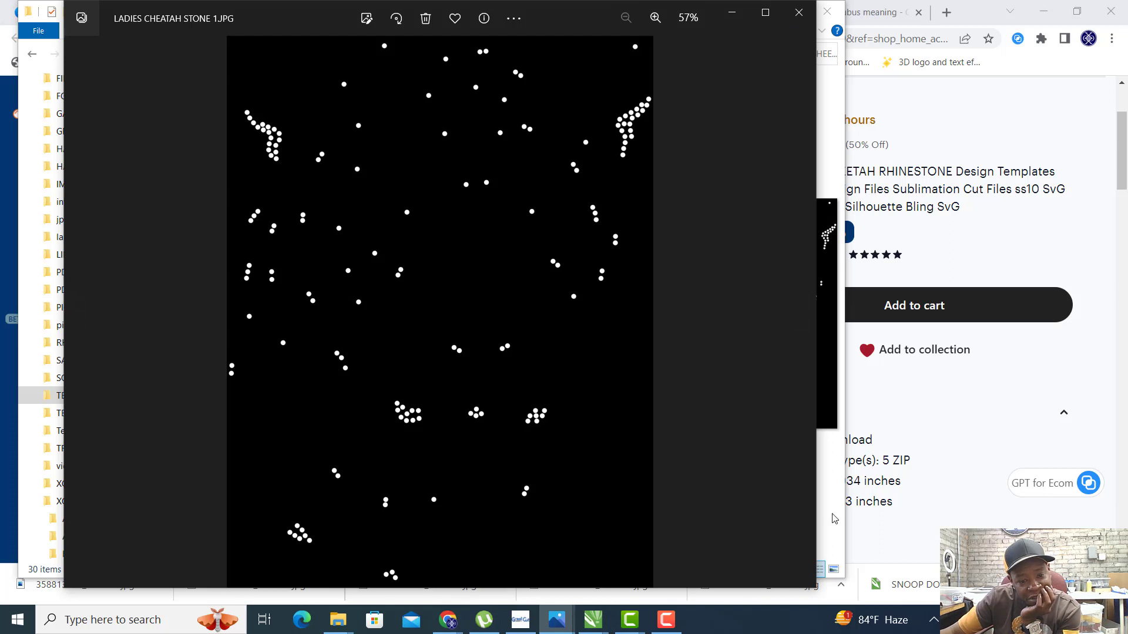
mouse_move(797, 13)
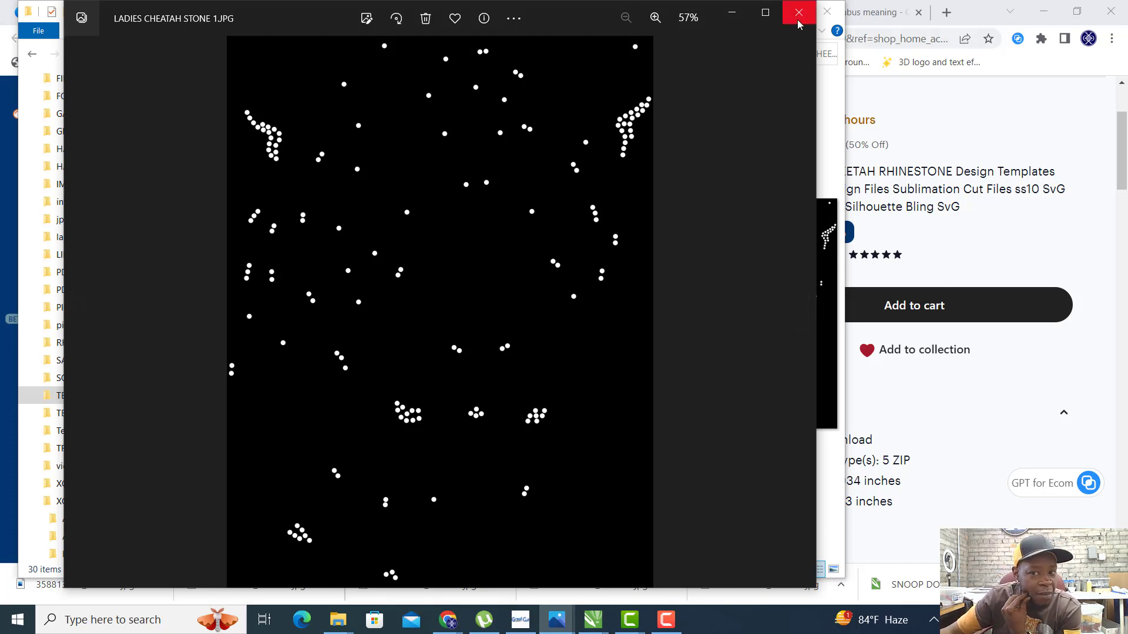
left_click(798, 13)
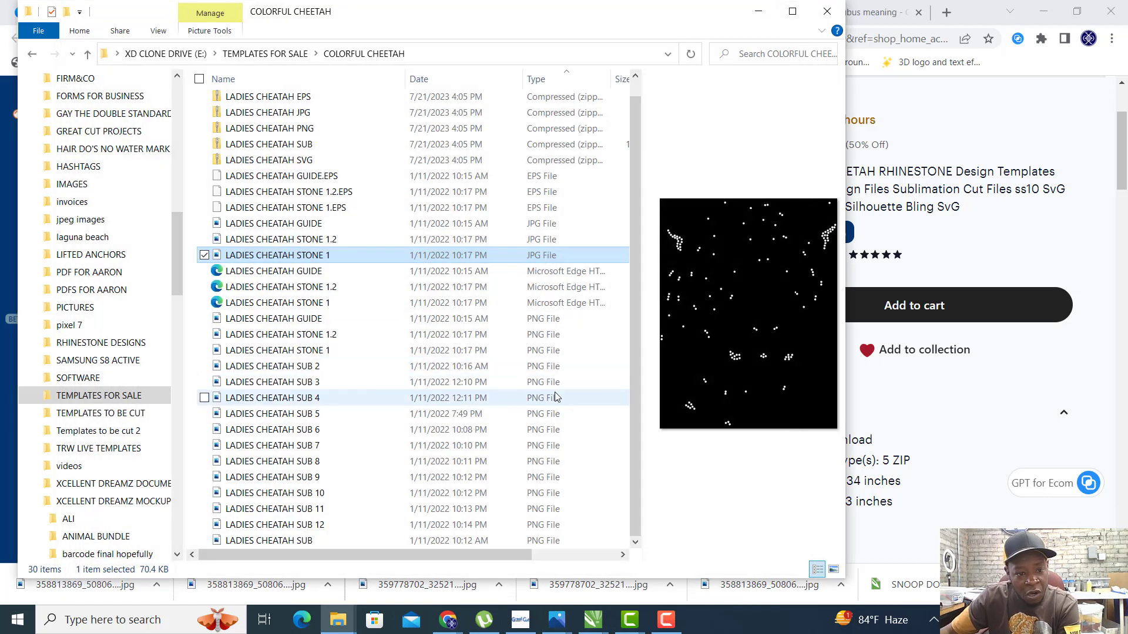
mouse_move(339, 293)
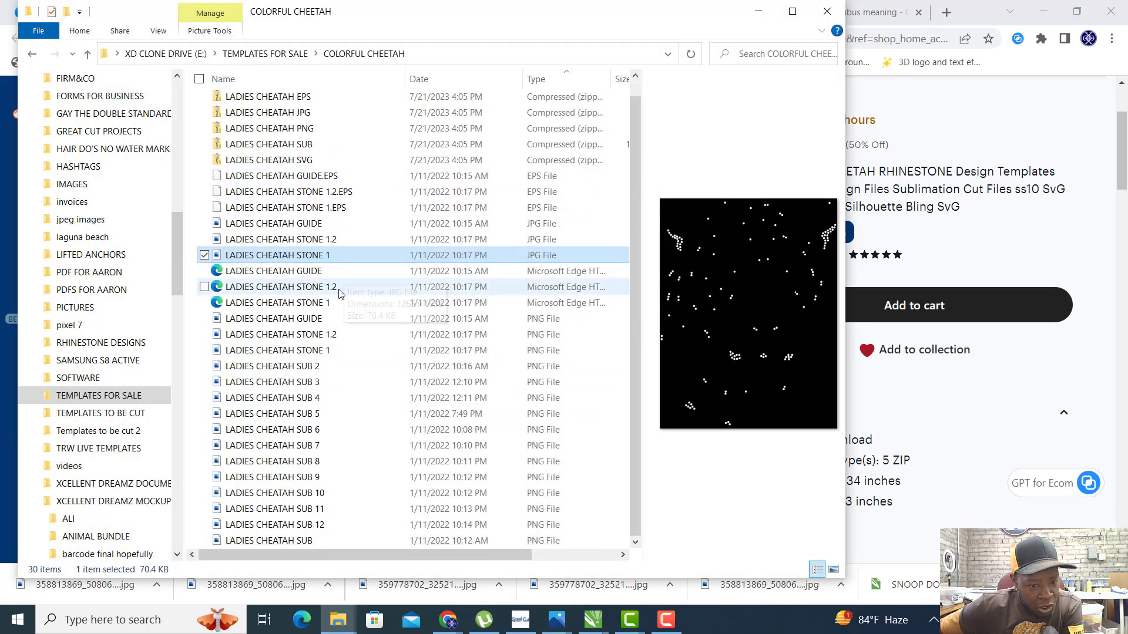
mouse_move(291, 477)
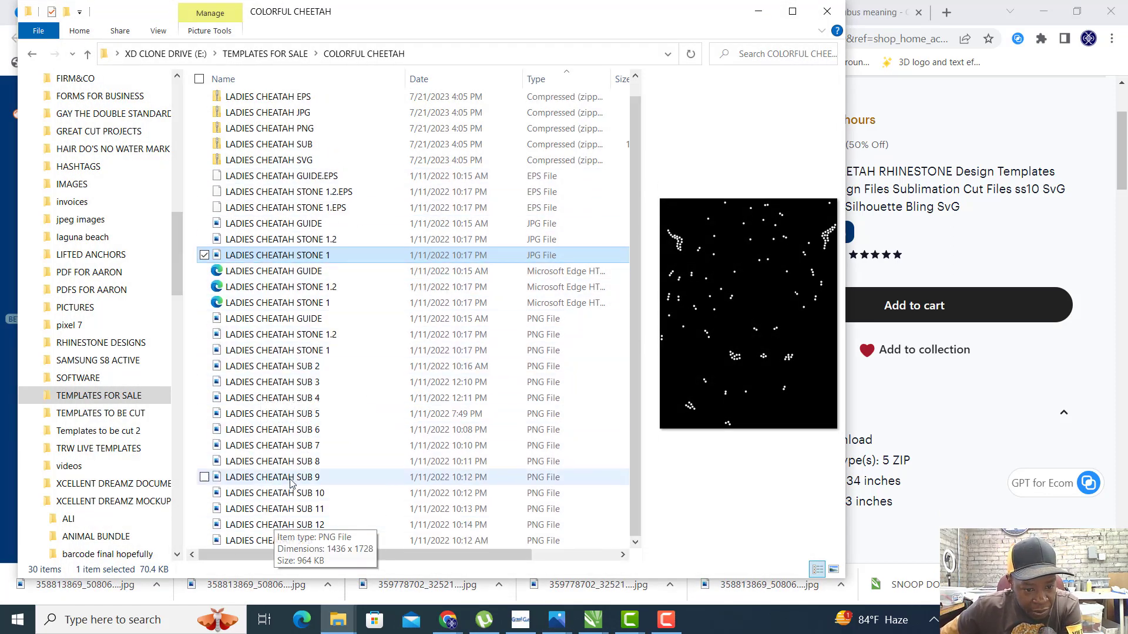
double_click(276, 255)
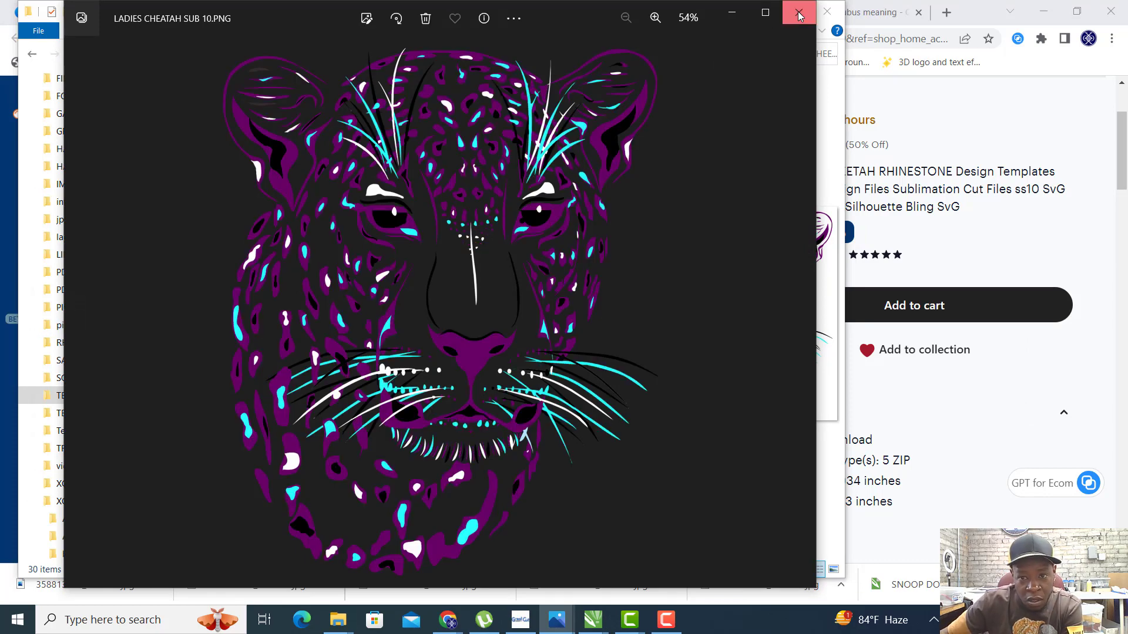
left_click(797, 15)
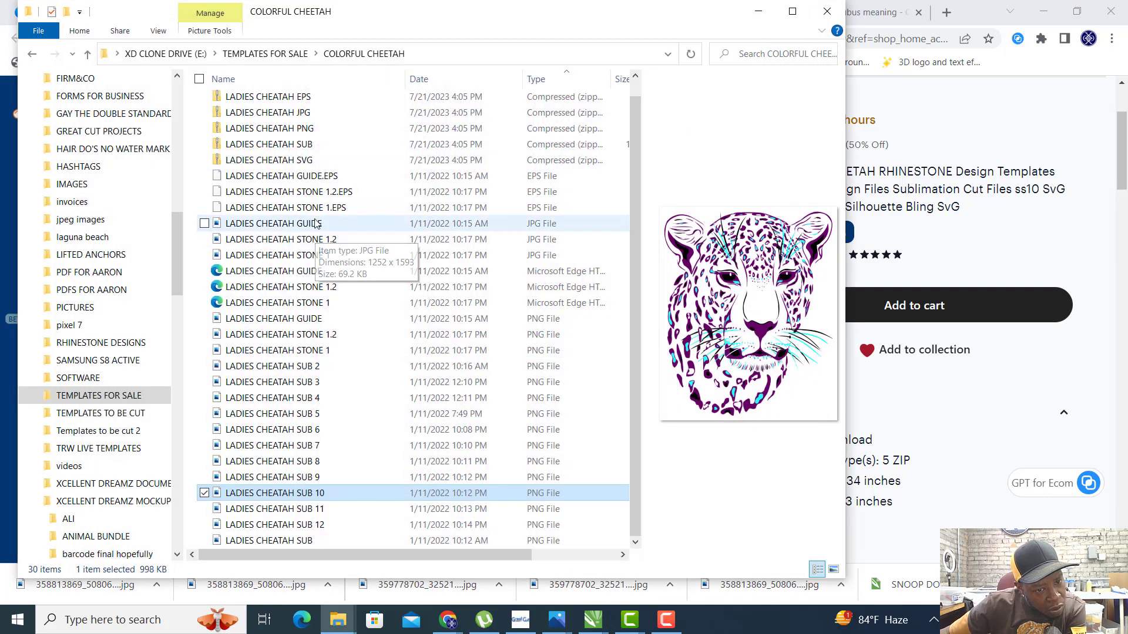
mouse_move(302, 239)
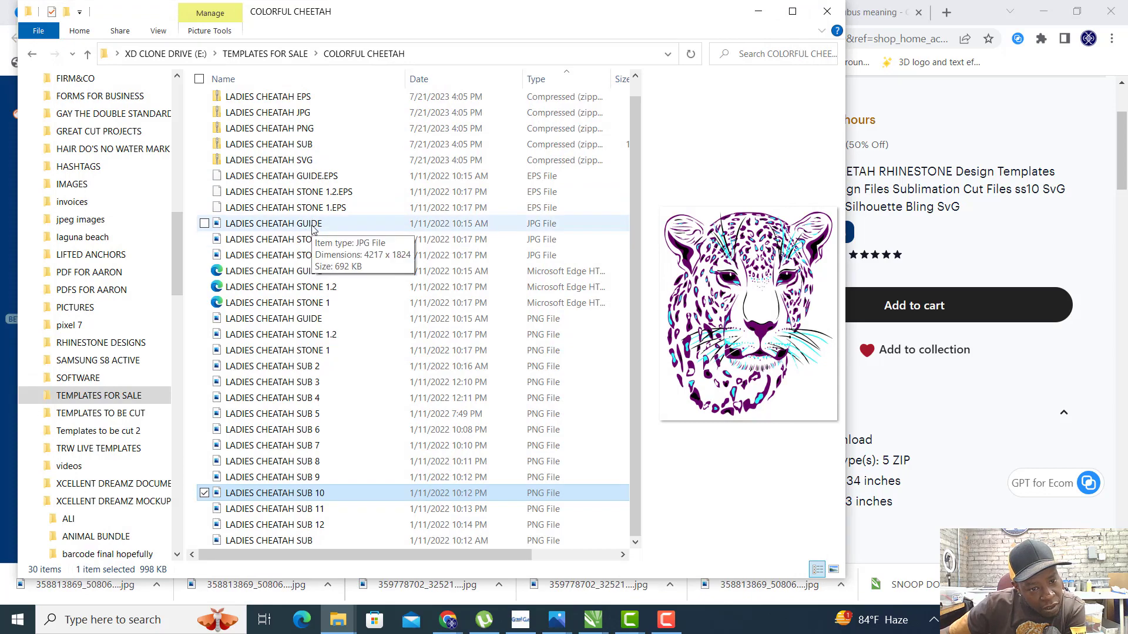
View LADIES CHEATAH GUIDE.JPG in Photos showing the 11.5 x 14.893 in stone template size.
double_click(273, 223)
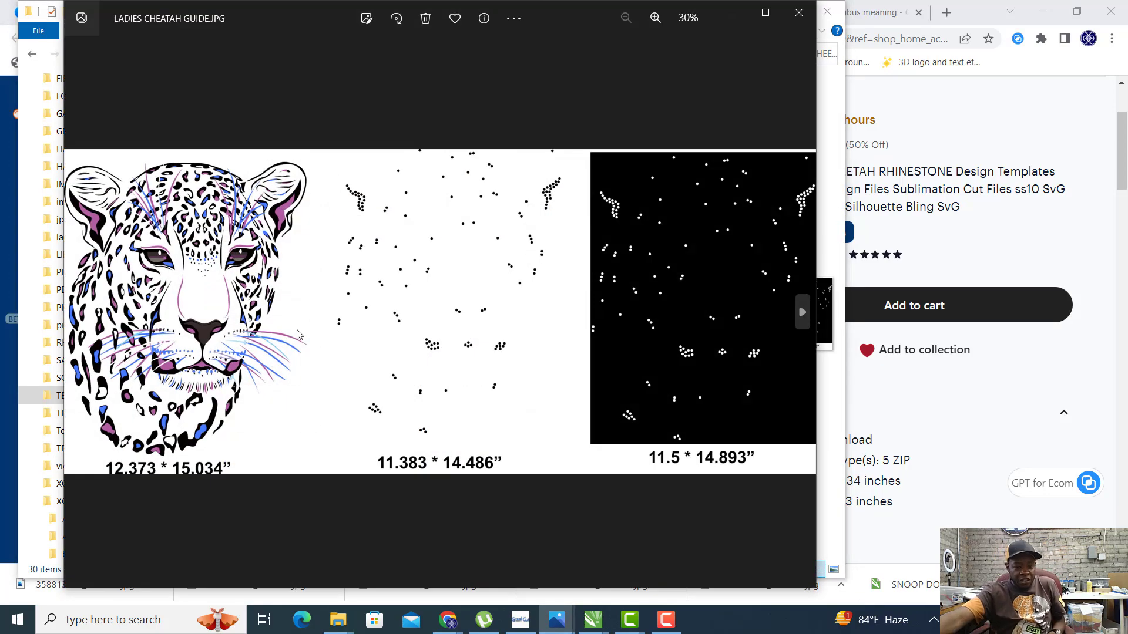
mouse_move(253, 365)
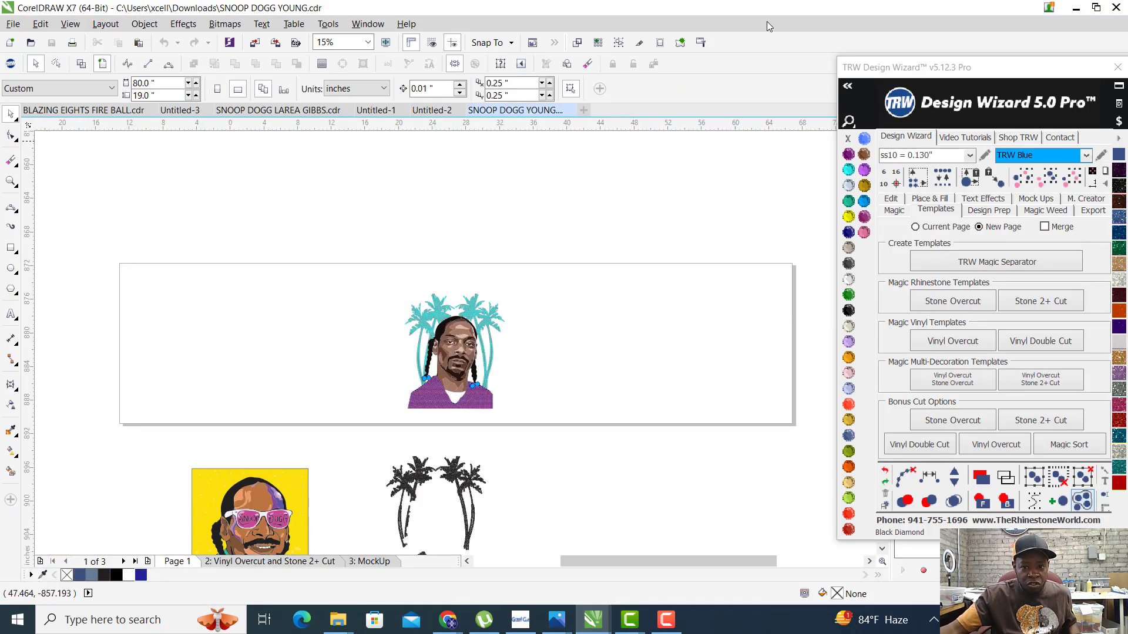
mouse_move(591, 259)
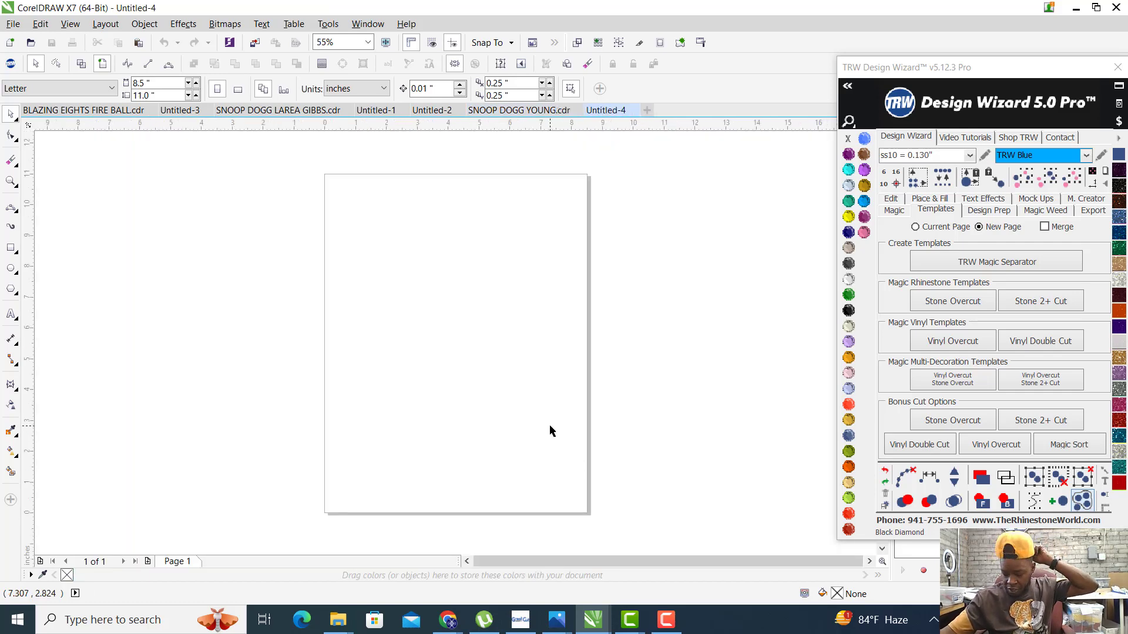
mouse_move(508, 398)
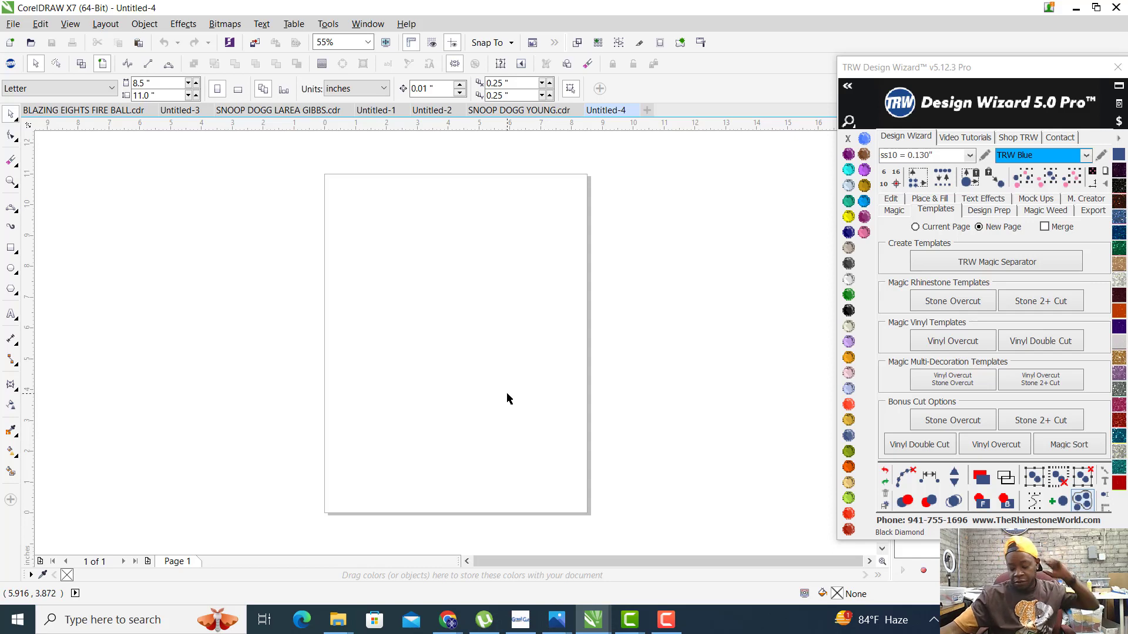
mouse_move(326, 387)
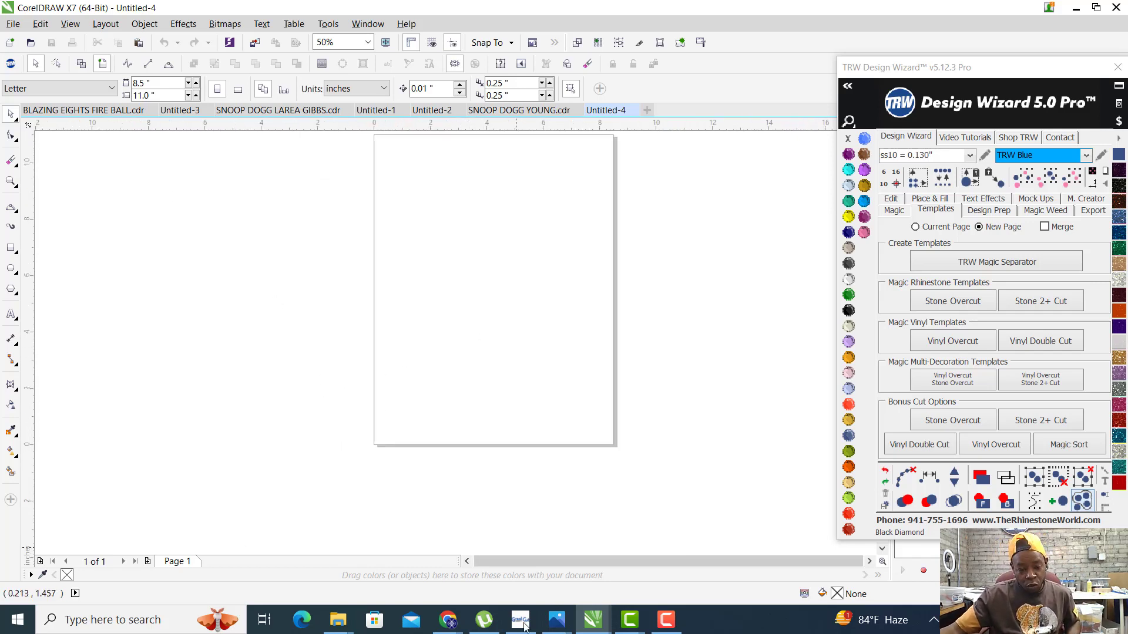
mouse_move(339, 620)
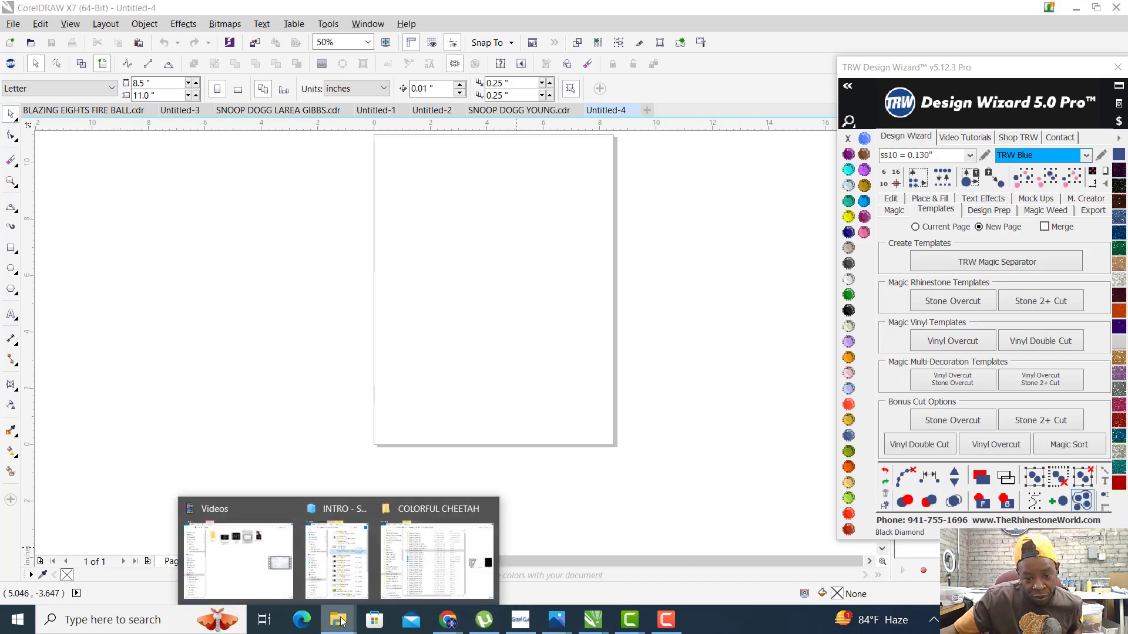
Import the cheetah PNG into a new CorelDRAW document and scale it to about 12.373 x 15.024 in.
left_click(435, 561)
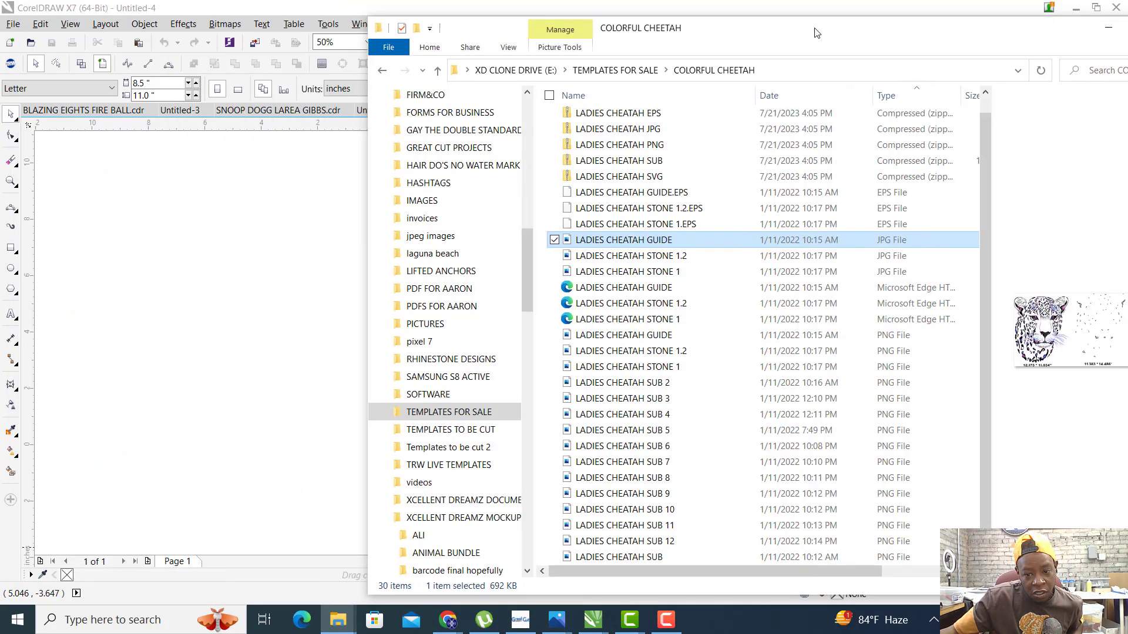
left_click(623, 382)
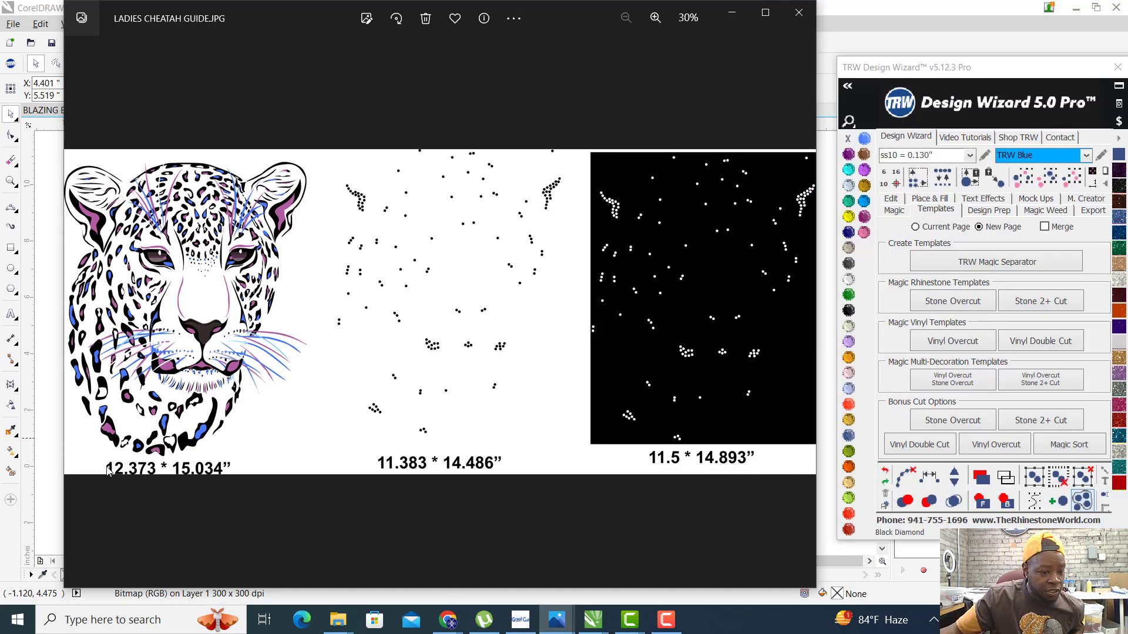
mouse_move(51, 299)
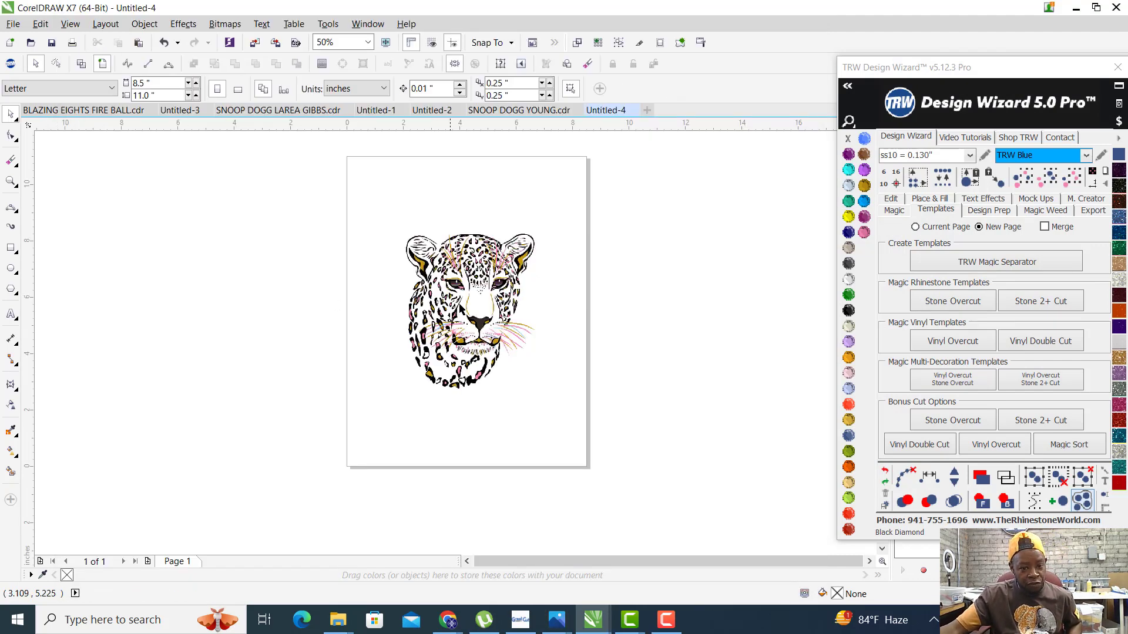
left_click(466, 309)
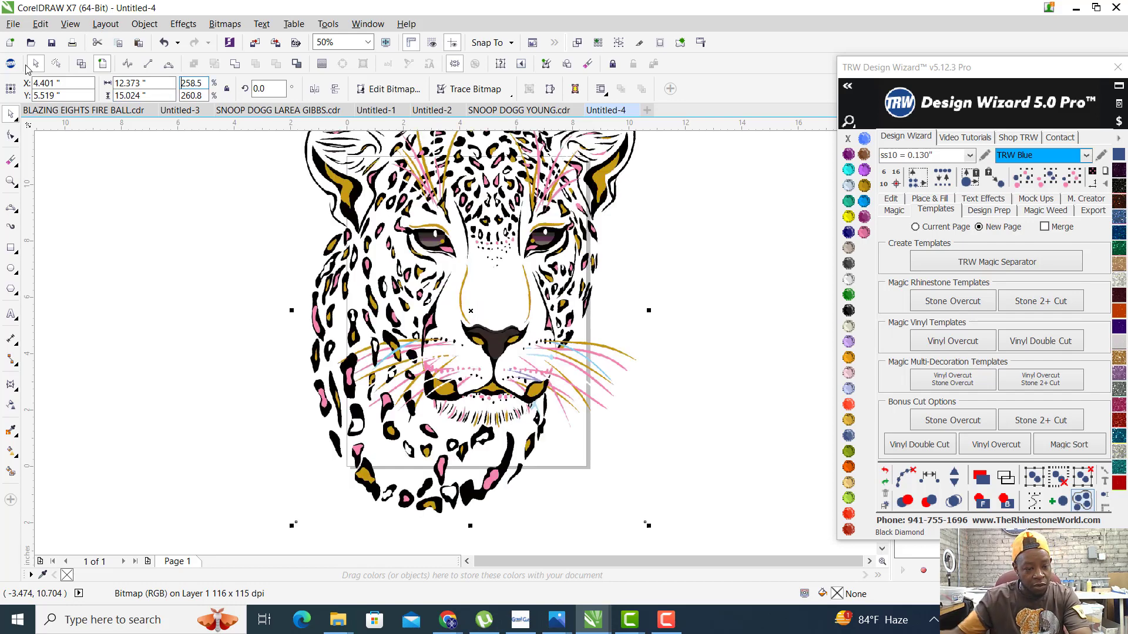
mouse_move(734, 480)
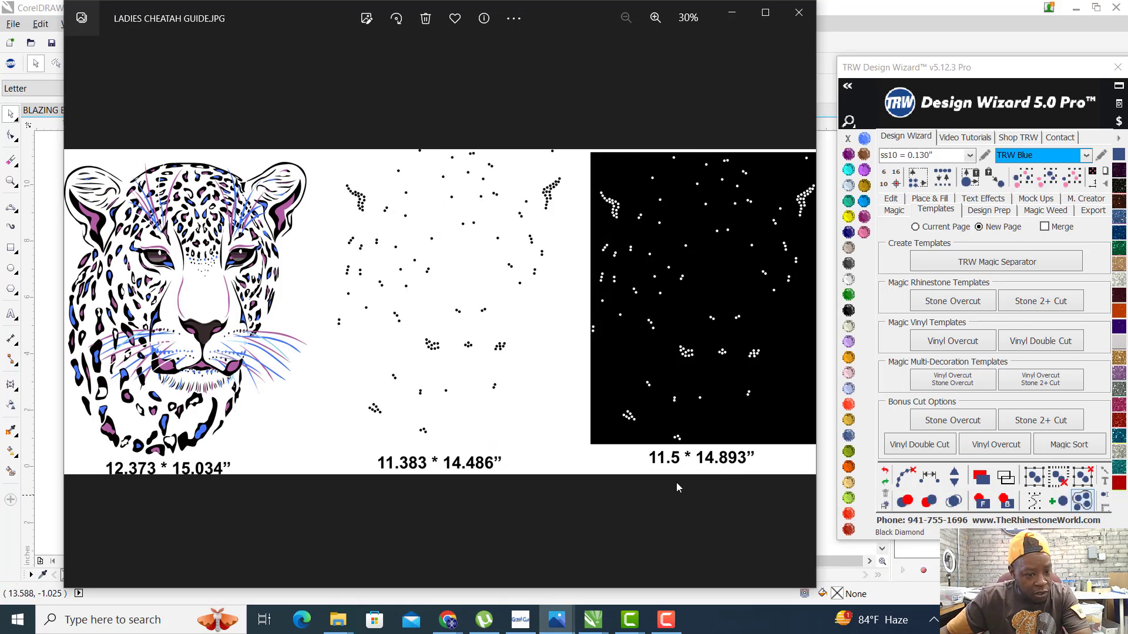
mouse_move(860, 5)
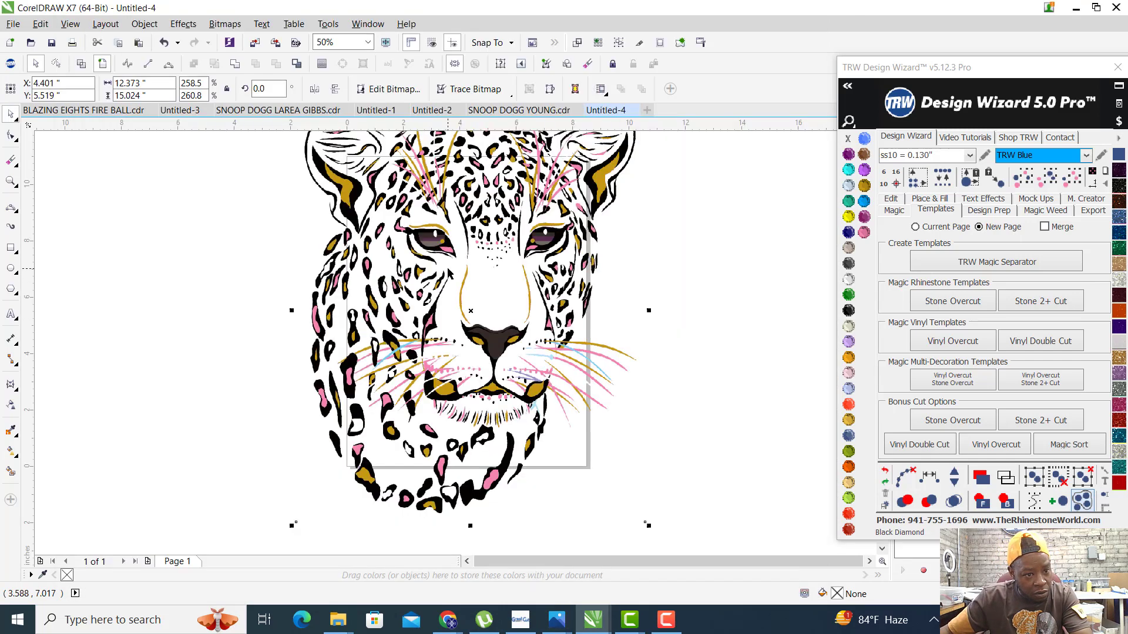
left_click(142, 96)
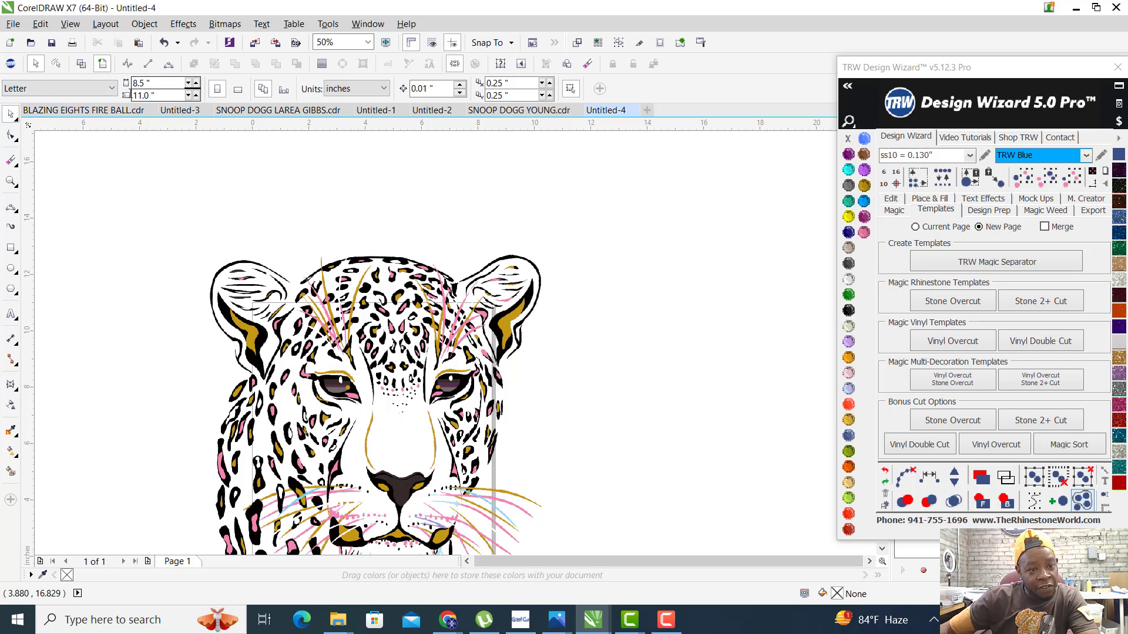
Set the page to a custom 13 x 19 inch size.
triple_click(162, 83)
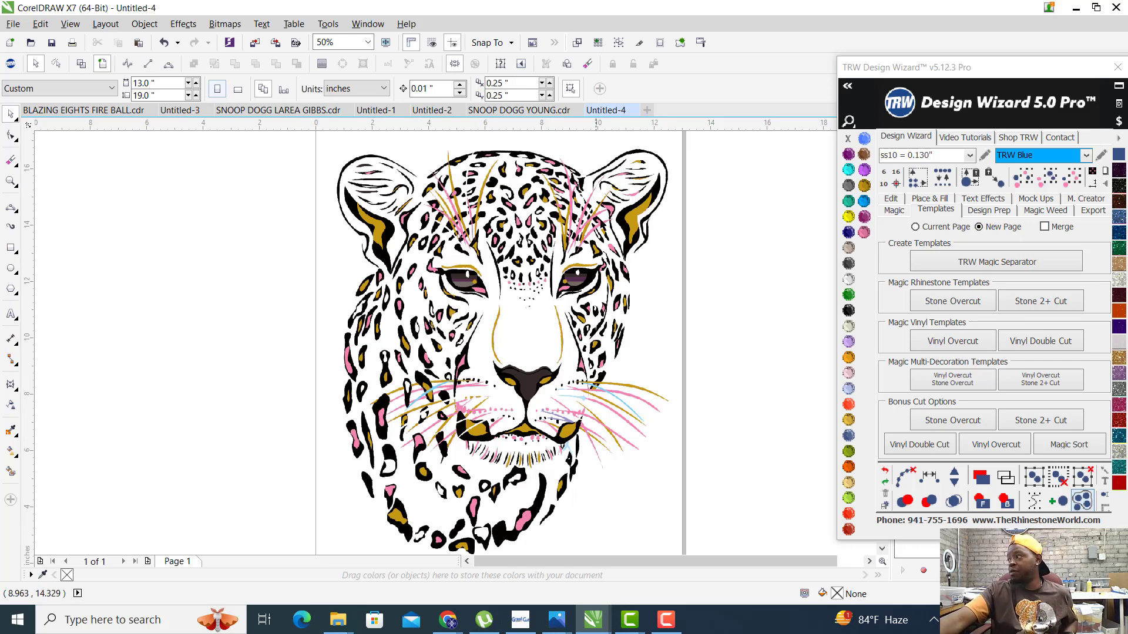
mouse_move(765, 246)
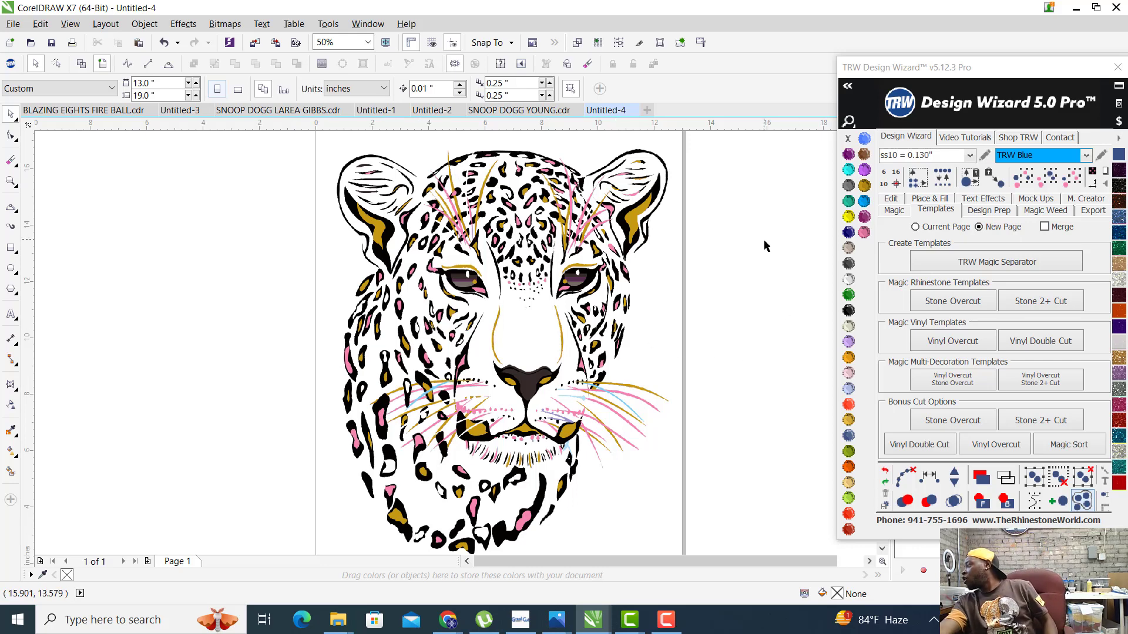
mouse_move(684, 294)
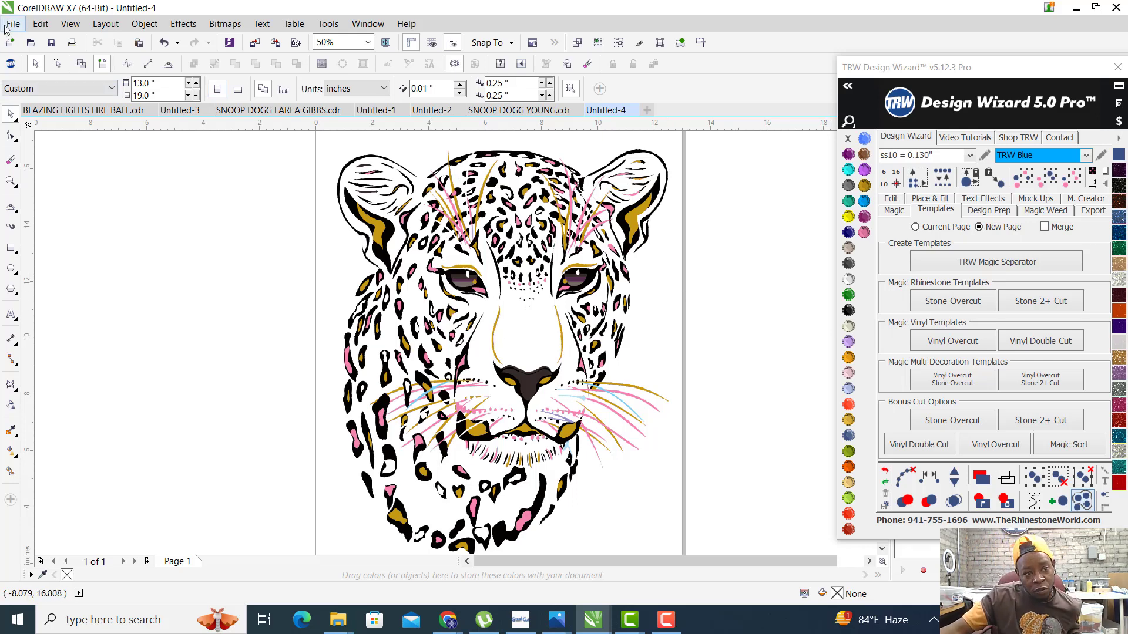
In Epson printer properties, choose the Super B 13 x 19 in document size.
left_click(12, 23)
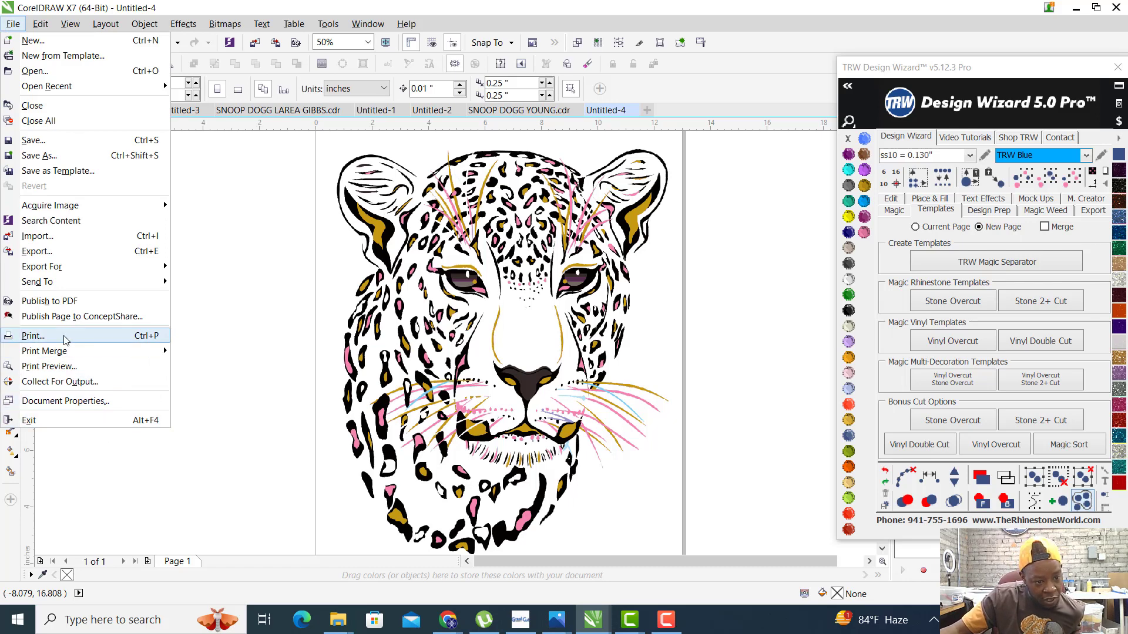
left_click(33, 335)
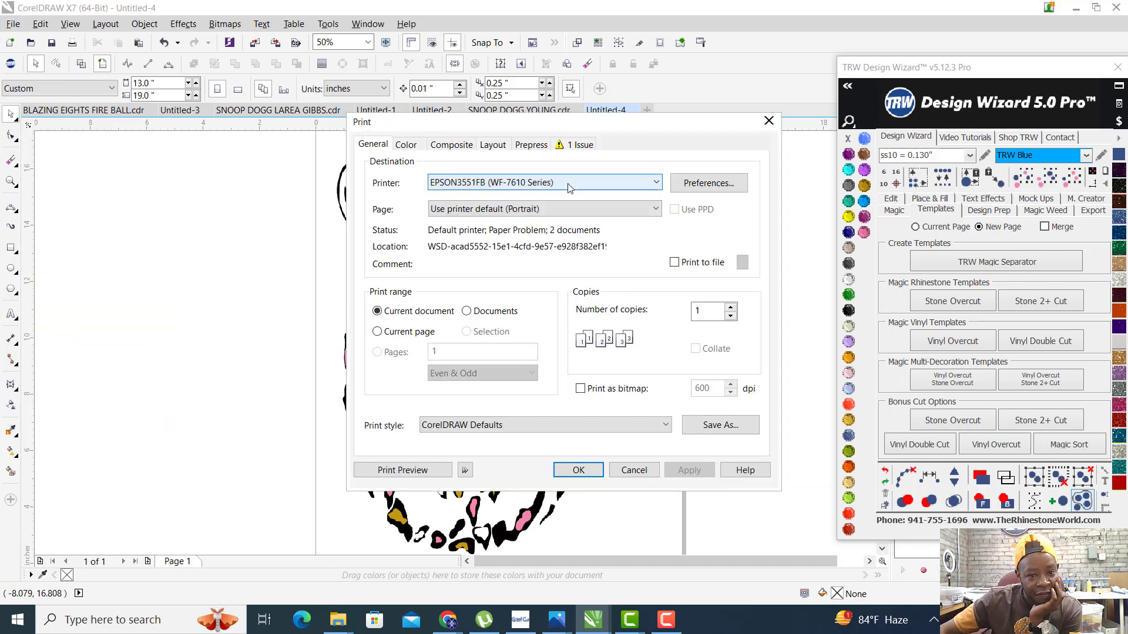
mouse_move(709, 184)
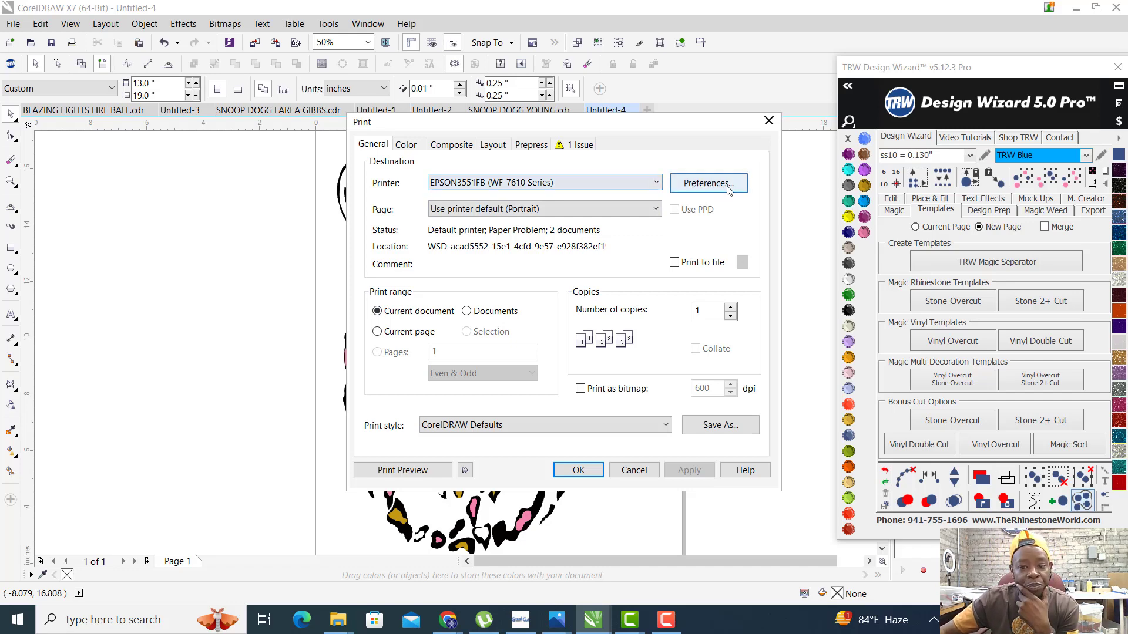
left_click(708, 182)
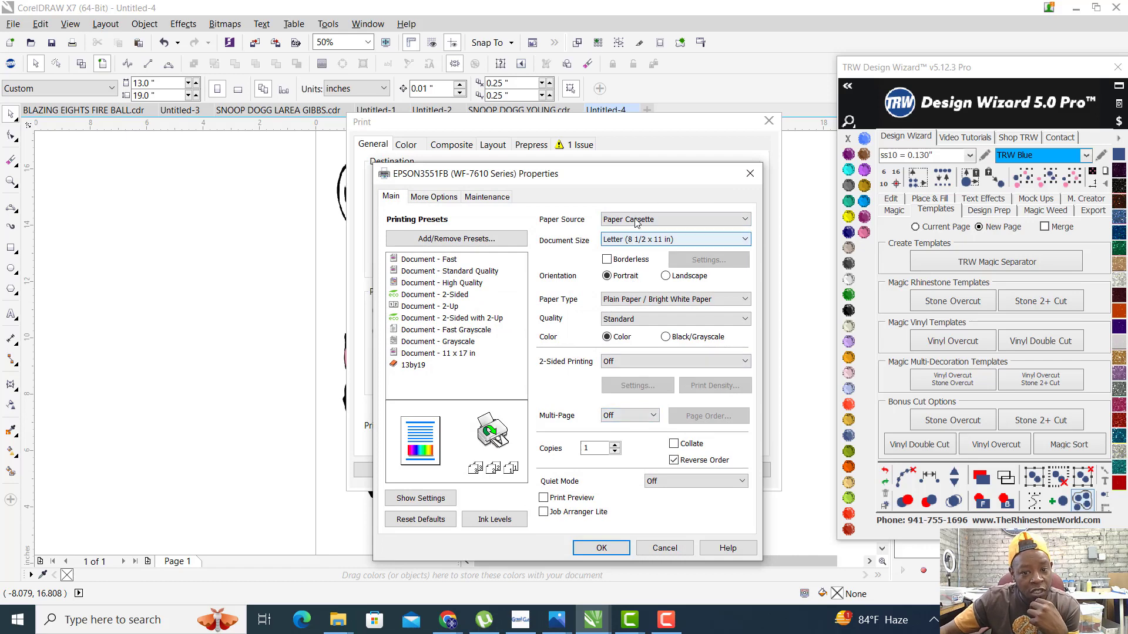
left_click(745, 219)
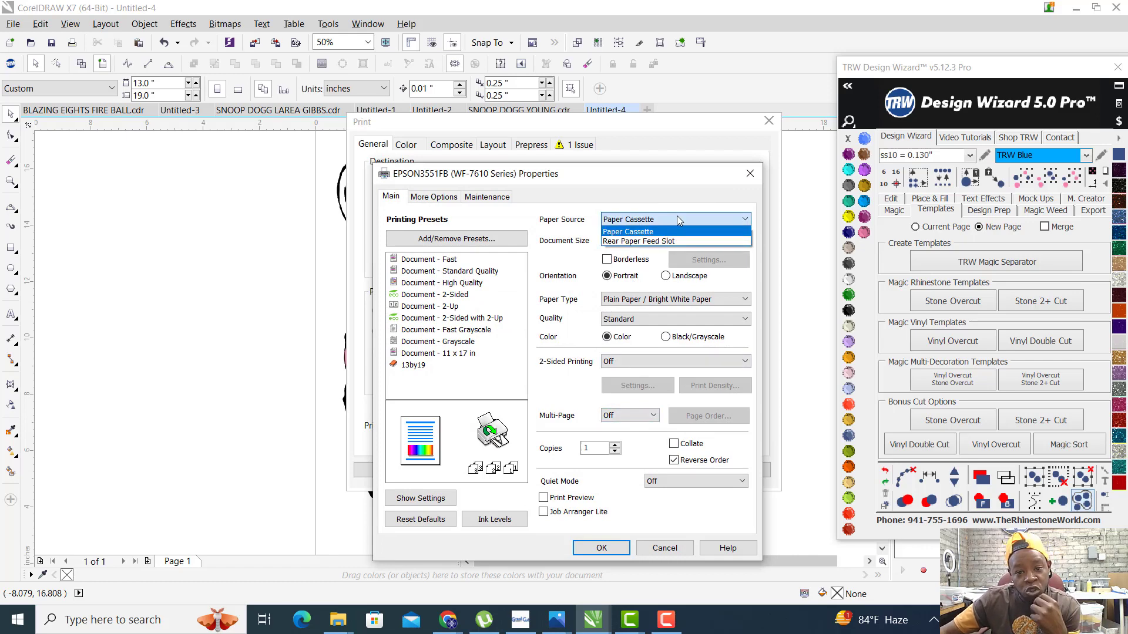
mouse_move(661, 241)
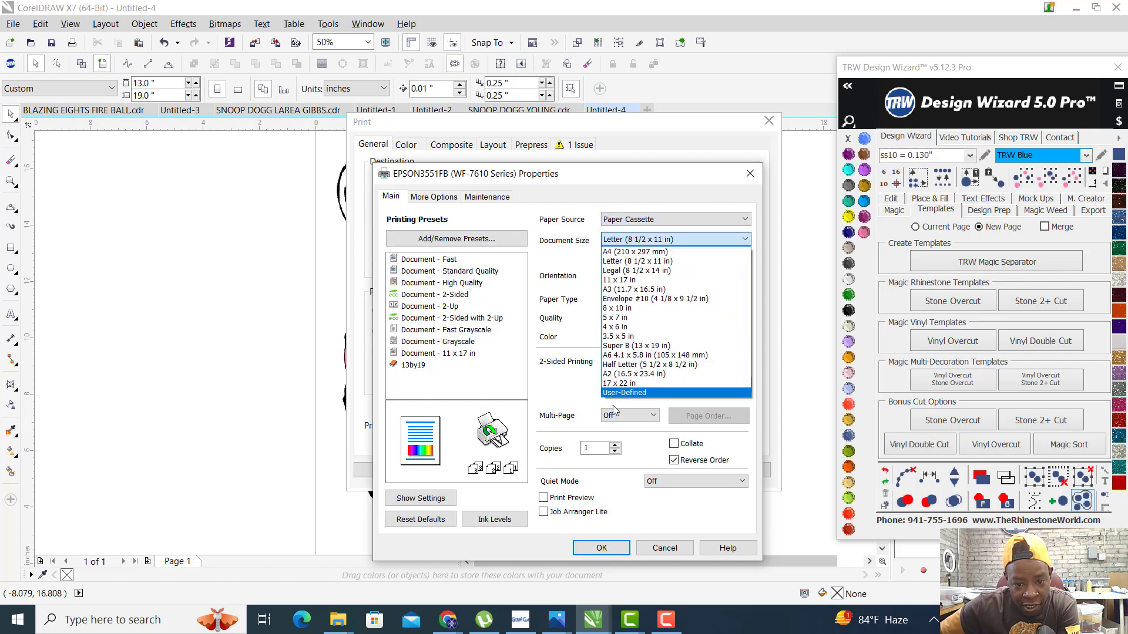
left_click(636, 345)
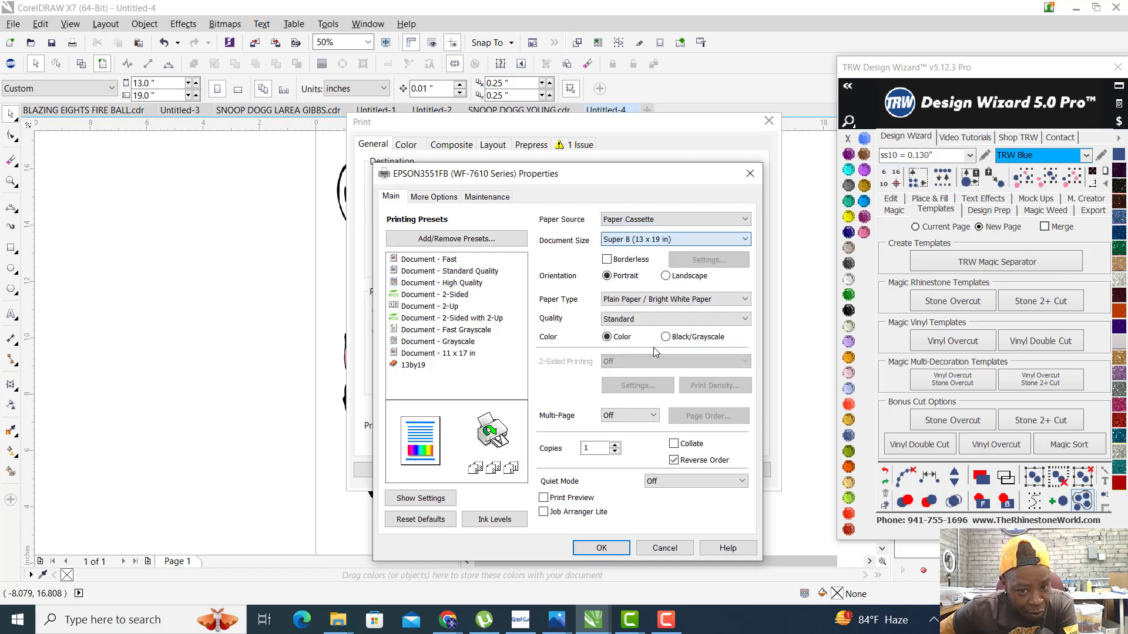
Set Premium Presentation Paper Matte, High quality and Rear Paper Feed Slot, accepting the loading notice.
left_click(747, 299)
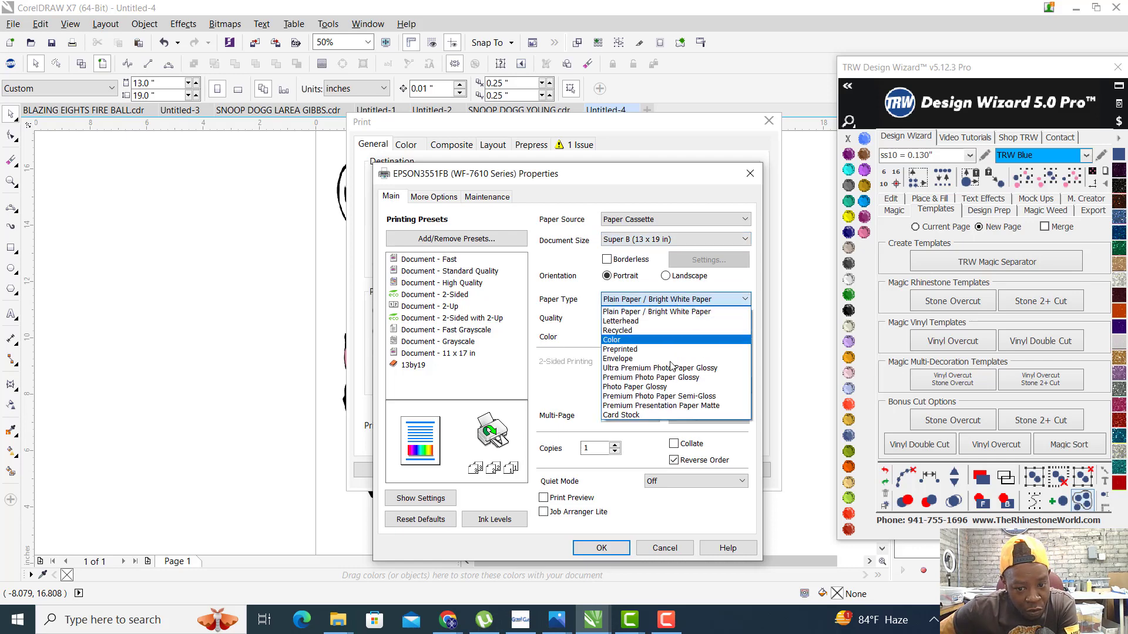
mouse_move(660, 406)
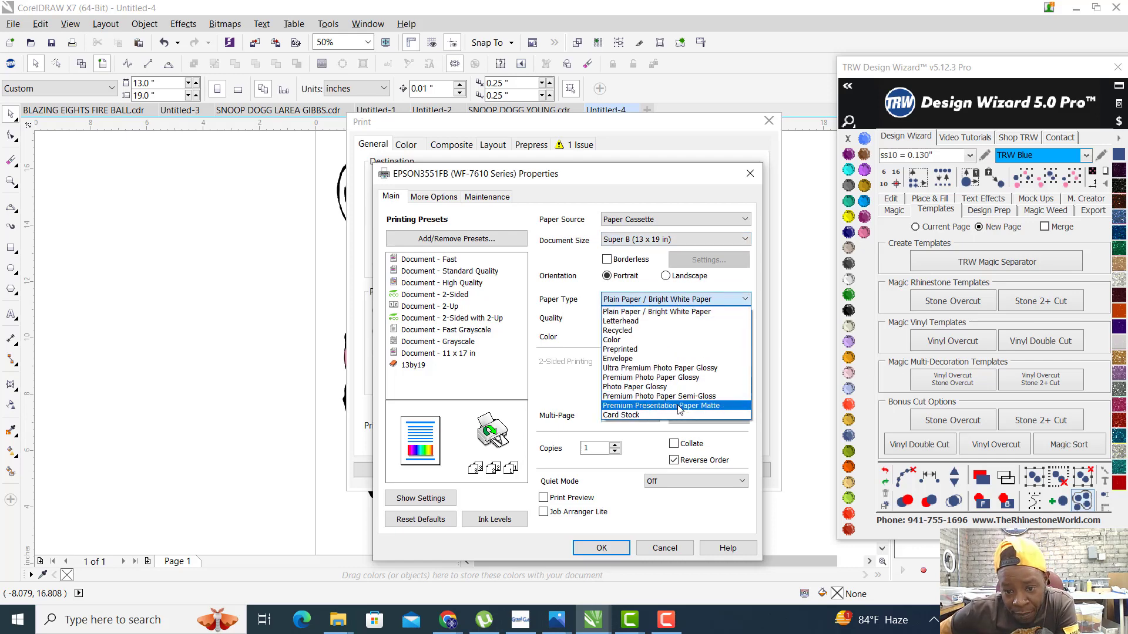
left_click(658, 405)
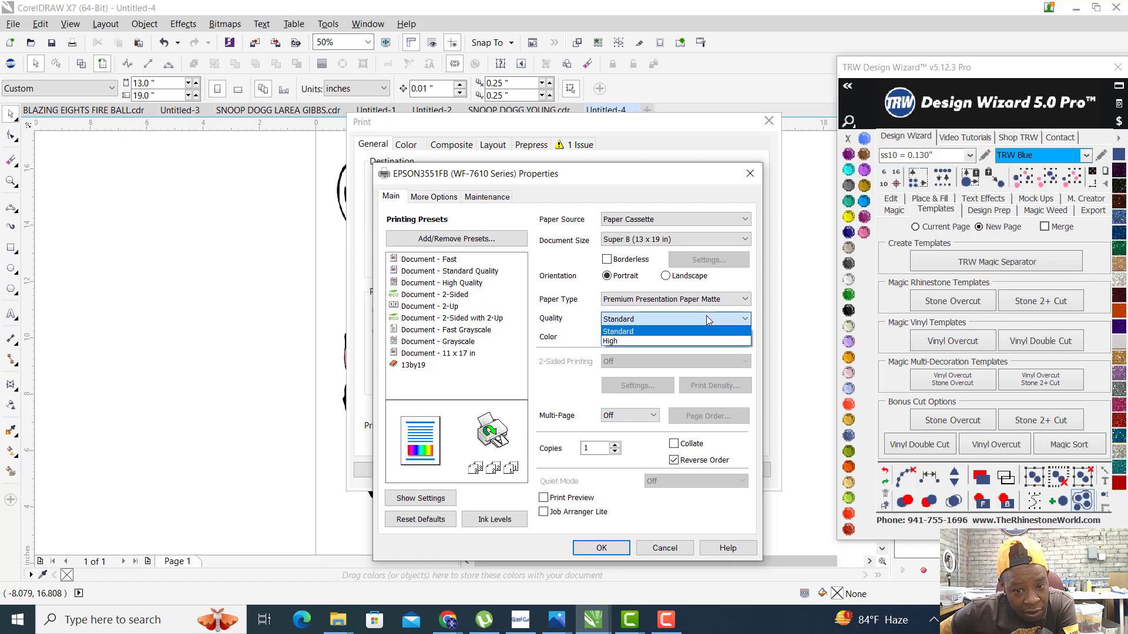
left_click(610, 341)
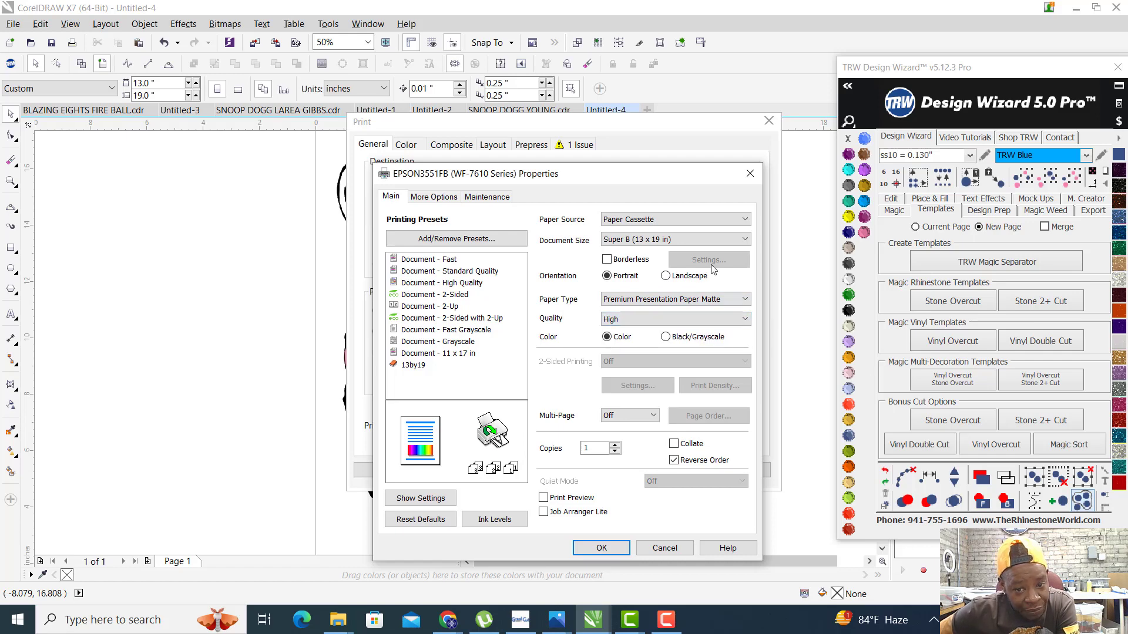
left_click(745, 218)
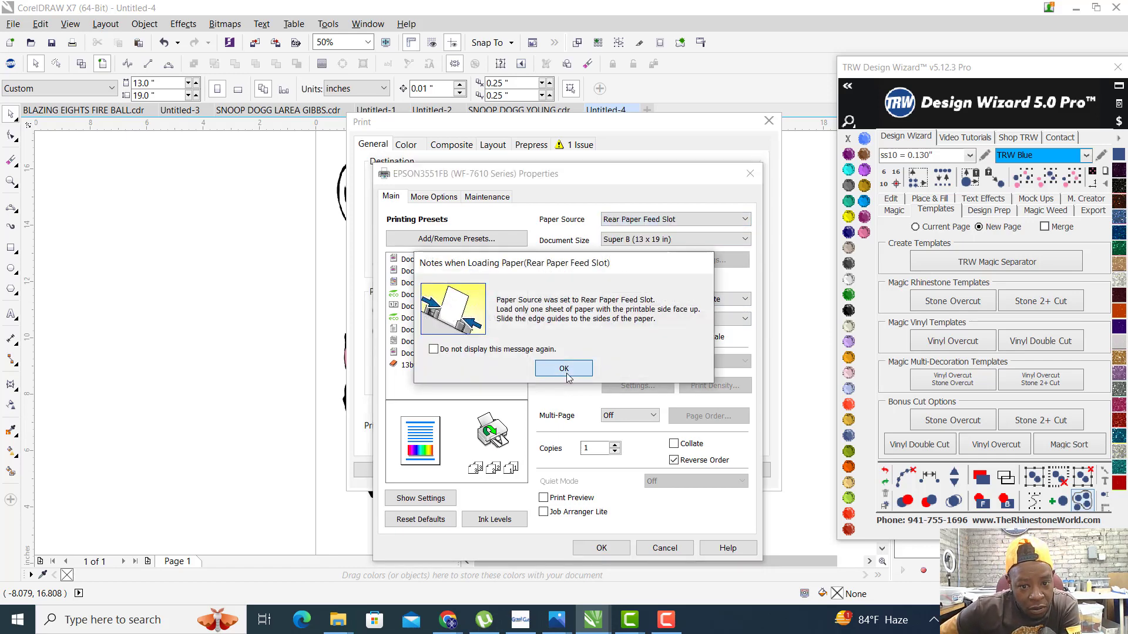
left_click(563, 367)
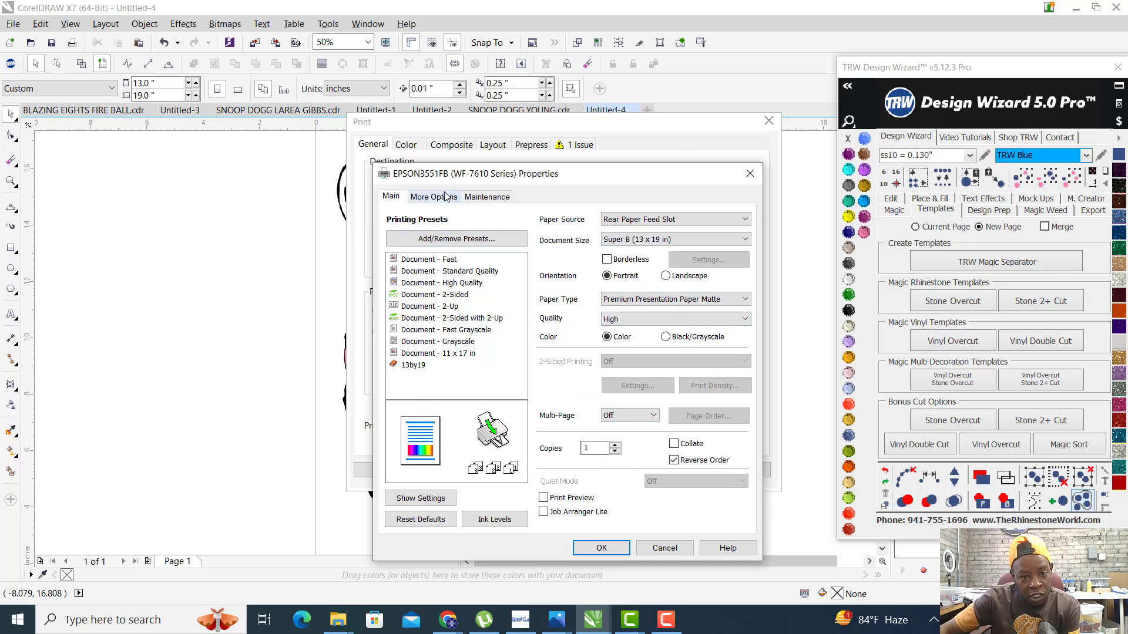
In More Options set colour correction to Custom with manual colour controls.
left_click(434, 197)
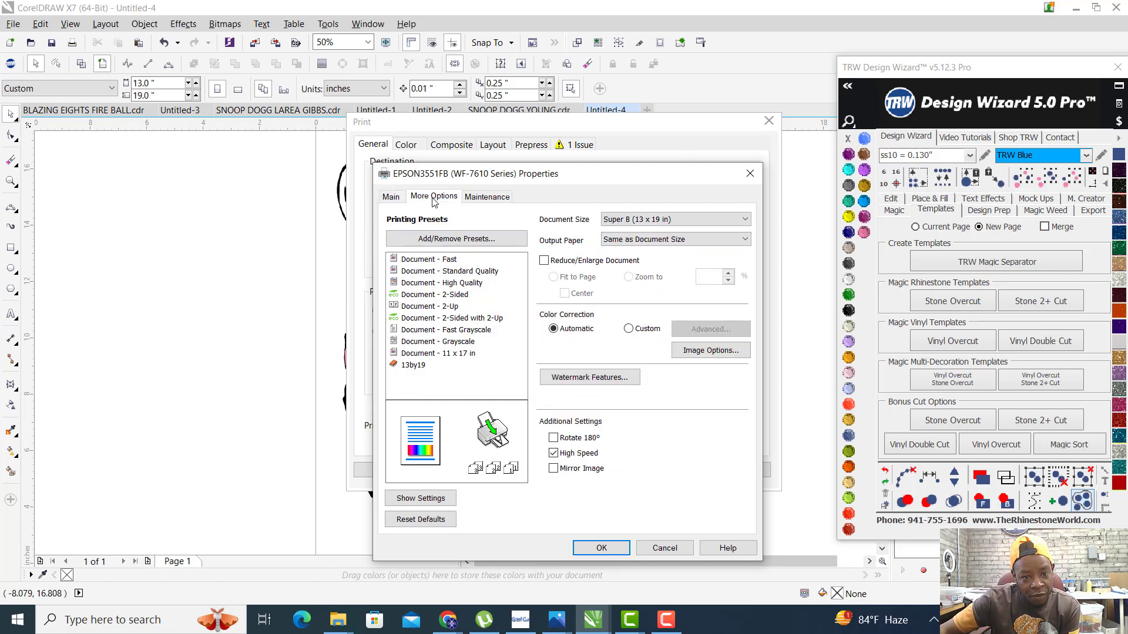
mouse_move(638, 342)
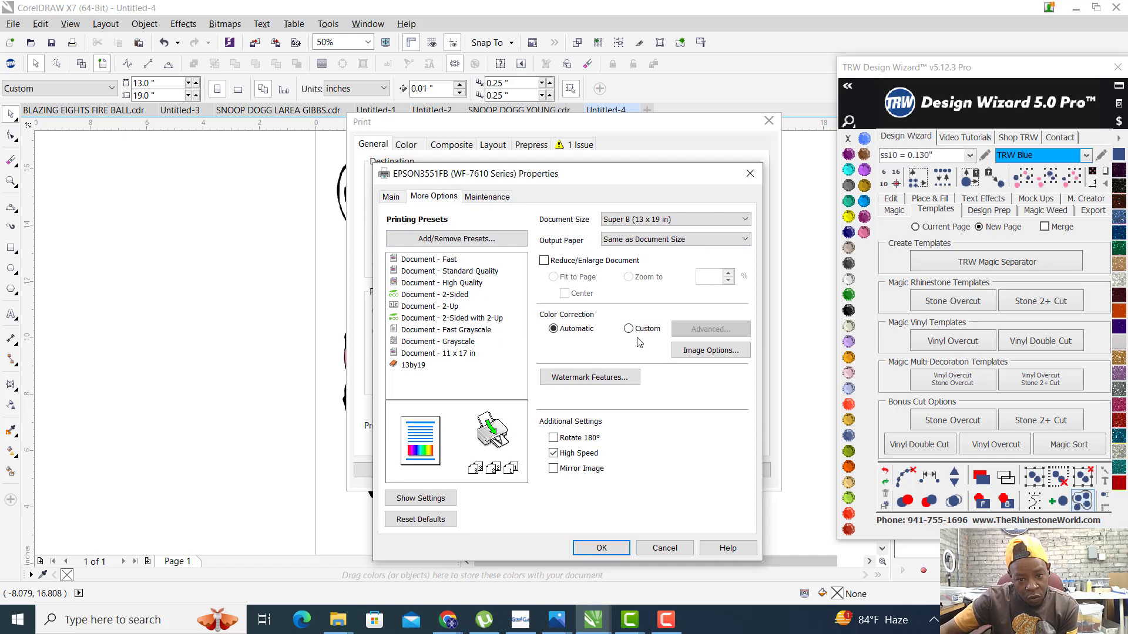
left_click(610, 329)
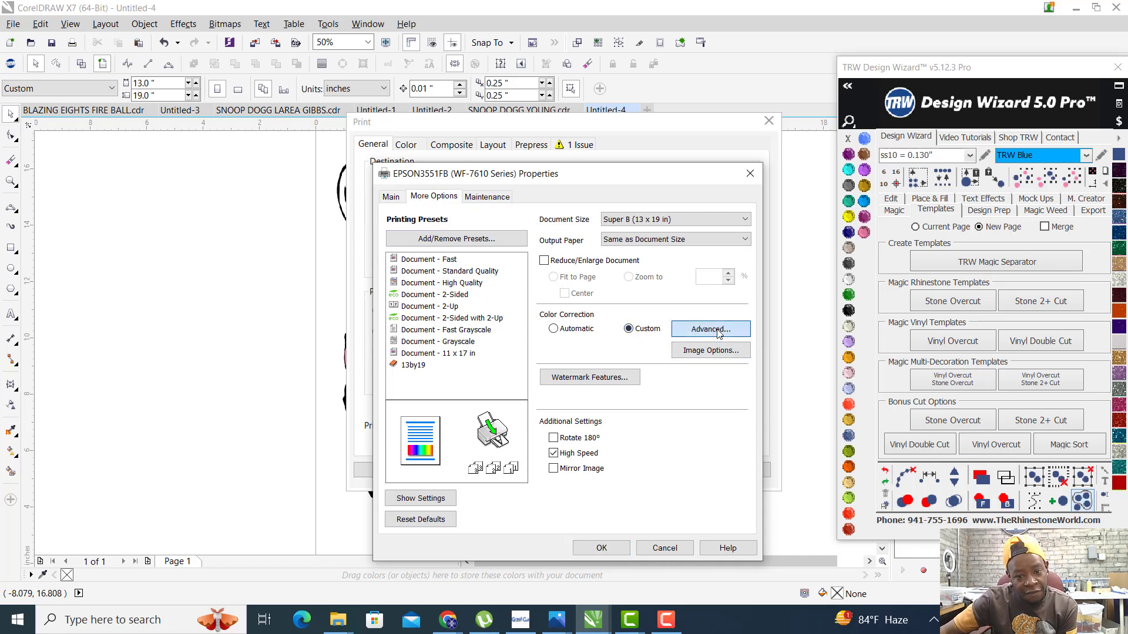
left_click(708, 329)
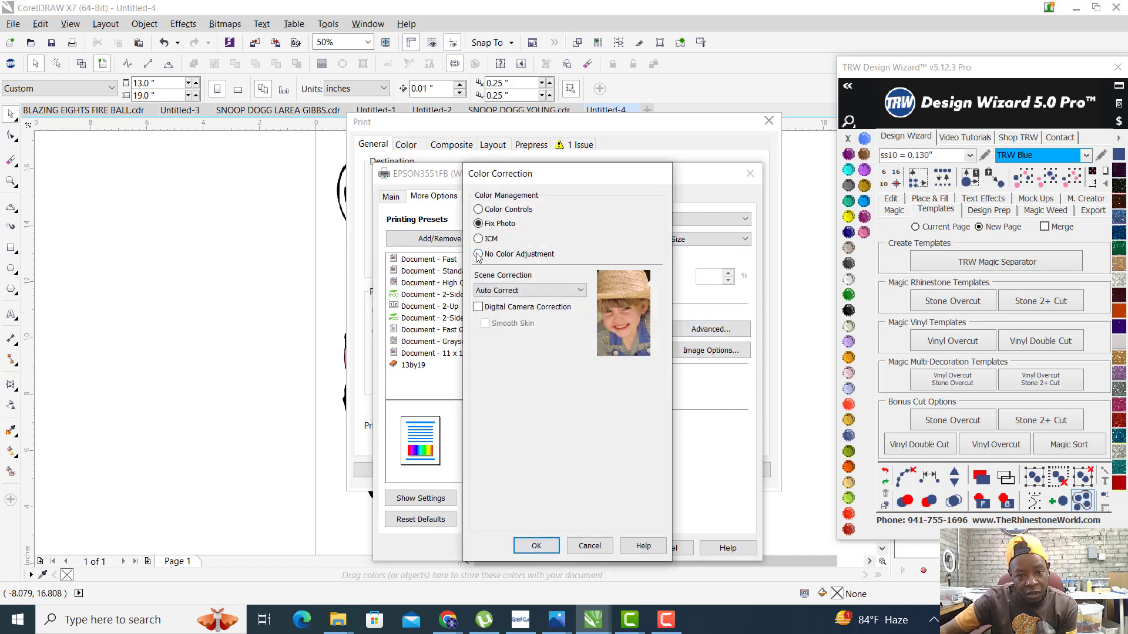
left_click(478, 254)
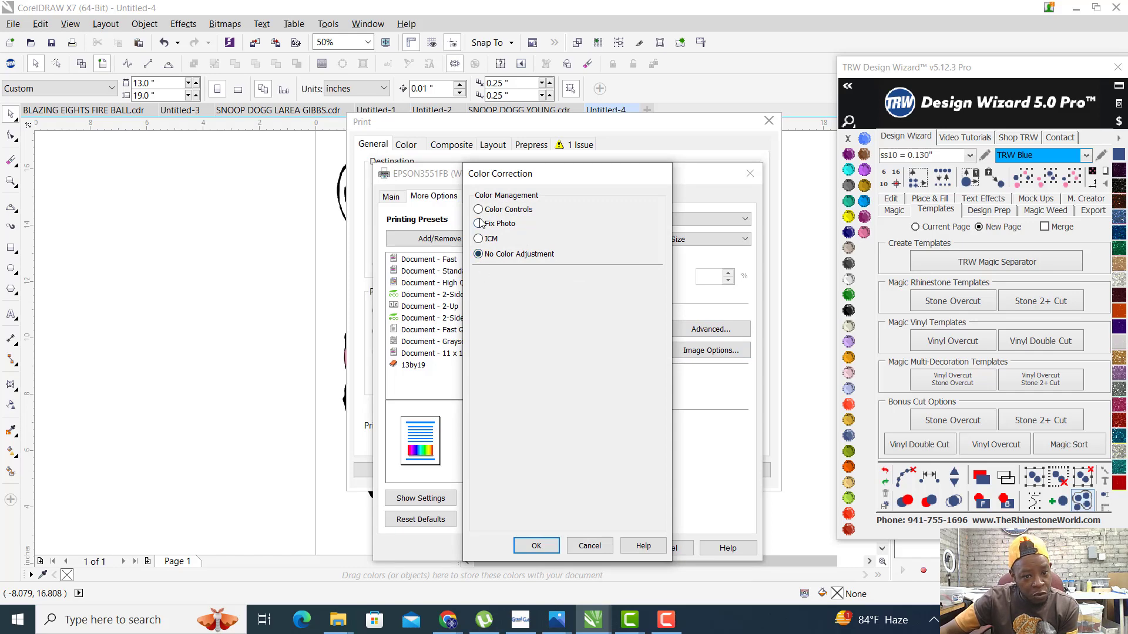
left_click(478, 210)
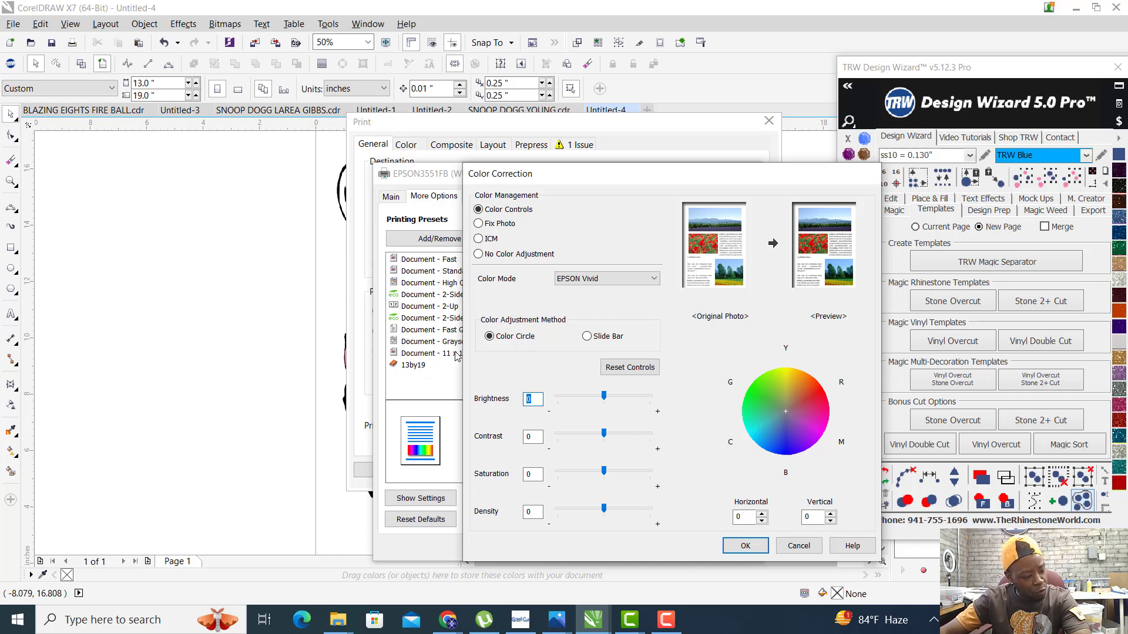
mouse_move(496, 420)
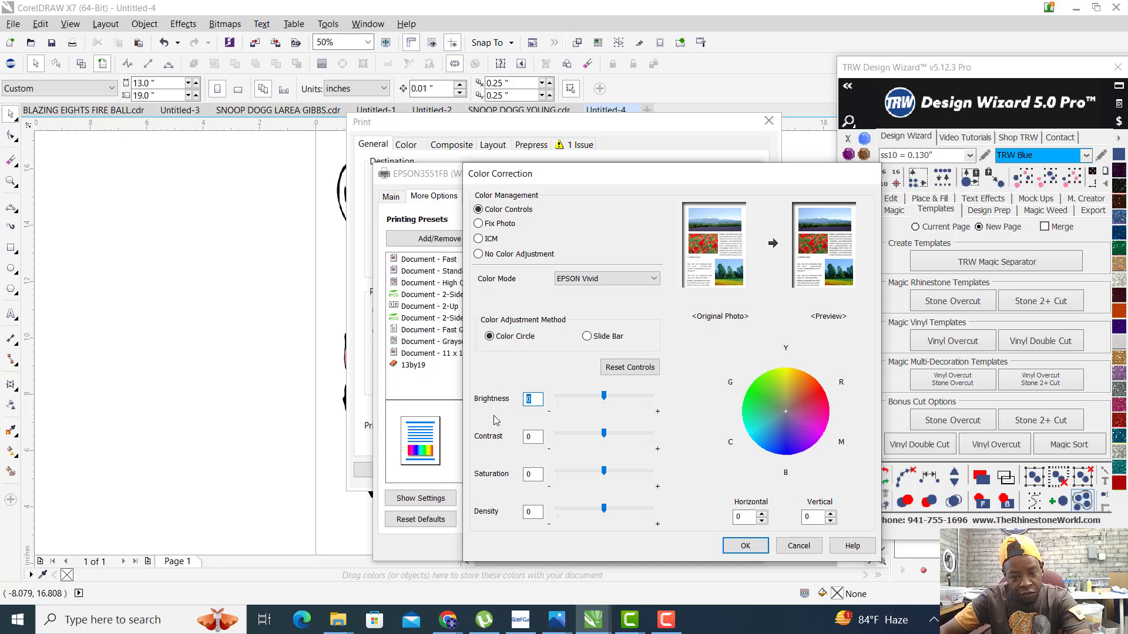
left_click(745, 546)
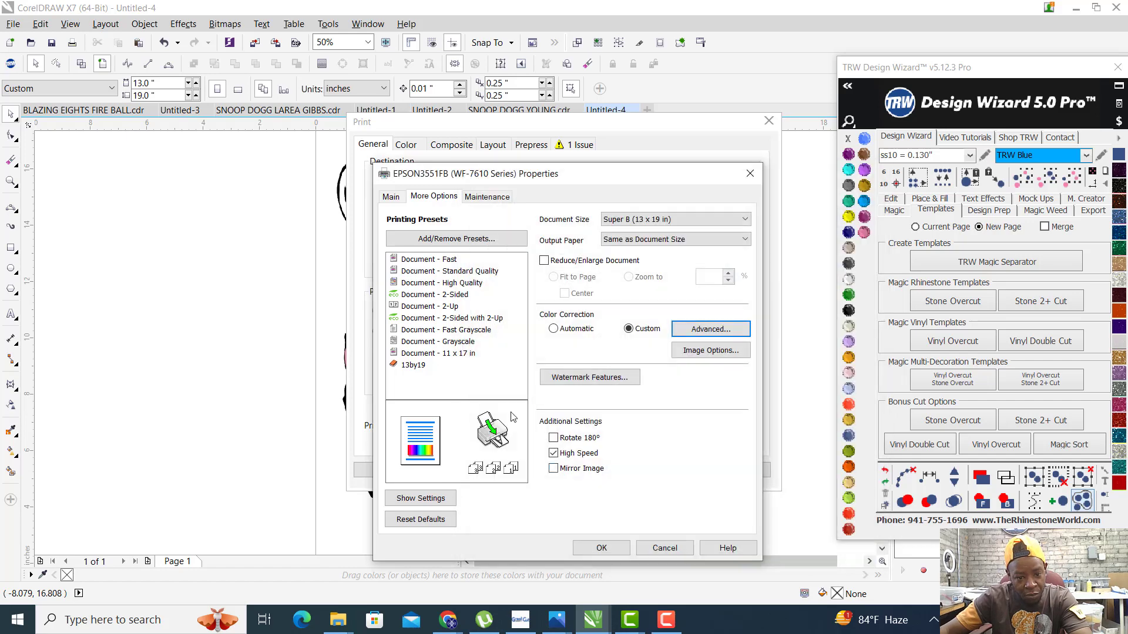
Load the saved 13by19 preset with mirror image and confirm the Adobe RGB colour correction.
left_click(411, 365)
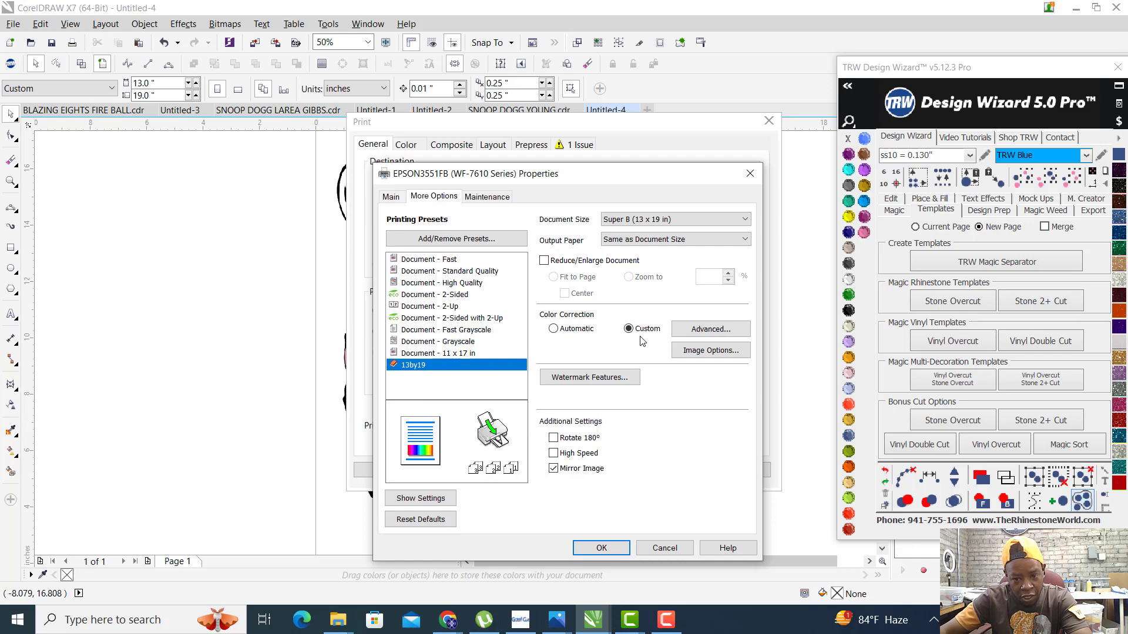
left_click(709, 329)
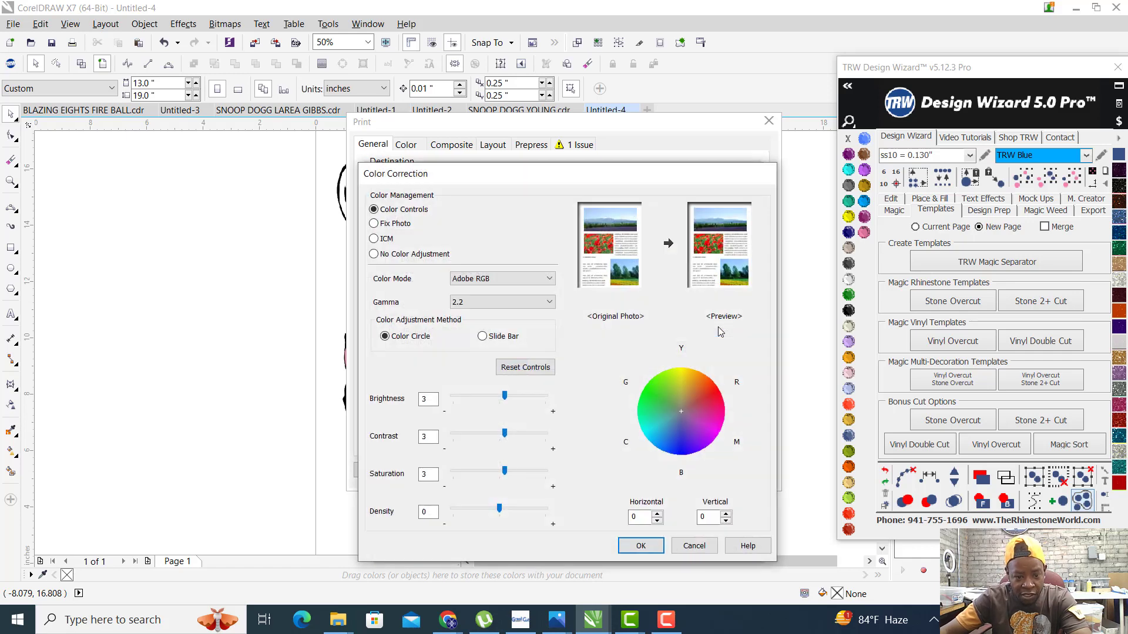
mouse_move(639, 547)
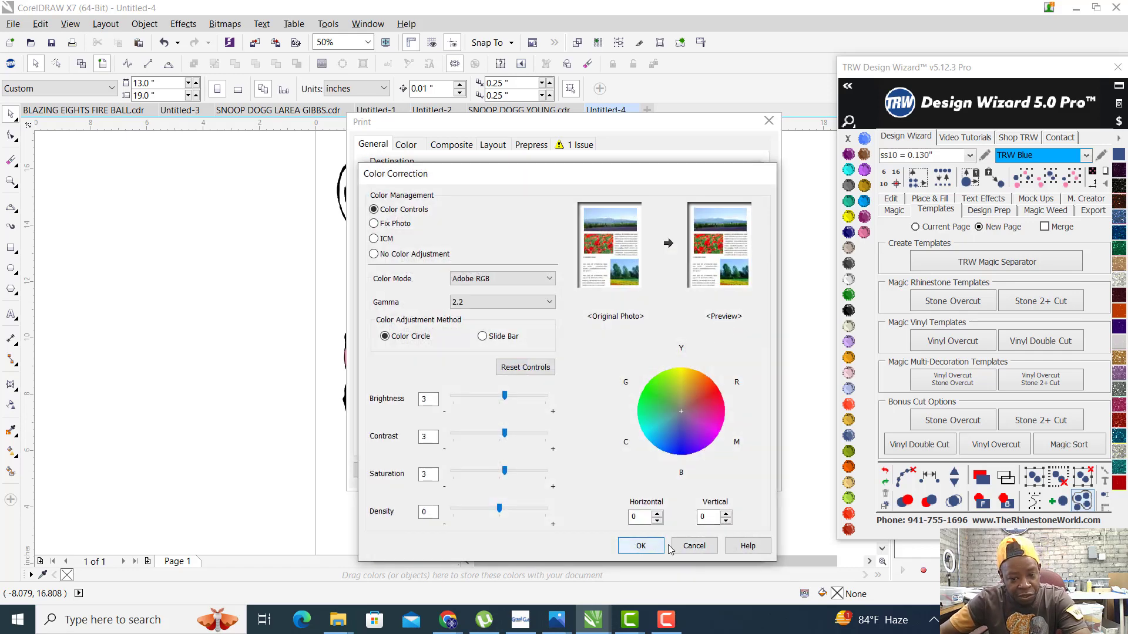
left_click(640, 545)
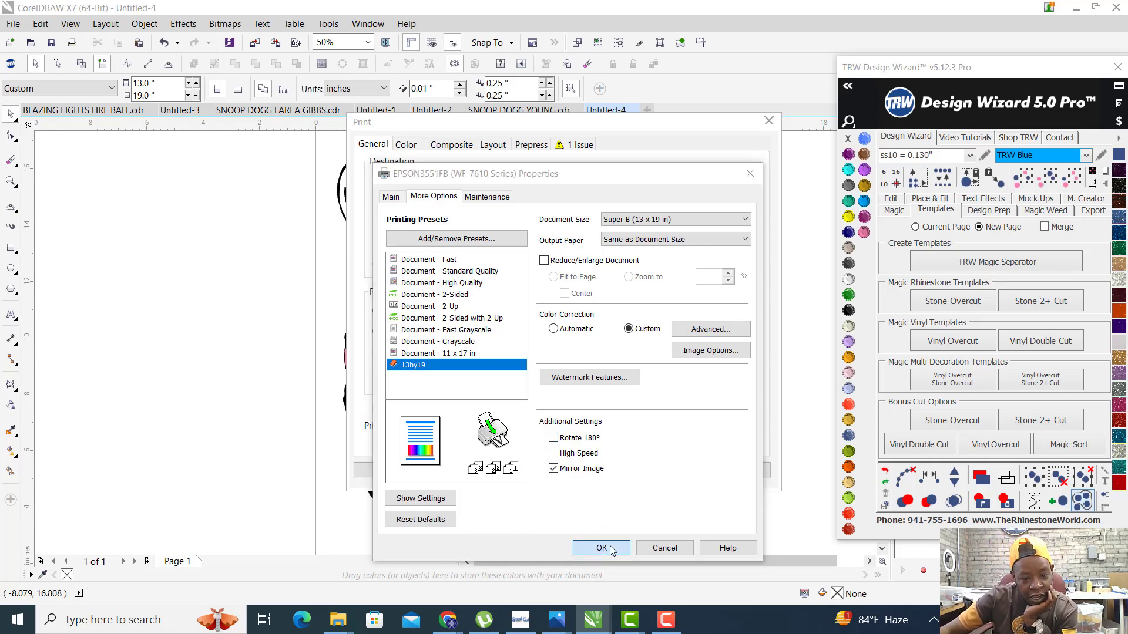
Apply the Epson printer settings and show the print preview of the cheetah design.
left_click(602, 548)
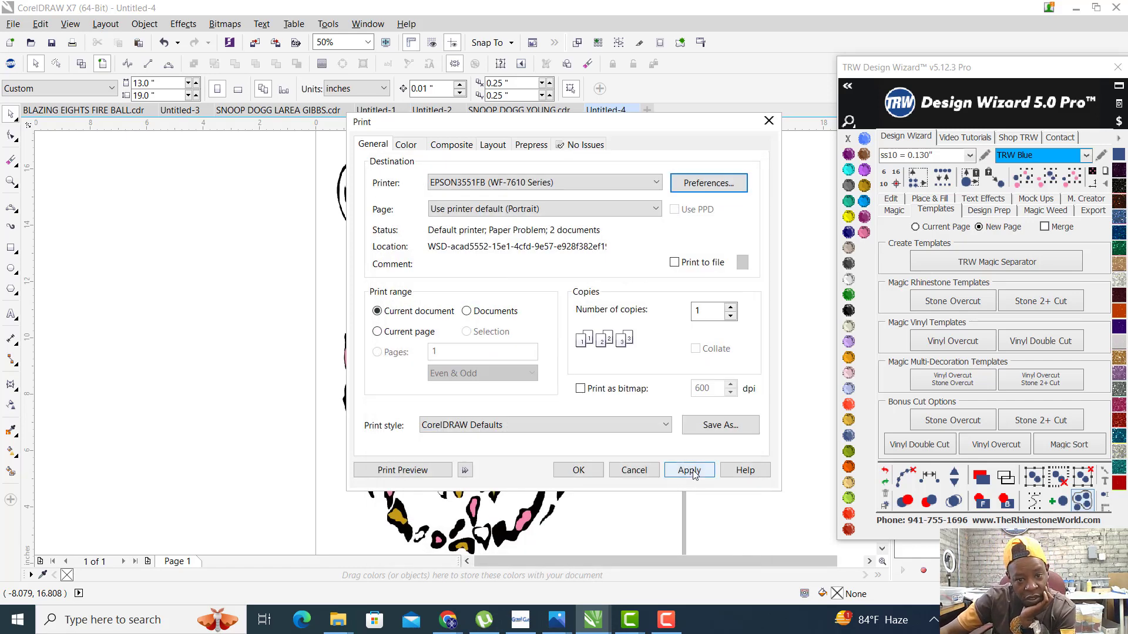
left_click(689, 470)
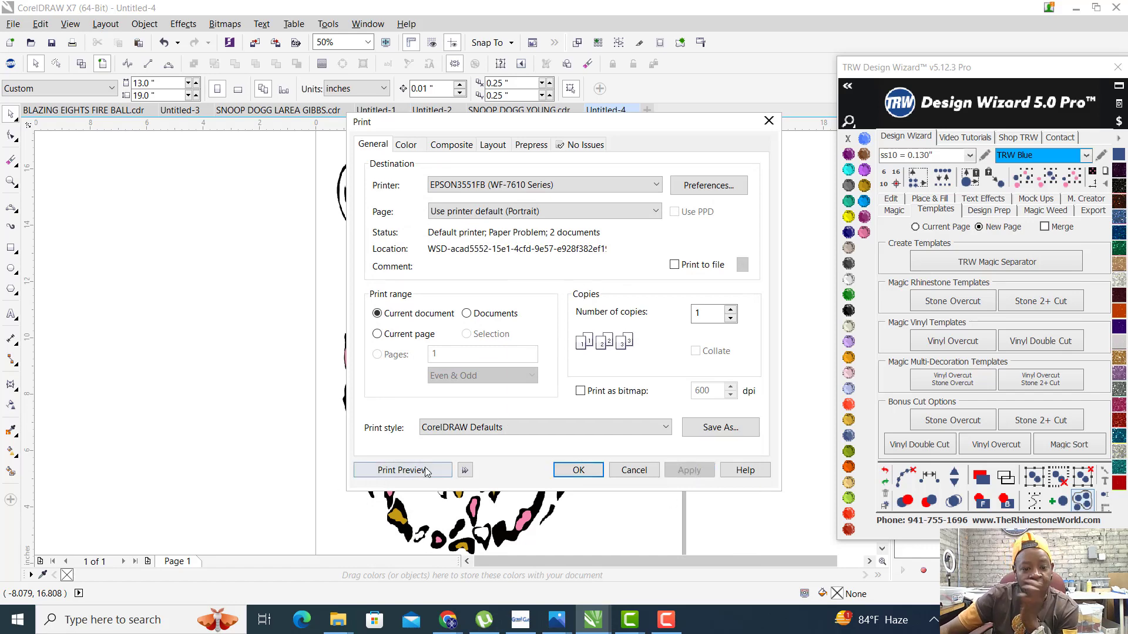
left_click(632, 470)
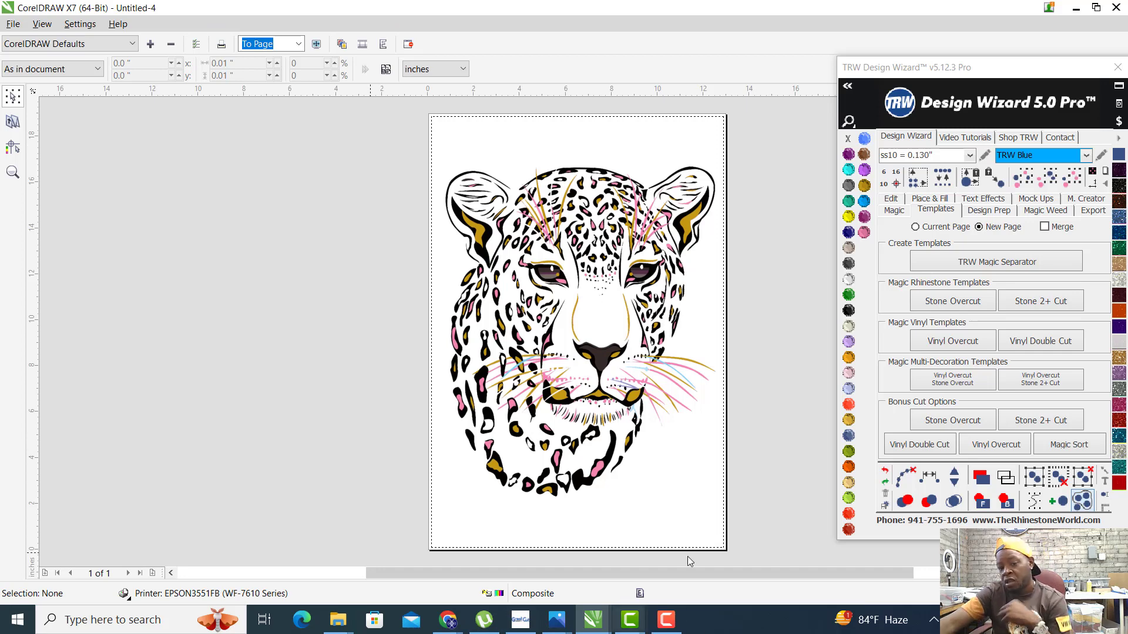
mouse_move(687, 270)
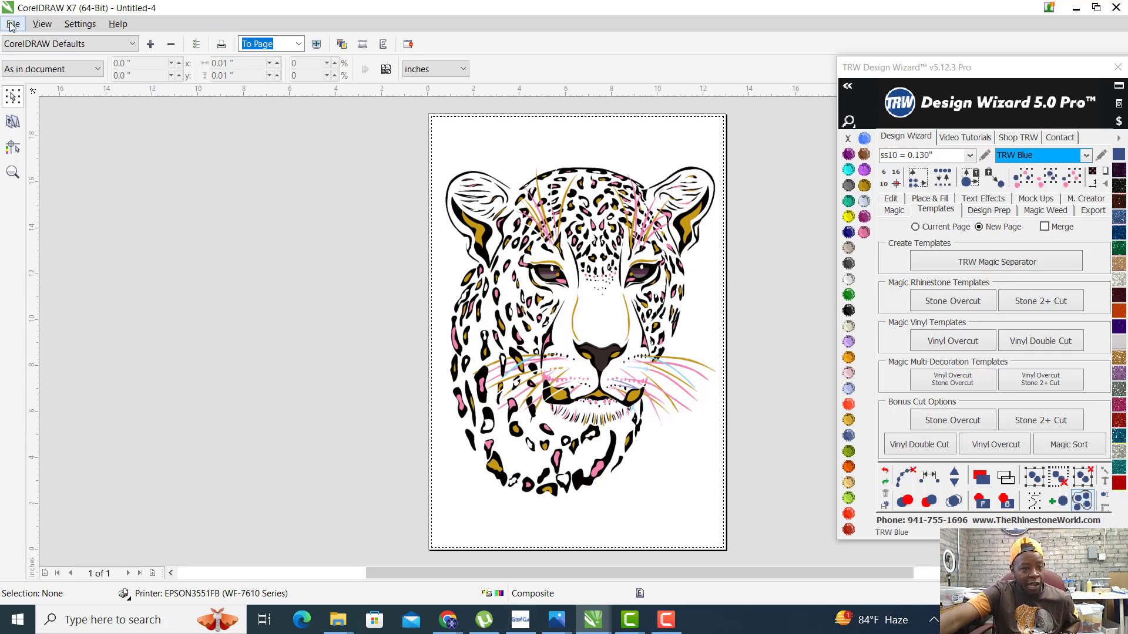
left_click(11, 23)
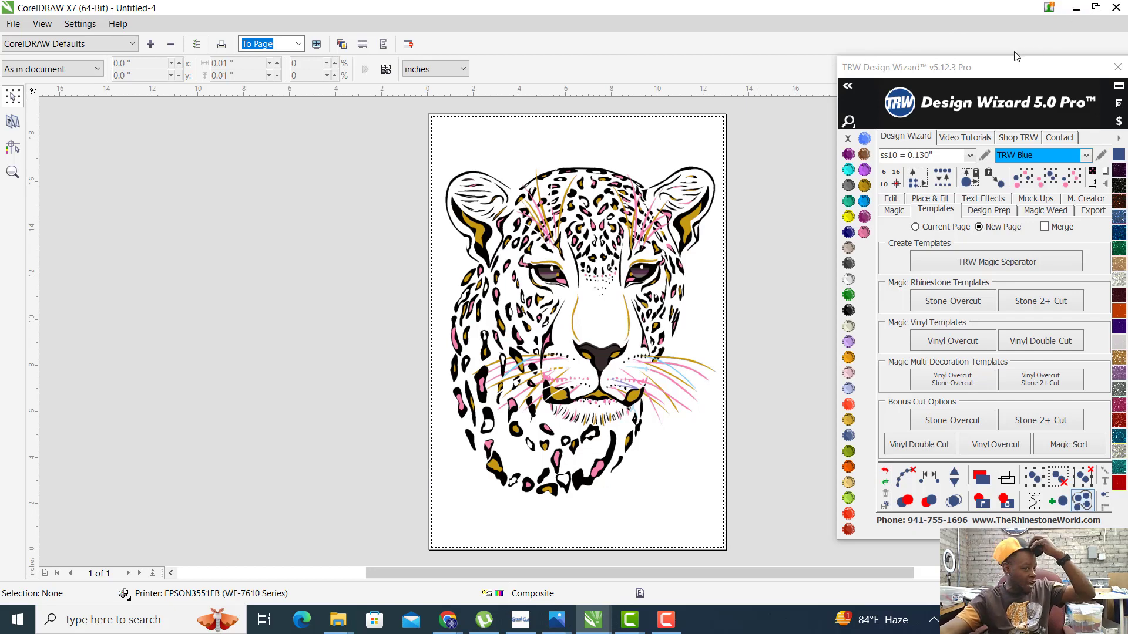
mouse_move(1052, 40)
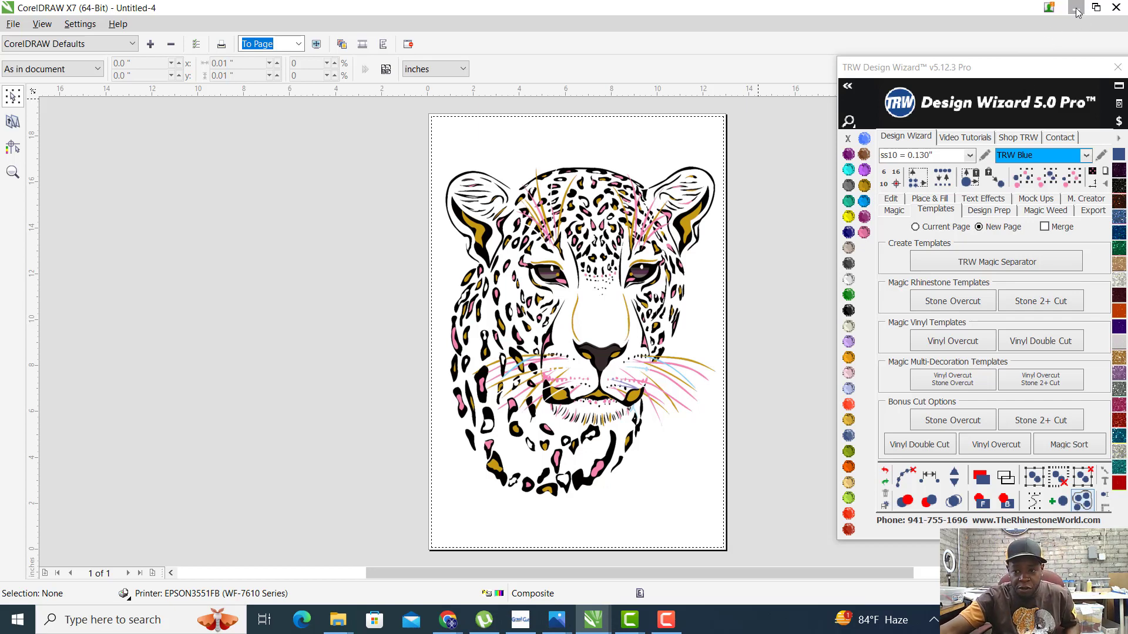
Minimize CorelDRAW and launch Cricut Design Space from the desktop.
left_click(1050, 8)
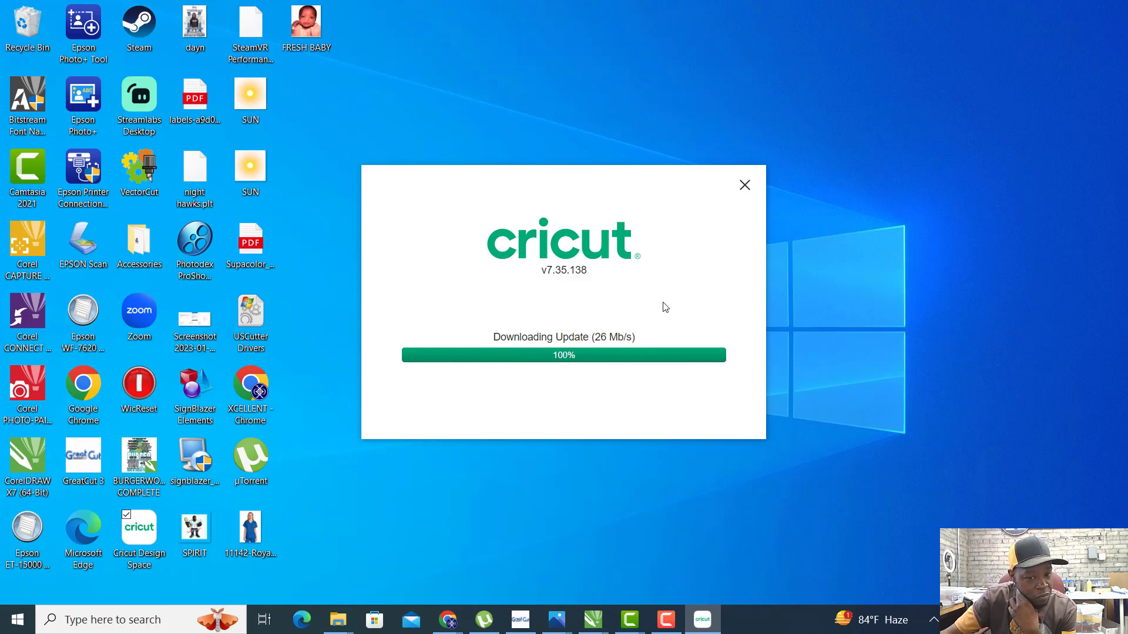
left_click(745, 184)
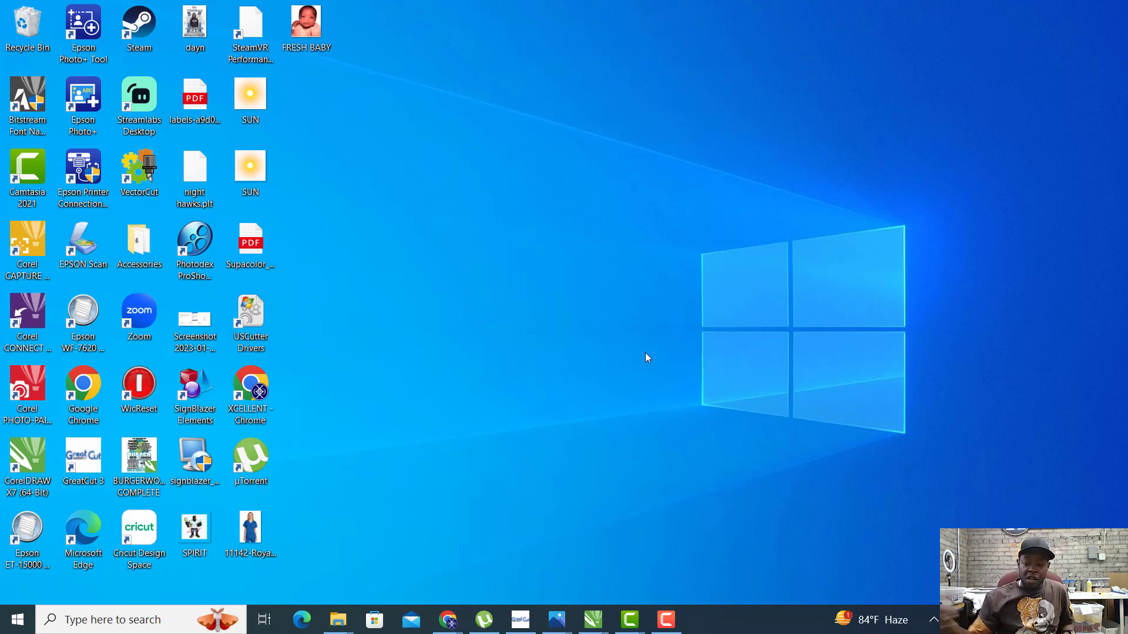
double_click(139, 532)
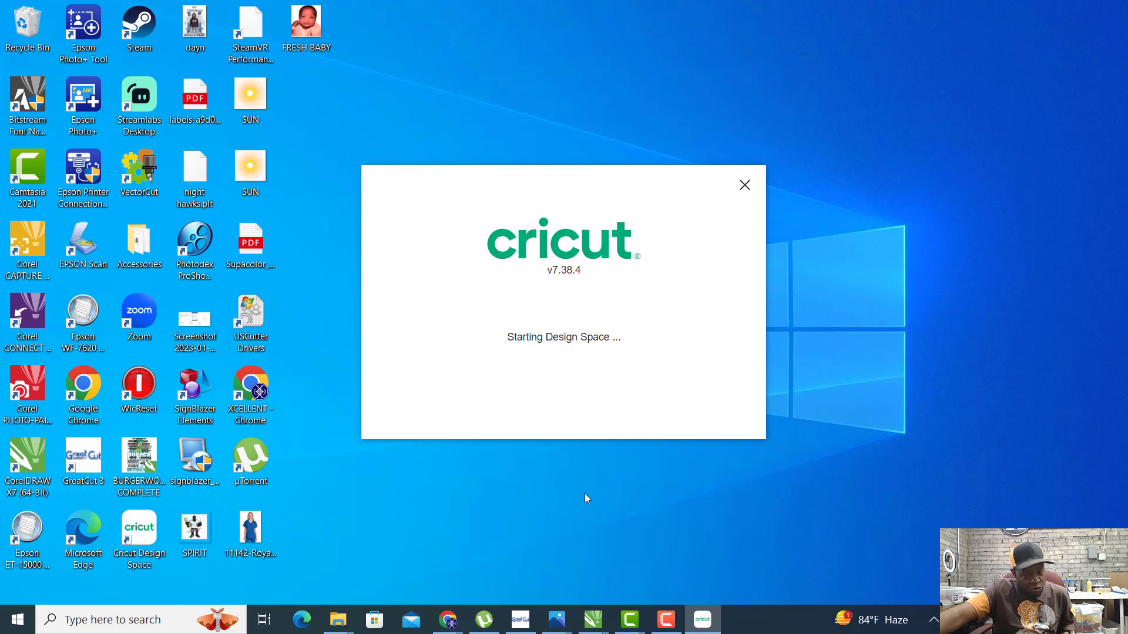
left_click(745, 184)
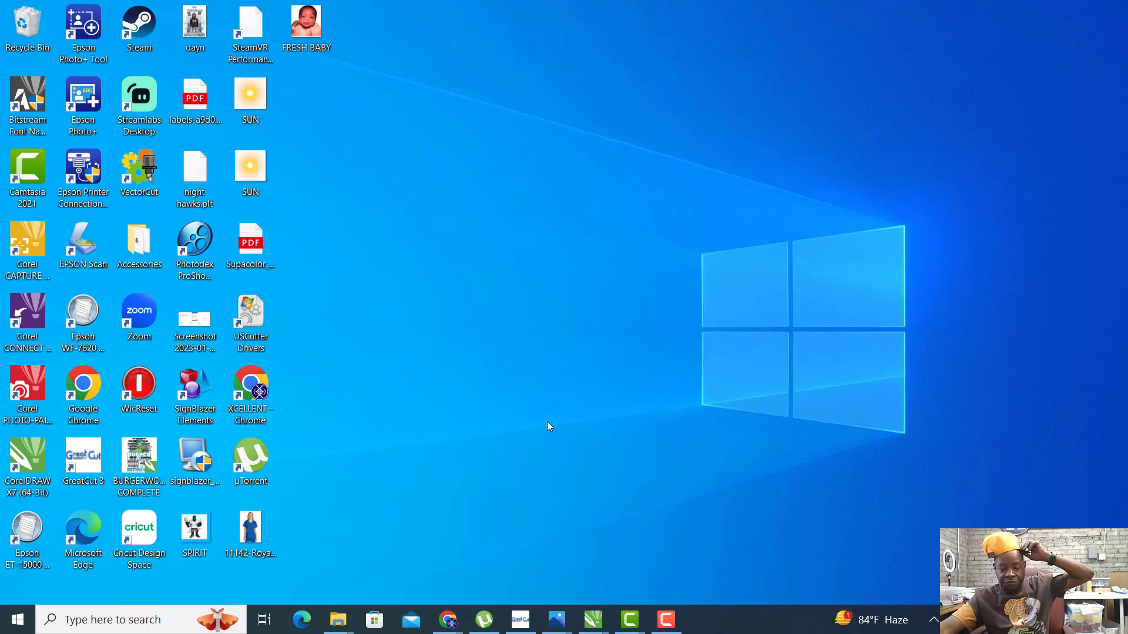
mouse_move(493, 311)
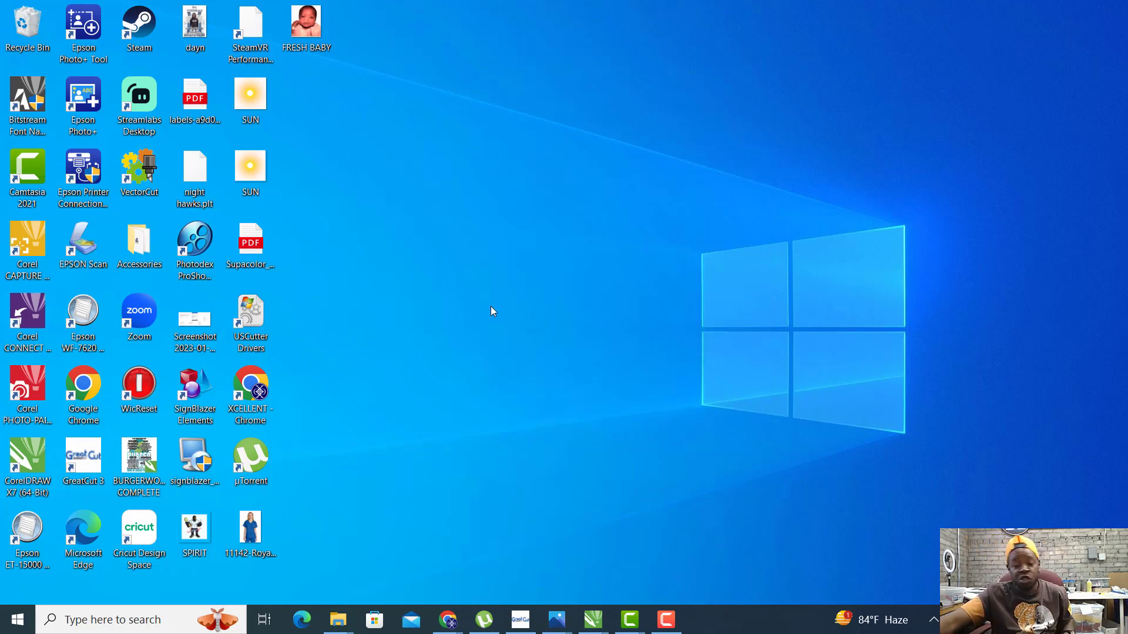
double_click(139, 531)
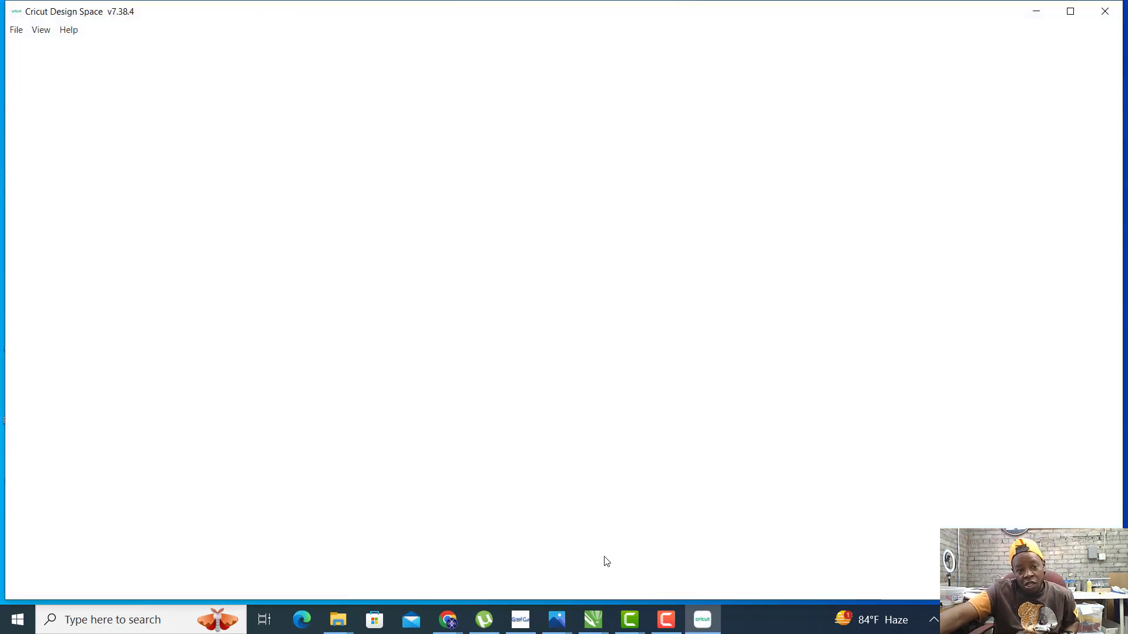
mouse_move(439, 426)
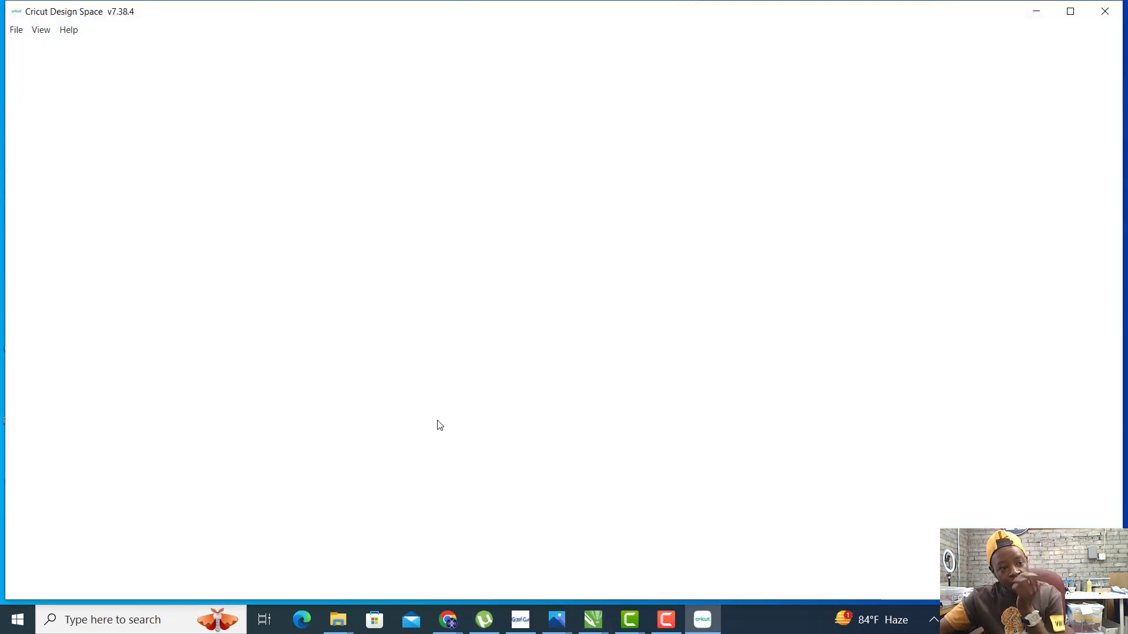
mouse_move(374, 342)
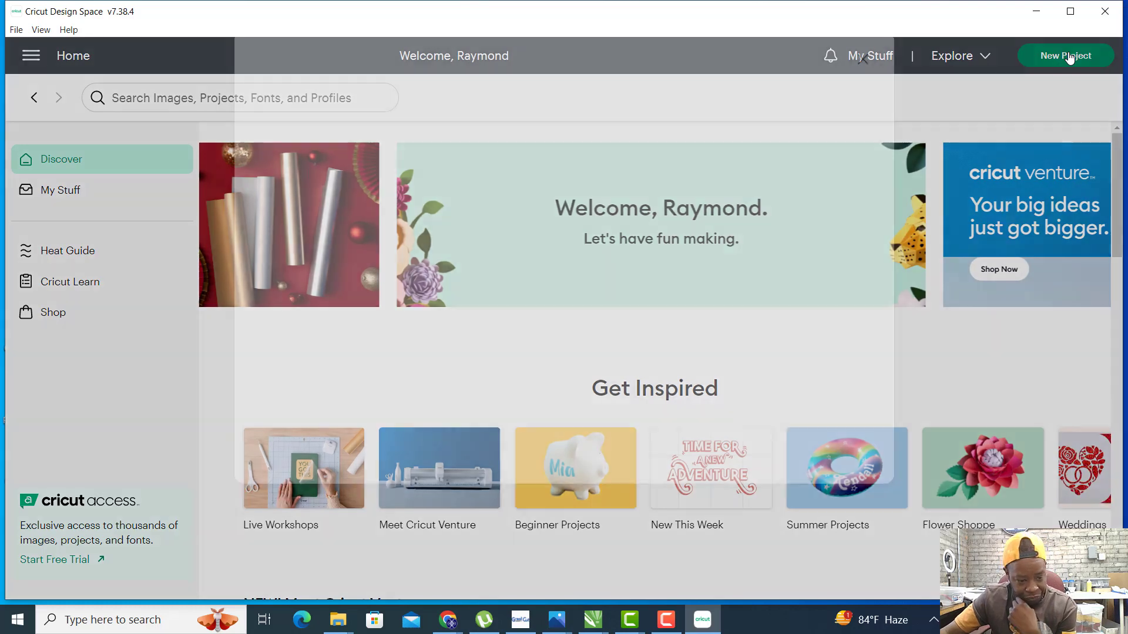
Dismiss the Cricut Access subscription offer and browse the home Discover page.
left_click(1066, 55)
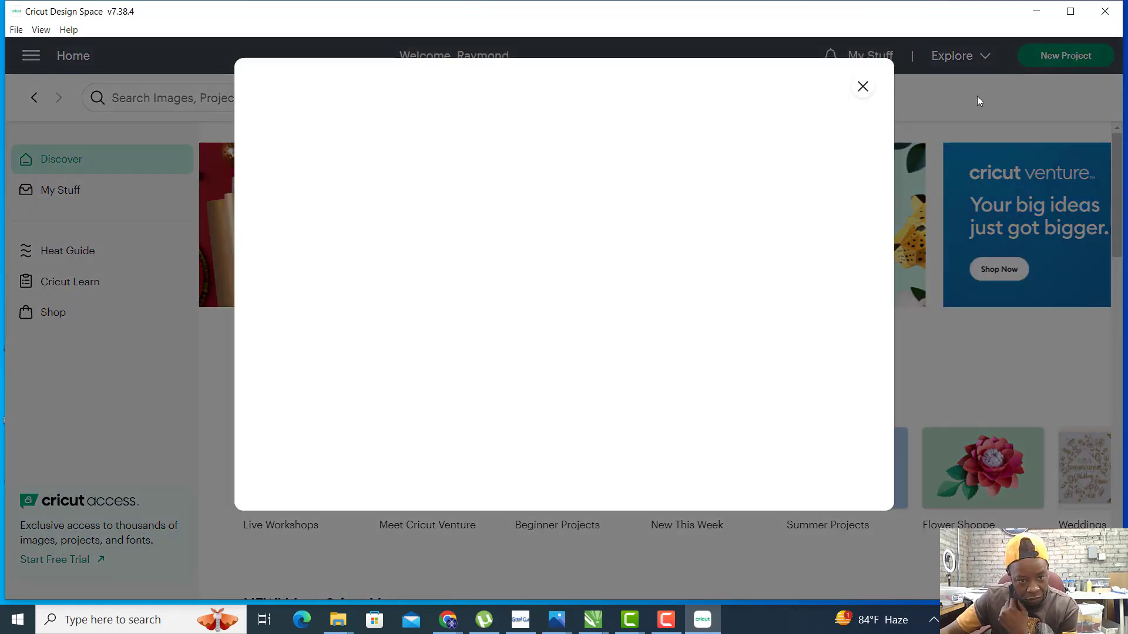
mouse_move(758, 290)
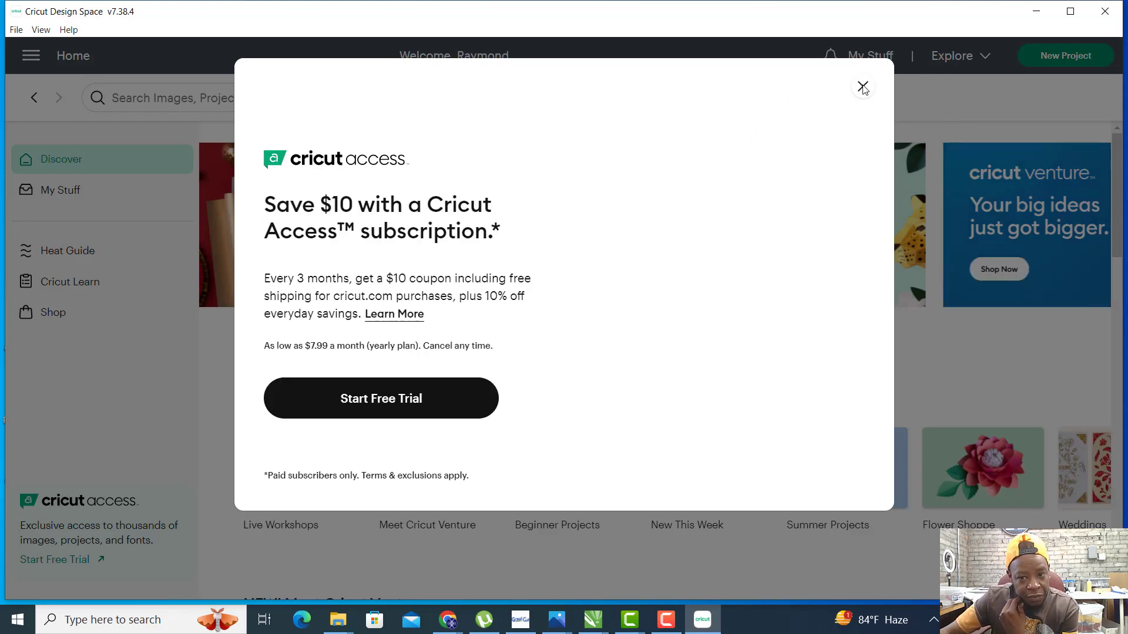
left_click(863, 87)
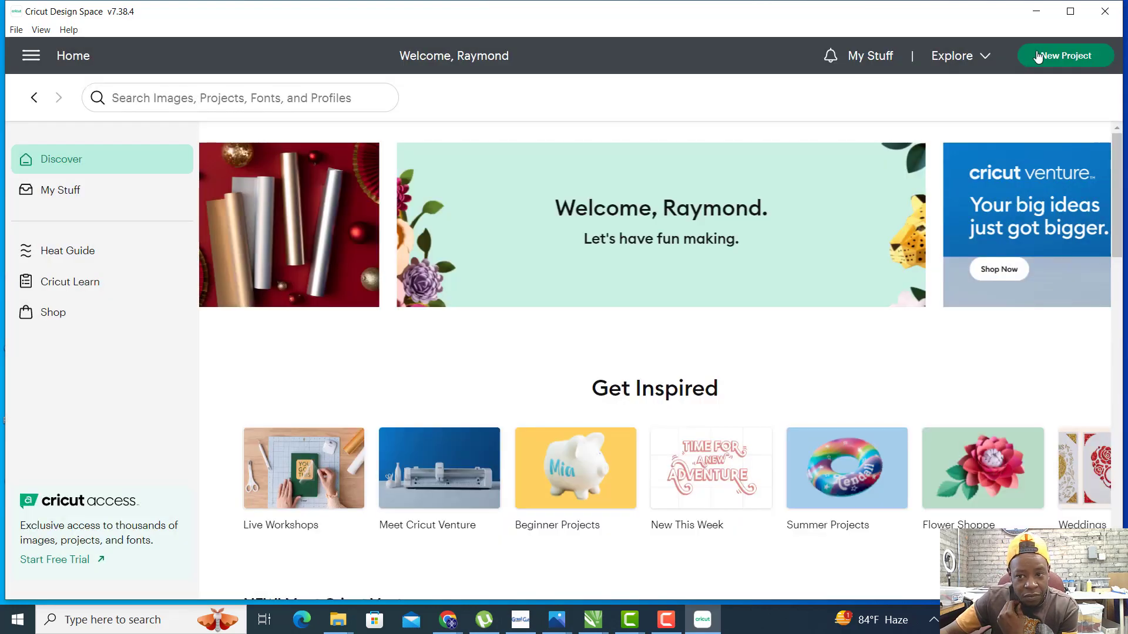
mouse_move(480, 368)
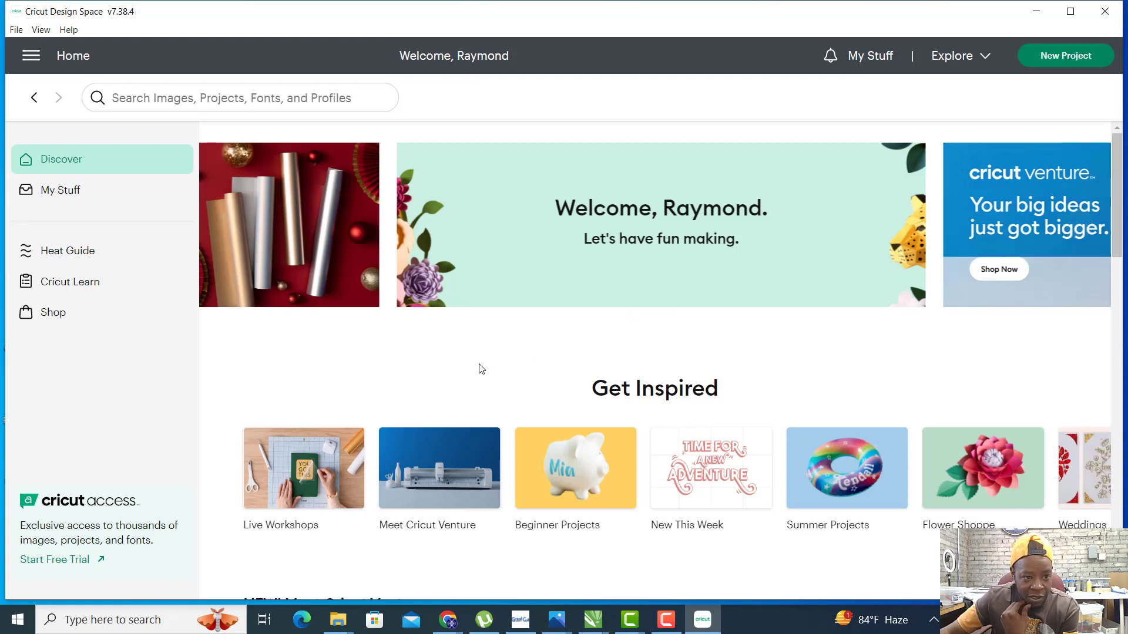
mouse_move(571, 328)
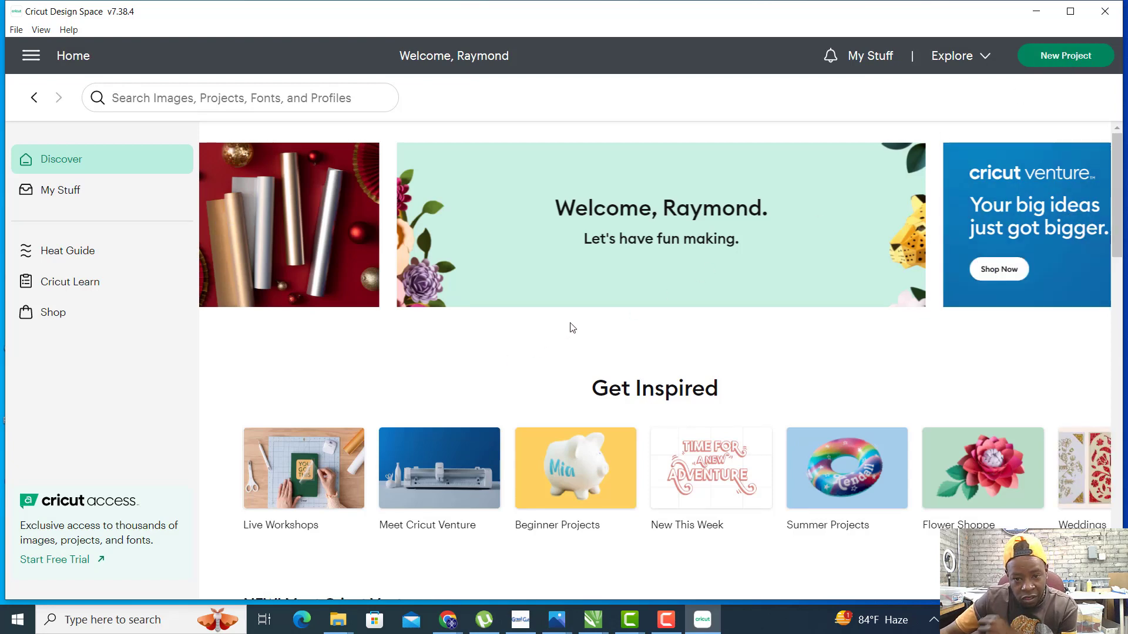
scroll("down", 3)
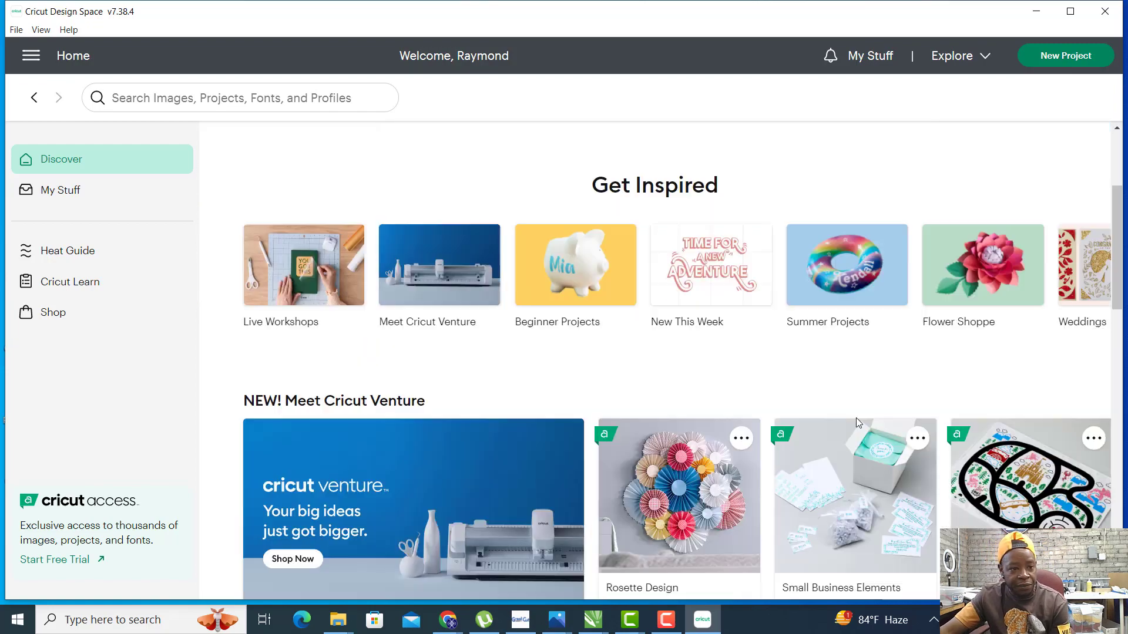
scroll("down", 3)
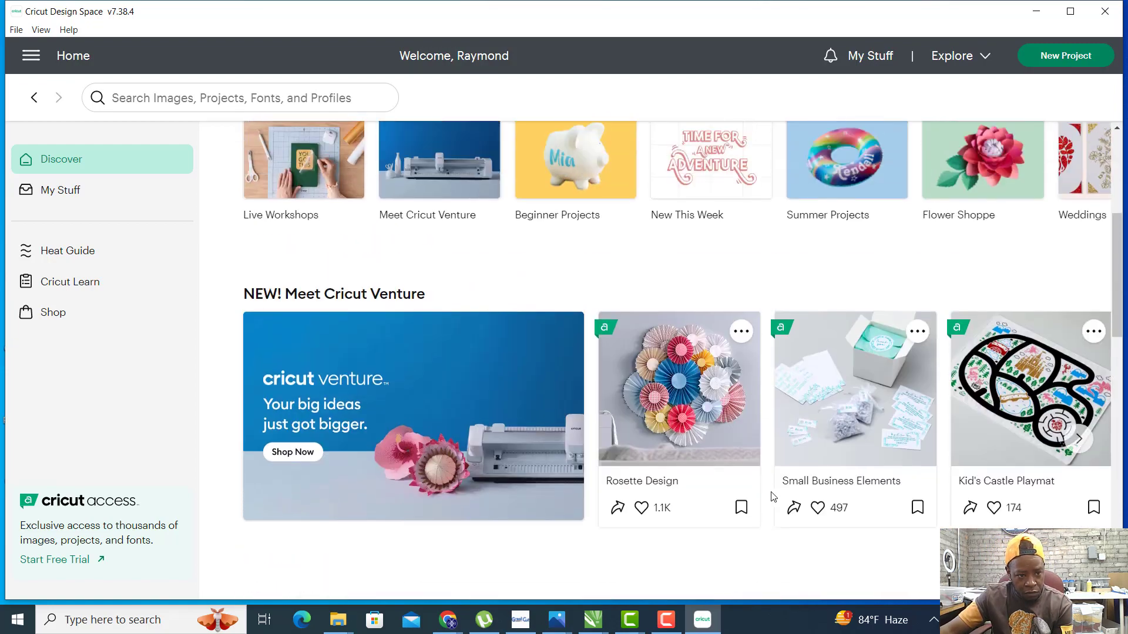
scroll("up", 3)
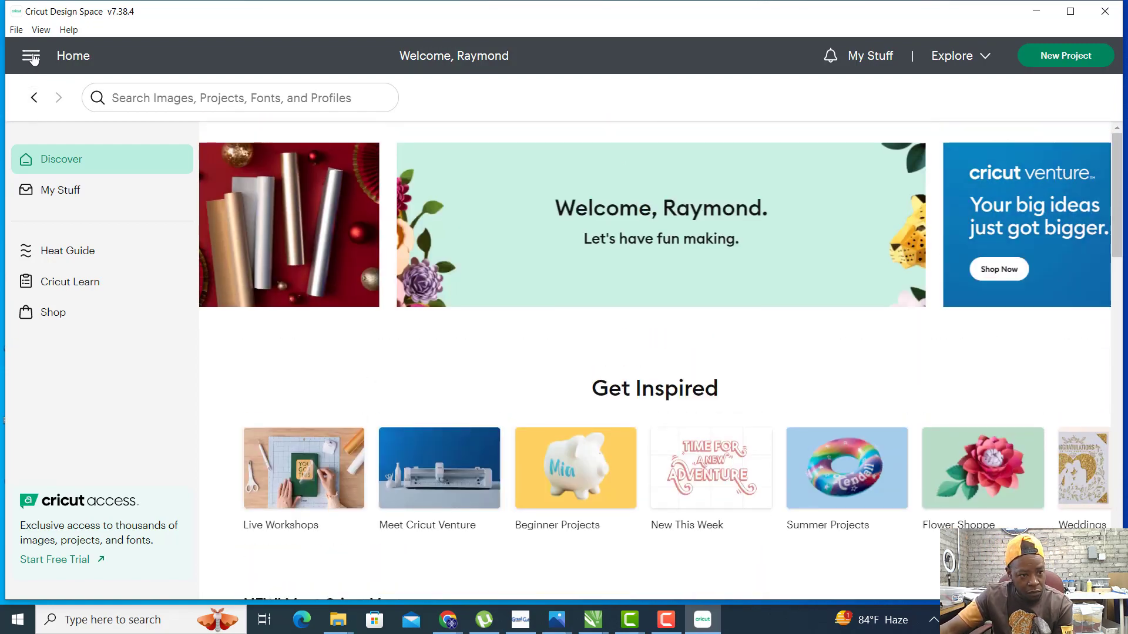
left_click(30, 56)
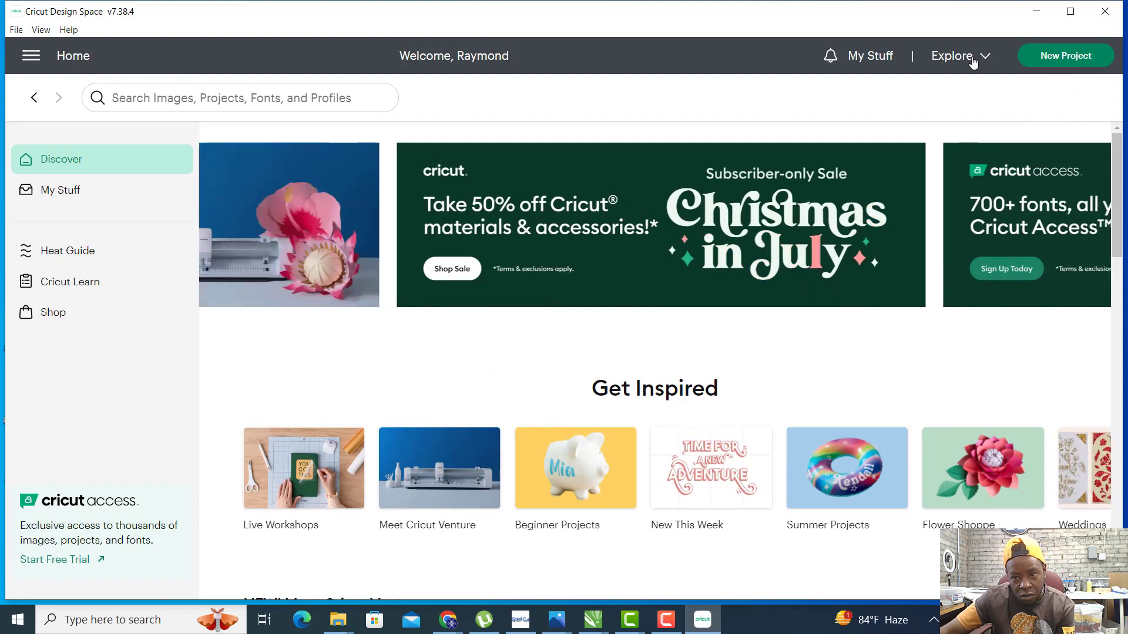
Start a new blank project and reach the Upload Image drag-and-drop/Browse page.
left_click(1066, 55)
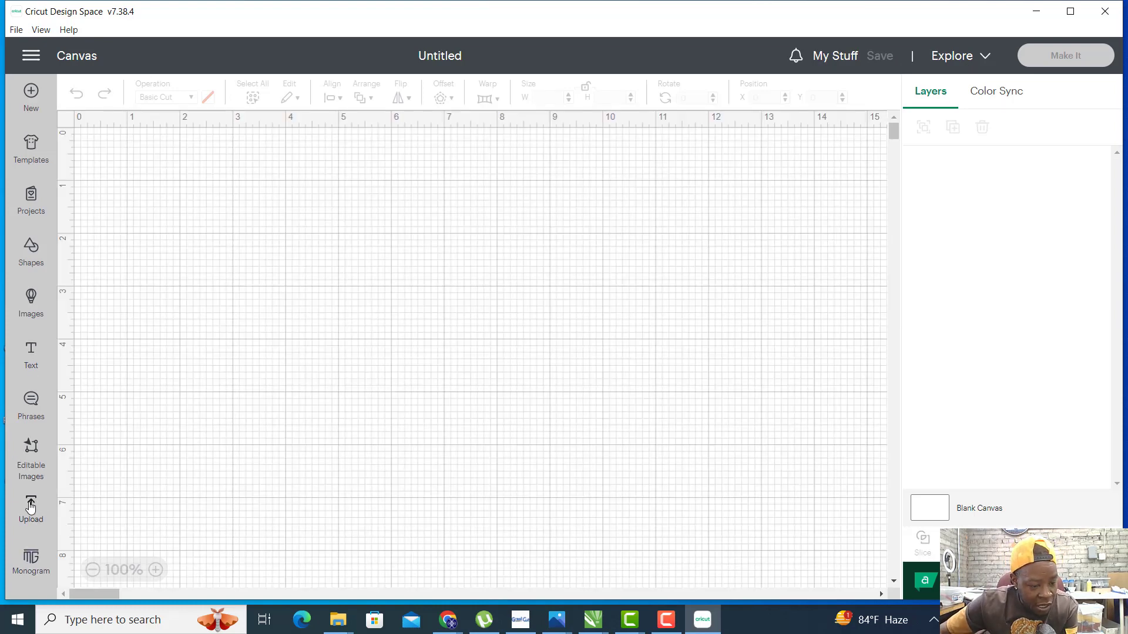
mouse_move(170, 467)
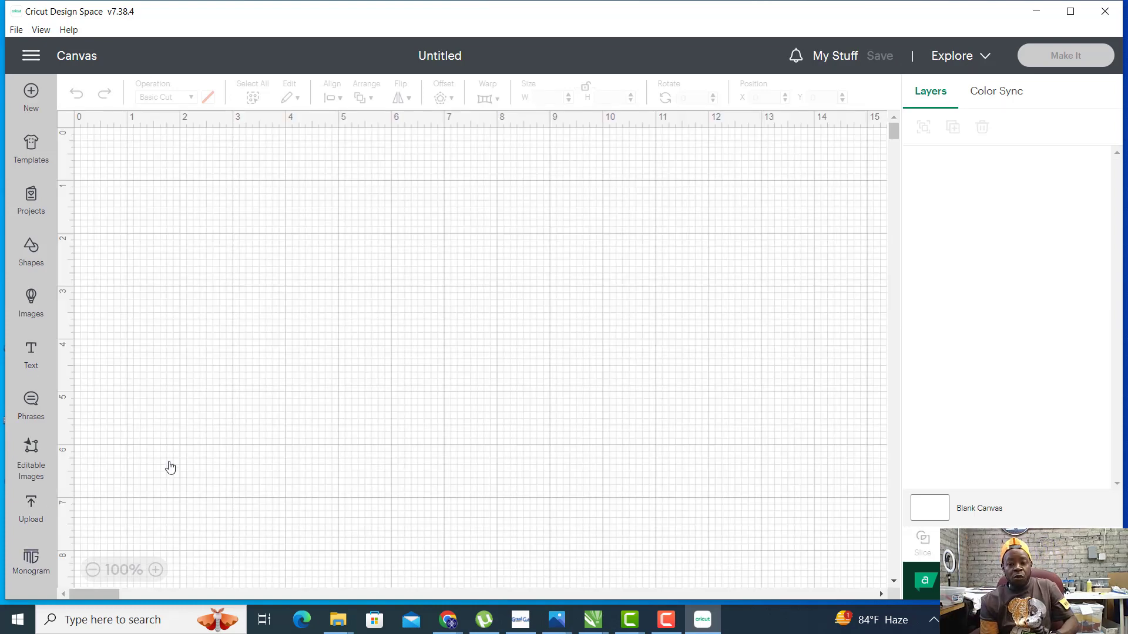
left_click(31, 511)
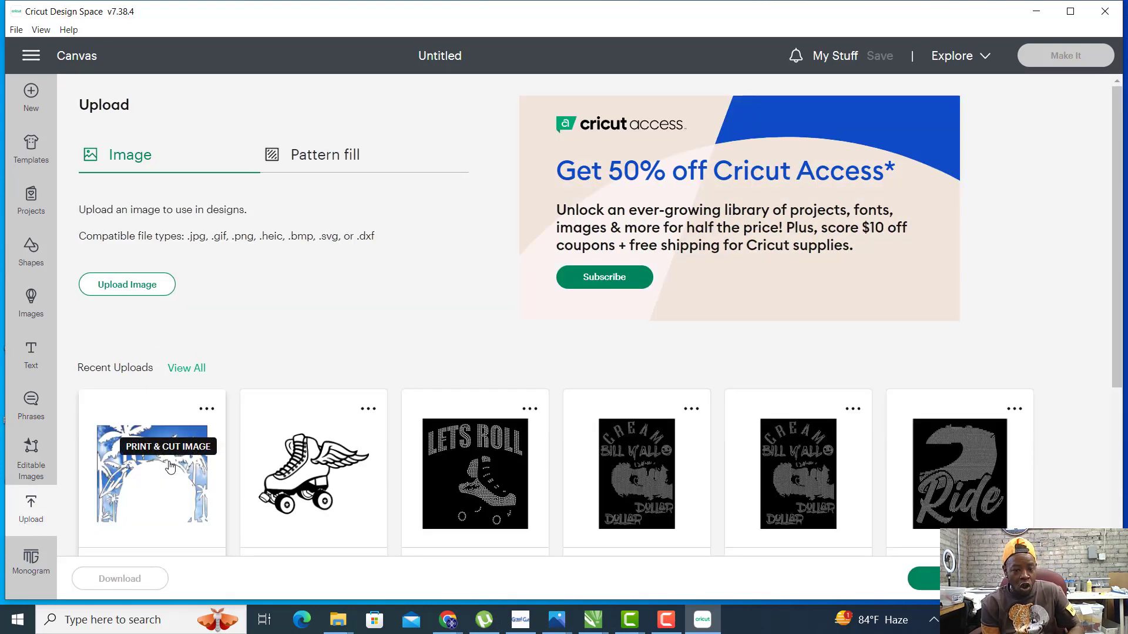
mouse_move(239, 549)
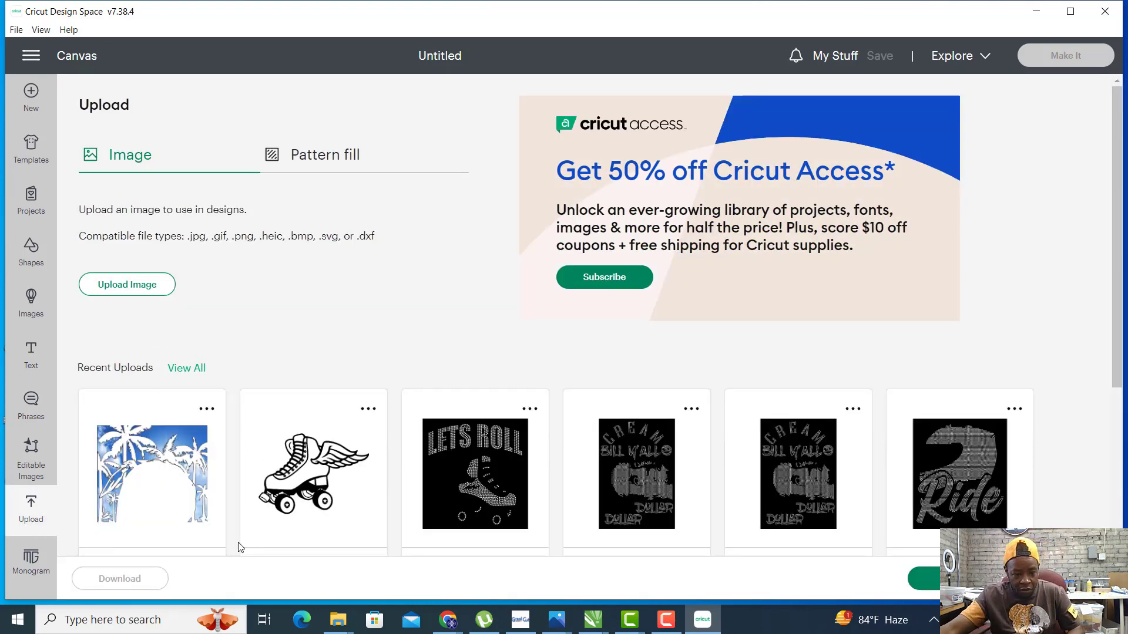
mouse_move(126, 285)
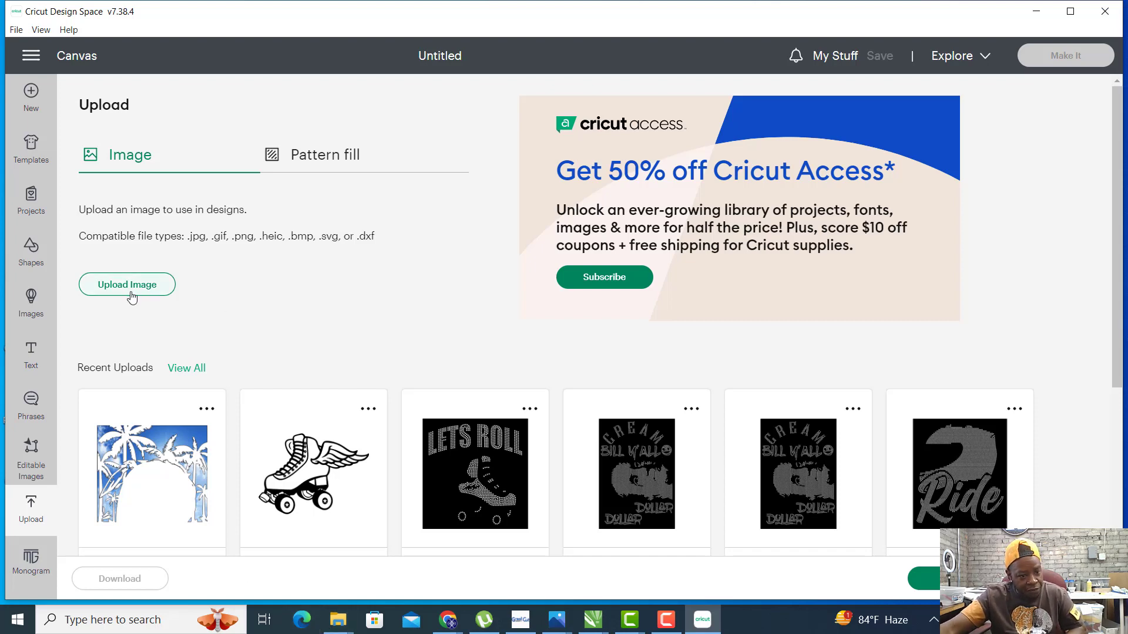
left_click(127, 285)
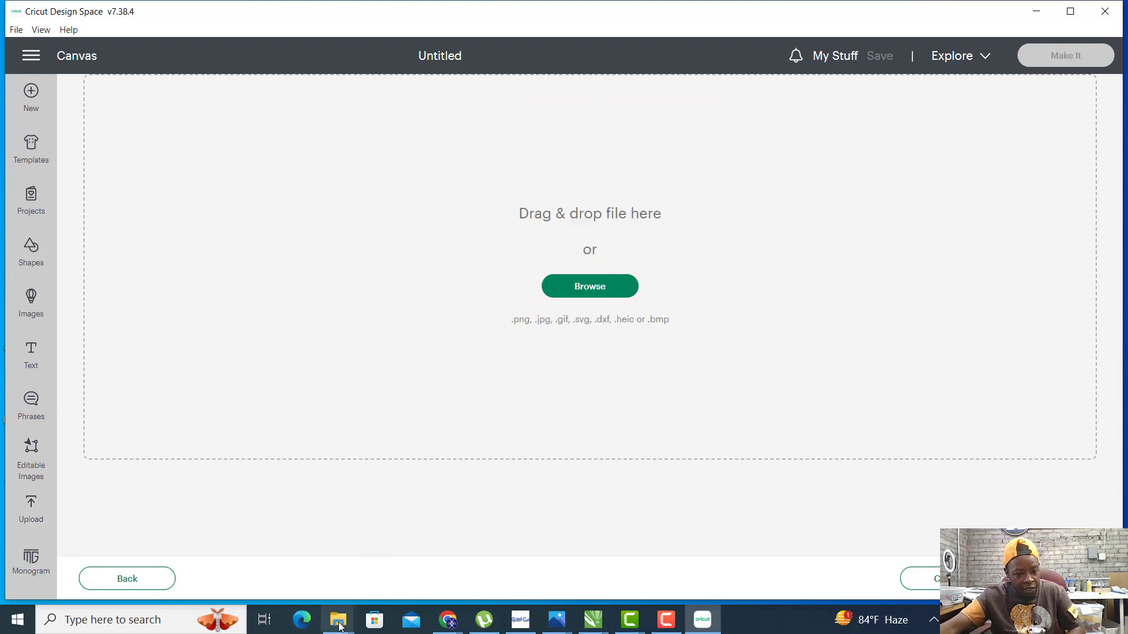
Browse into the zipped LADIES CHEATAH SVG folder and select the LADIES CHEATAH STONE 1.2 file.
left_click(337, 619)
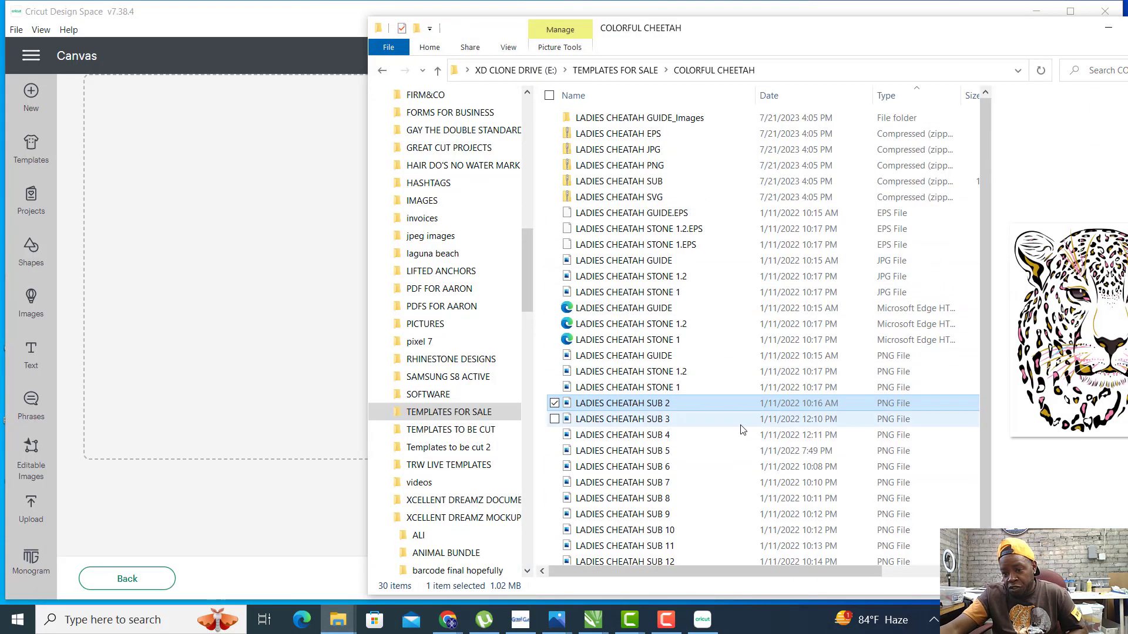
mouse_move(1034, 164)
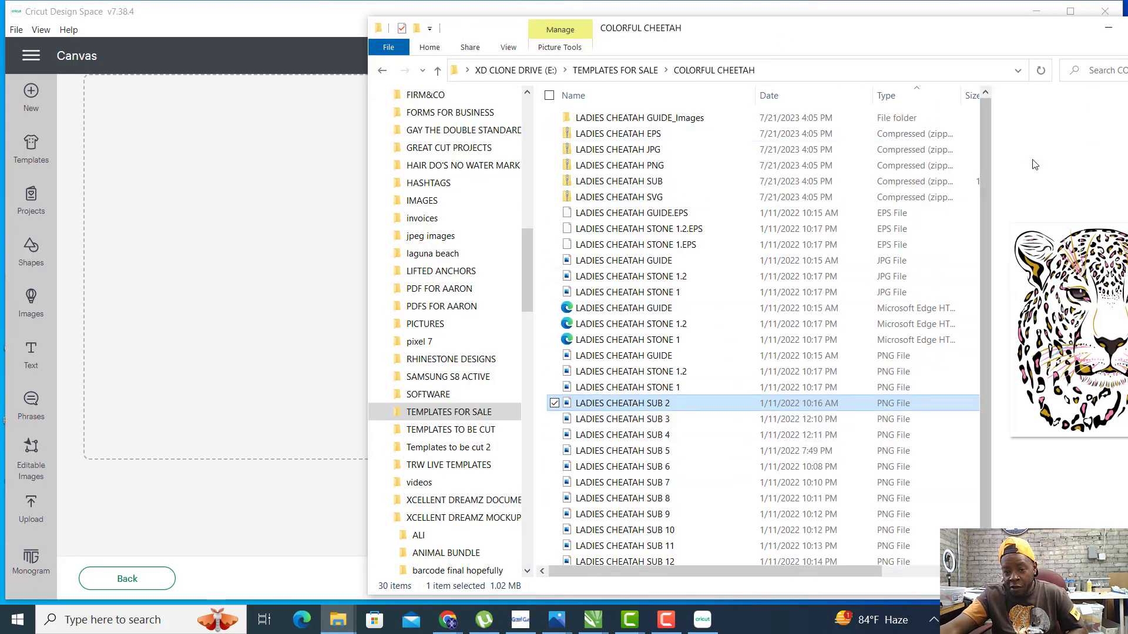
left_click(621, 196)
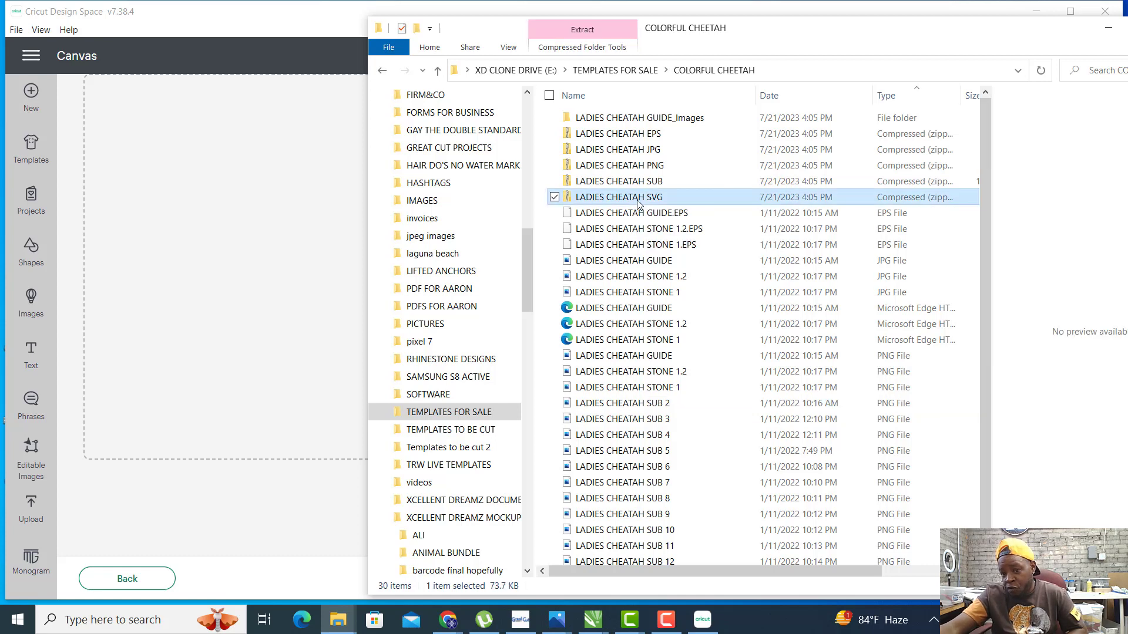
double_click(620, 196)
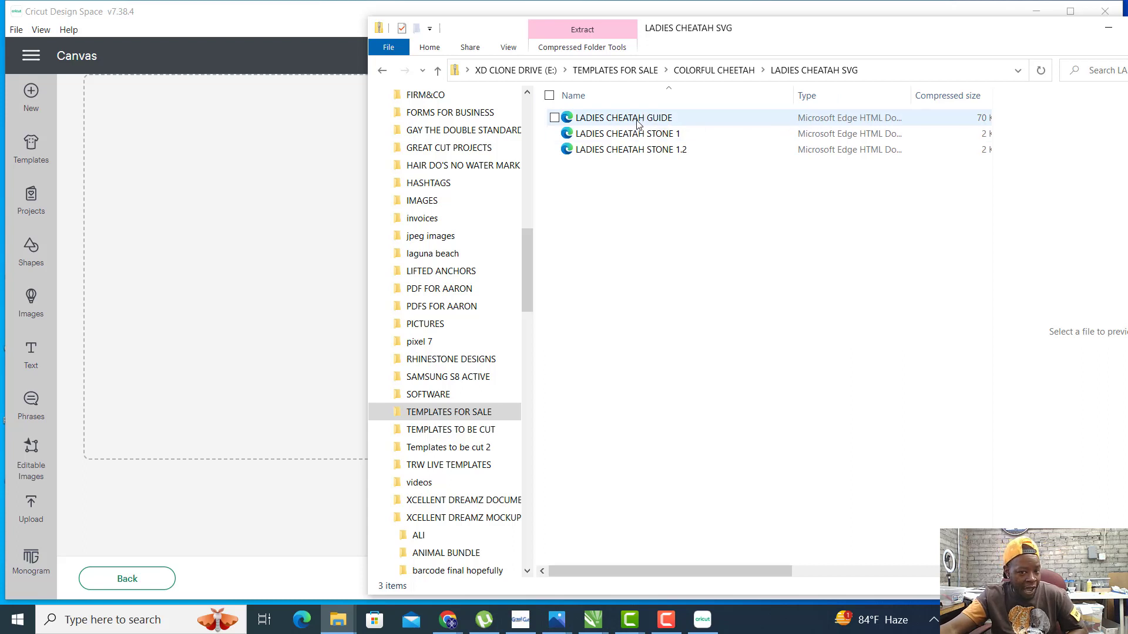
mouse_move(681, 150)
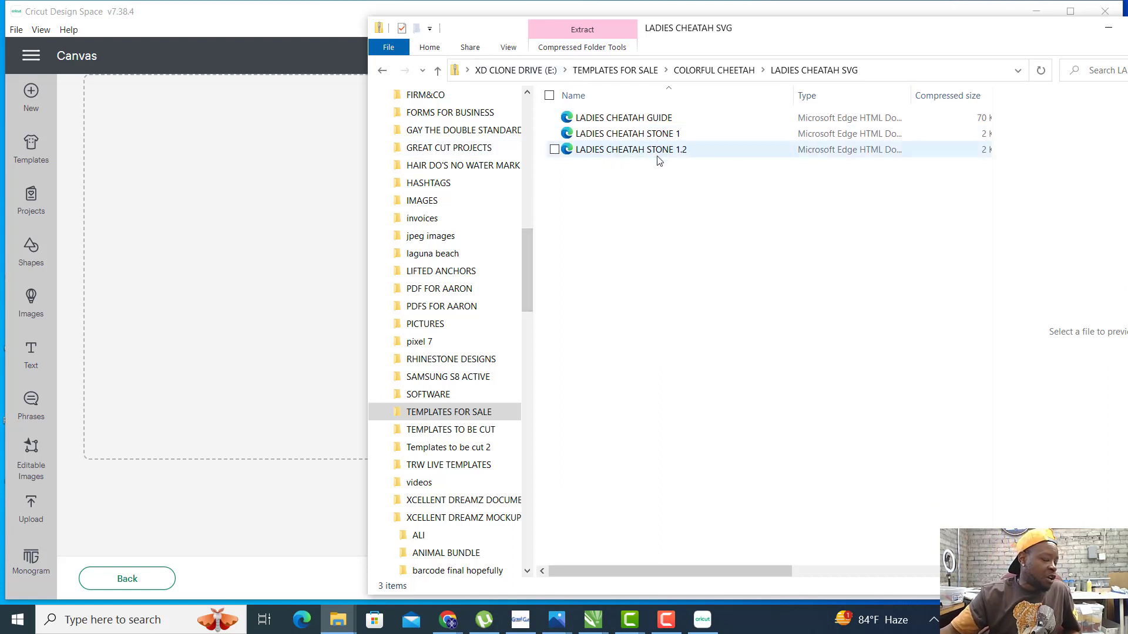
left_click(677, 183)
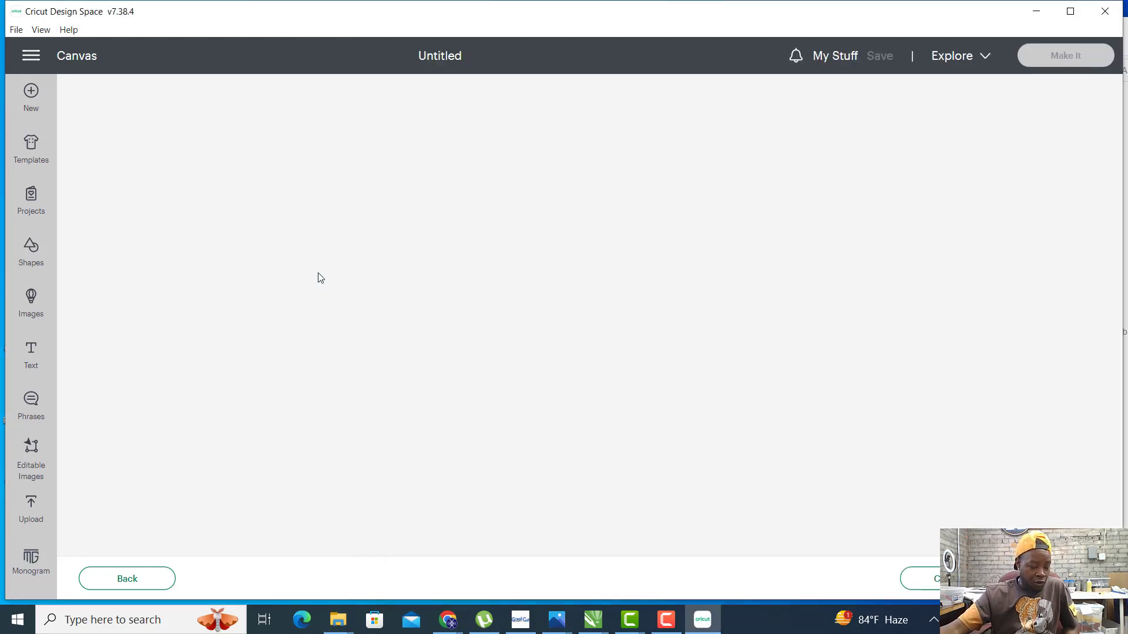
mouse_move(620, 315)
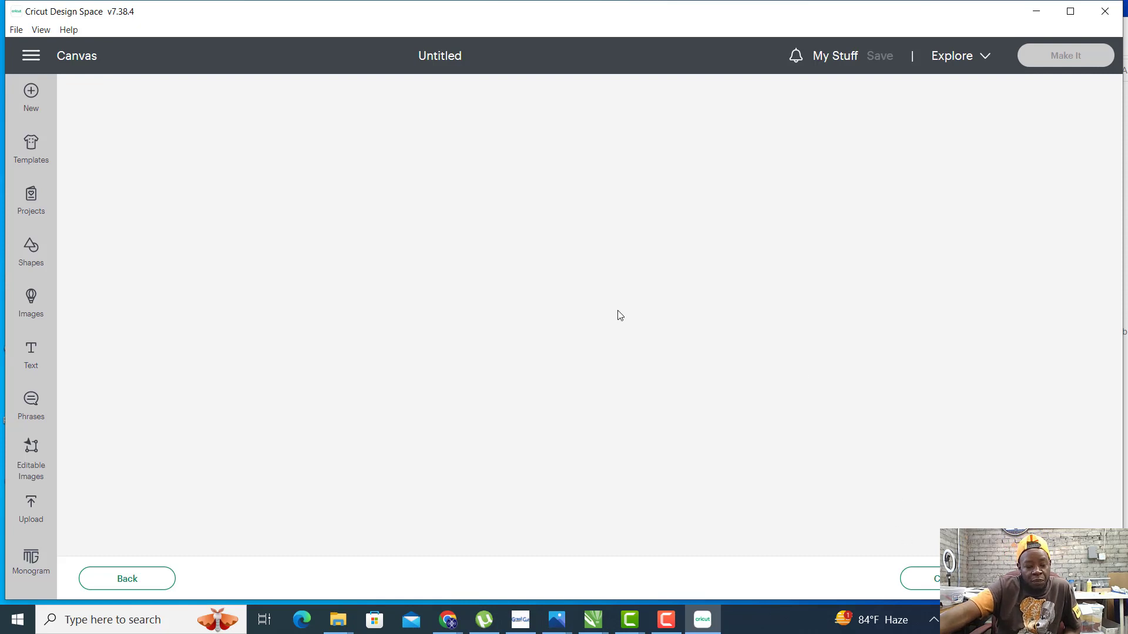
mouse_move(726, 373)
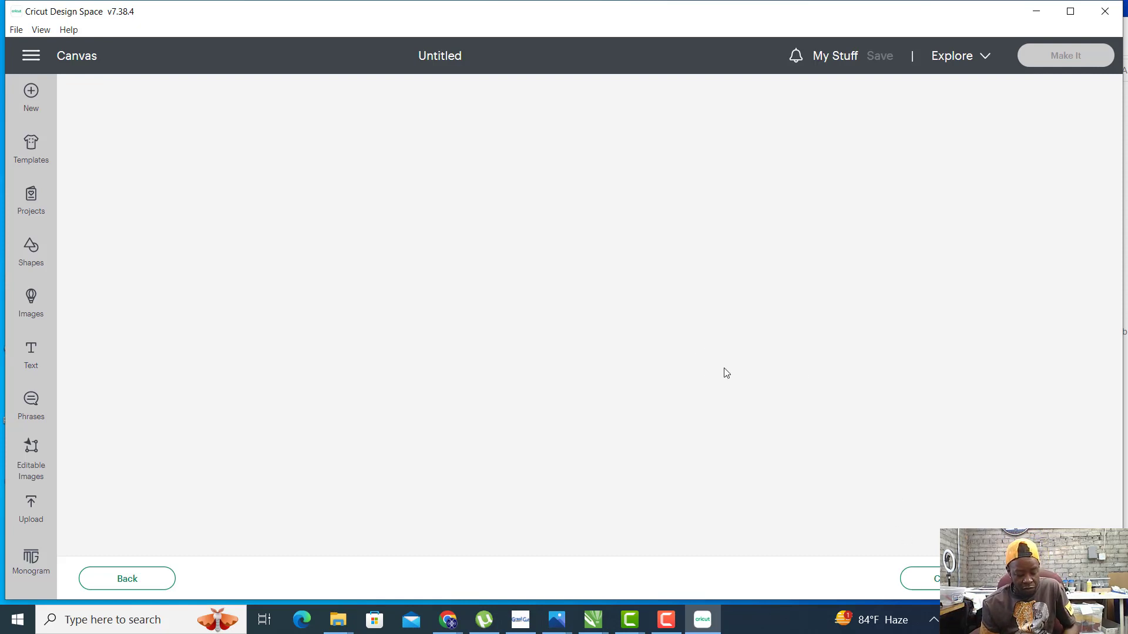
mouse_move(755, 373)
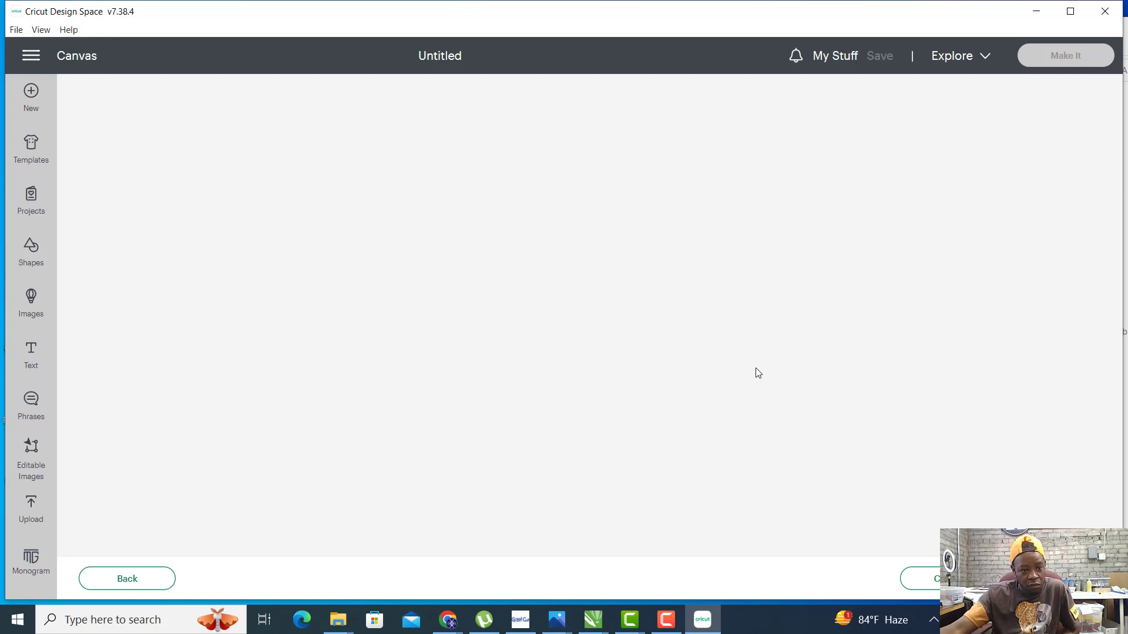
mouse_move(799, 301)
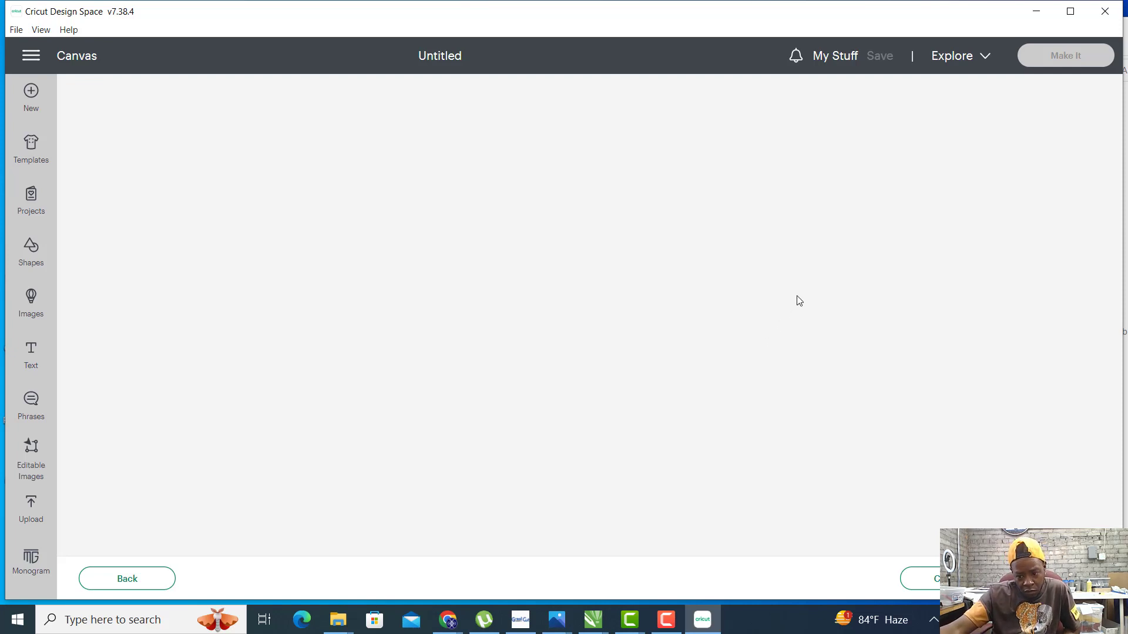
mouse_move(463, 281)
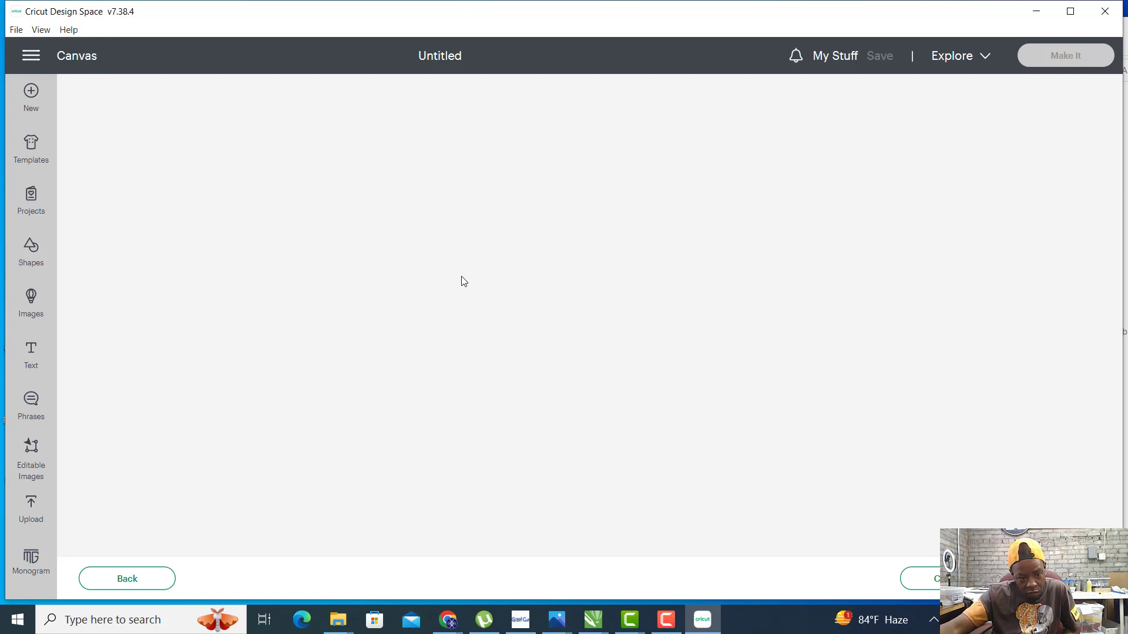
mouse_move(609, 288)
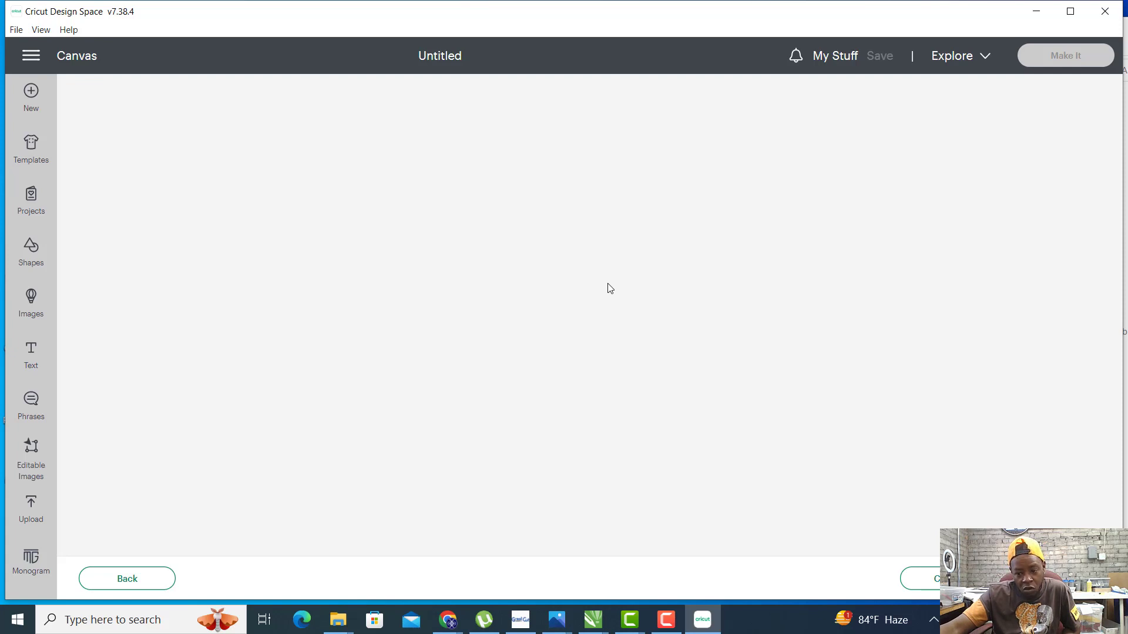
mouse_move(626, 415)
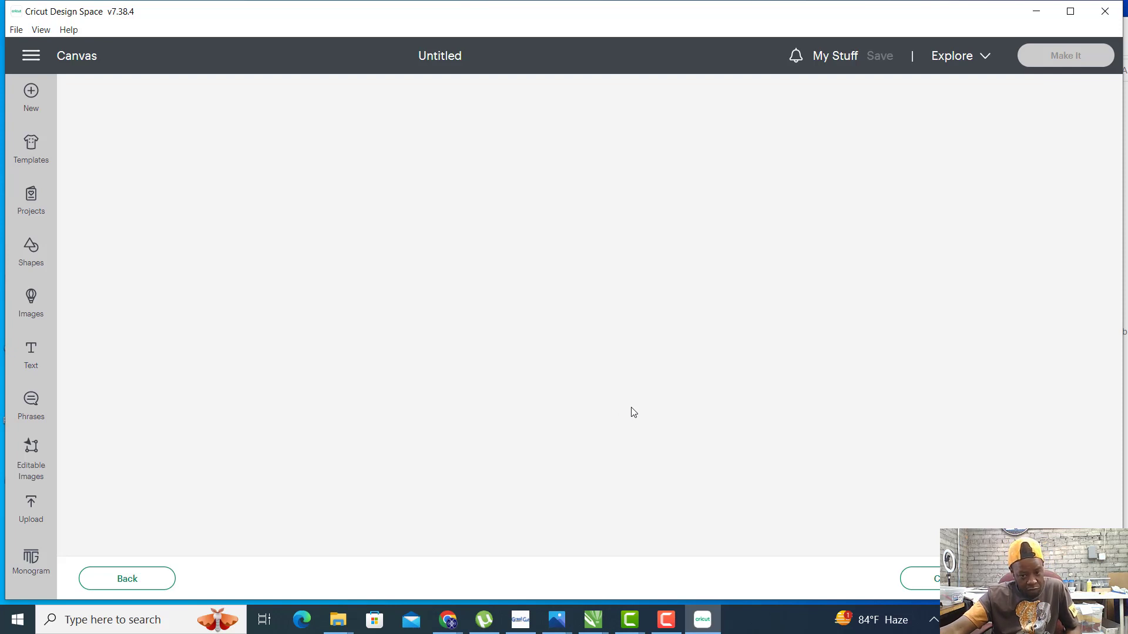
mouse_move(656, 398)
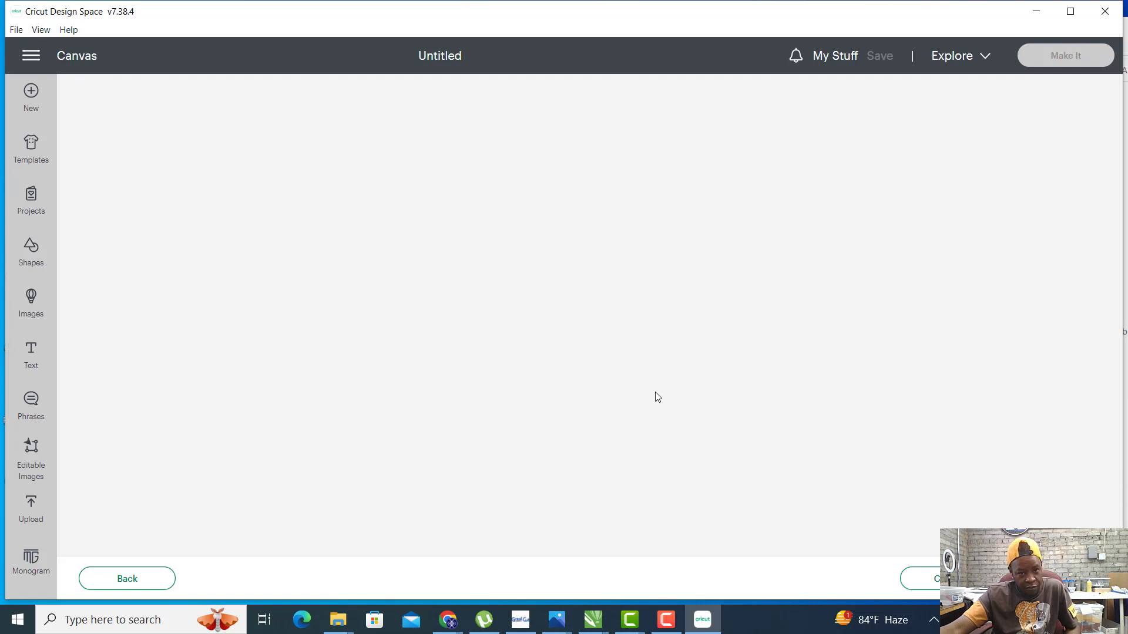
mouse_move(651, 349)
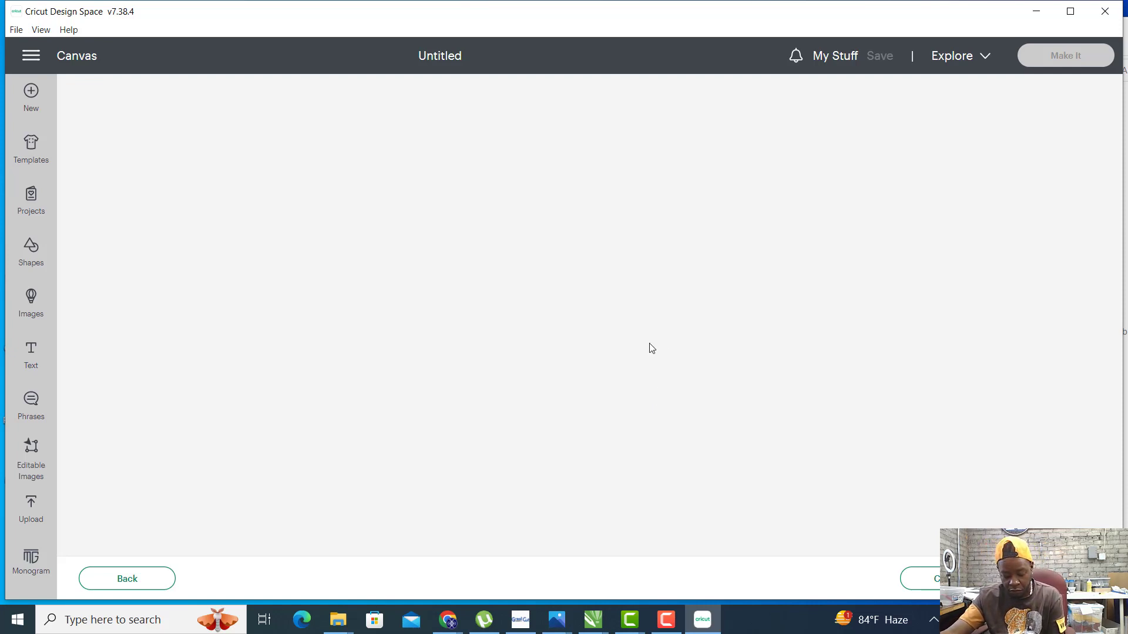
mouse_move(393, 373)
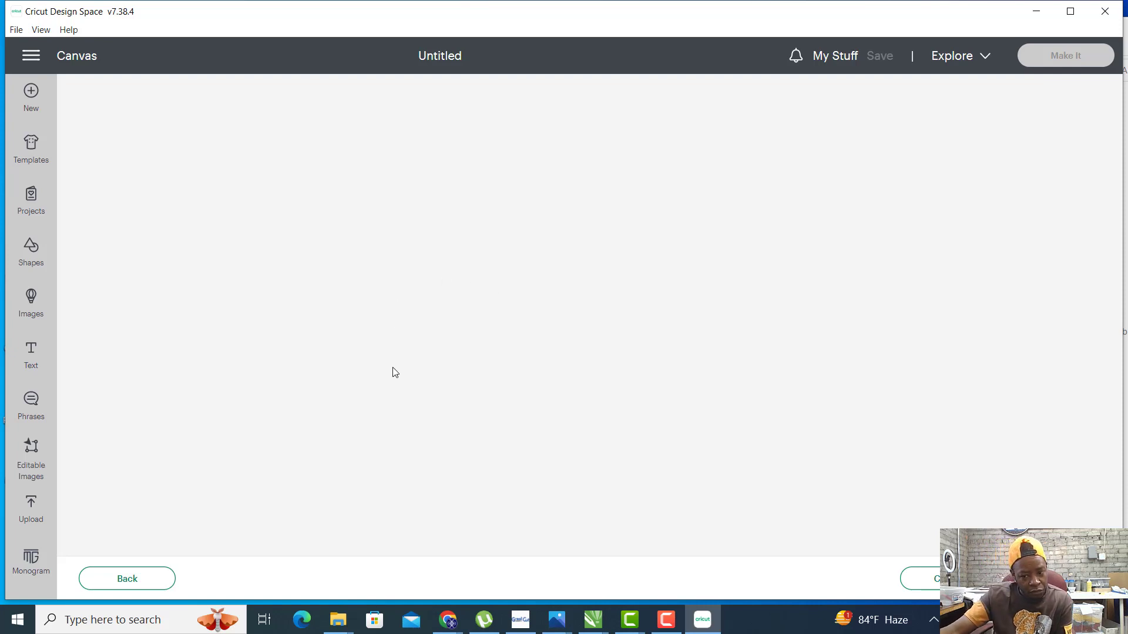
mouse_move(412, 136)
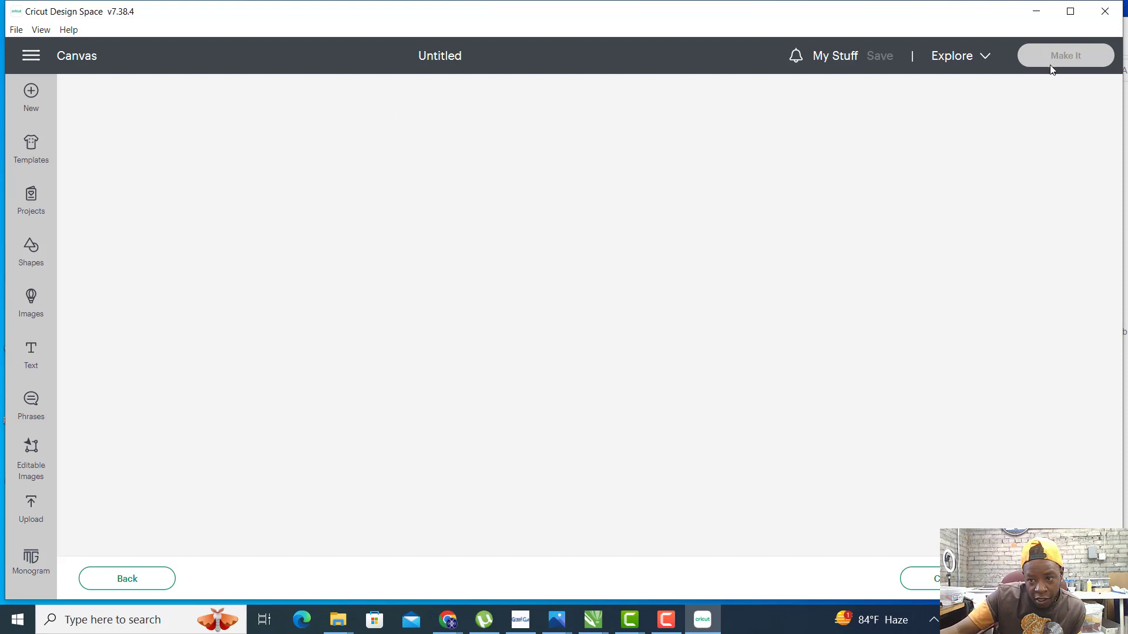
mouse_move(31, 201)
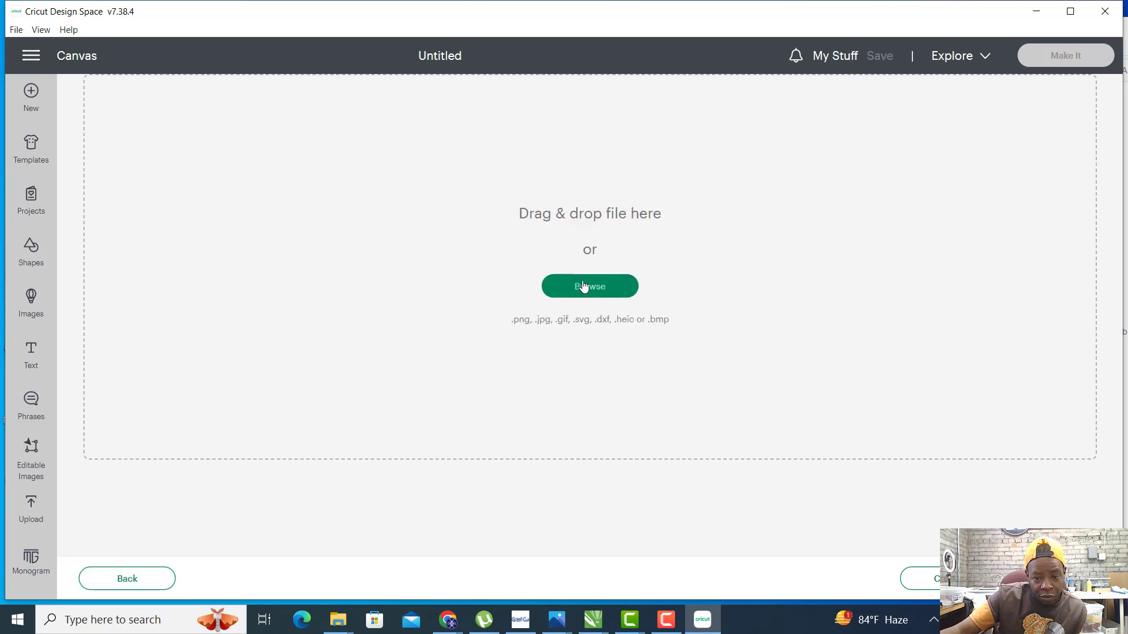
Browse from the upload page into the COLORFUL CHEETAH folder under TEMPLATES FOR SALE.
left_click(589, 286)
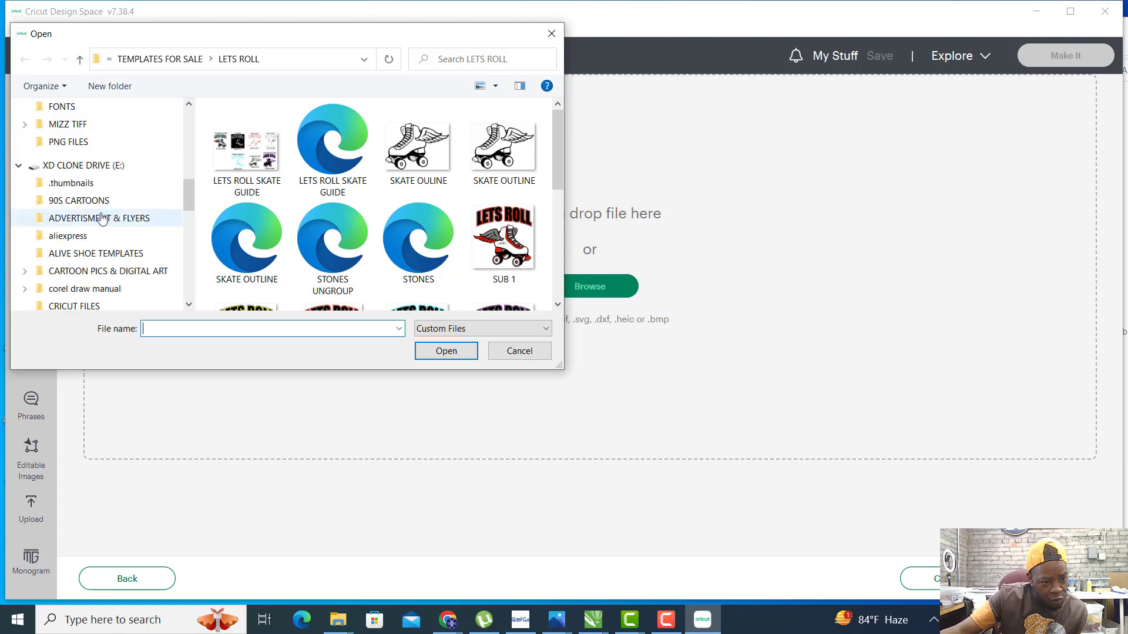
scroll("down", 3)
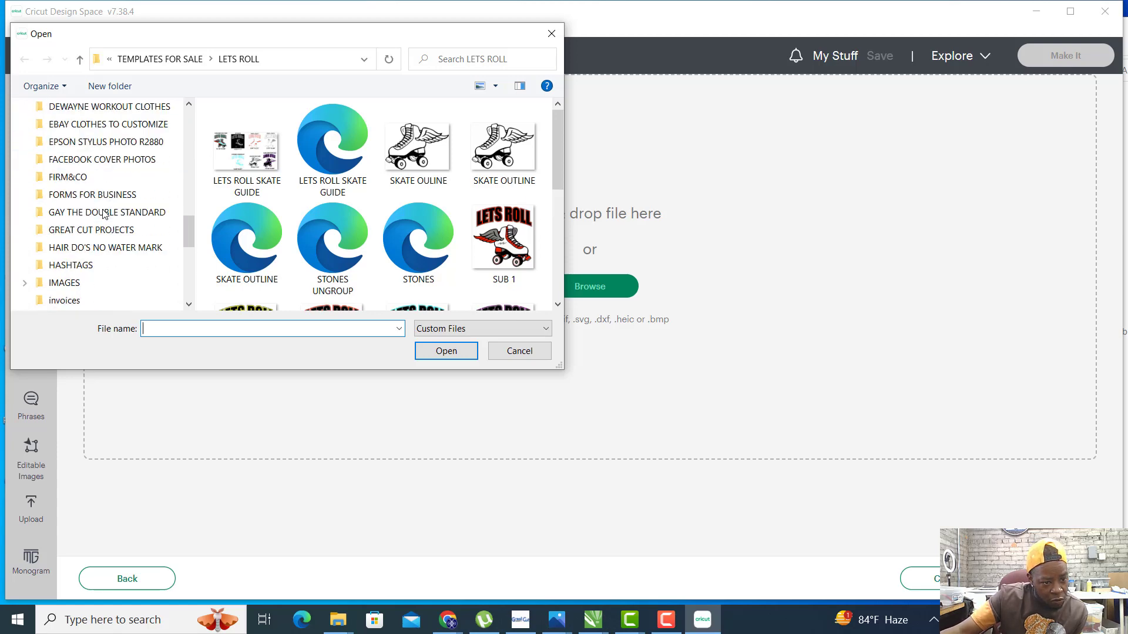
scroll("down", 3)
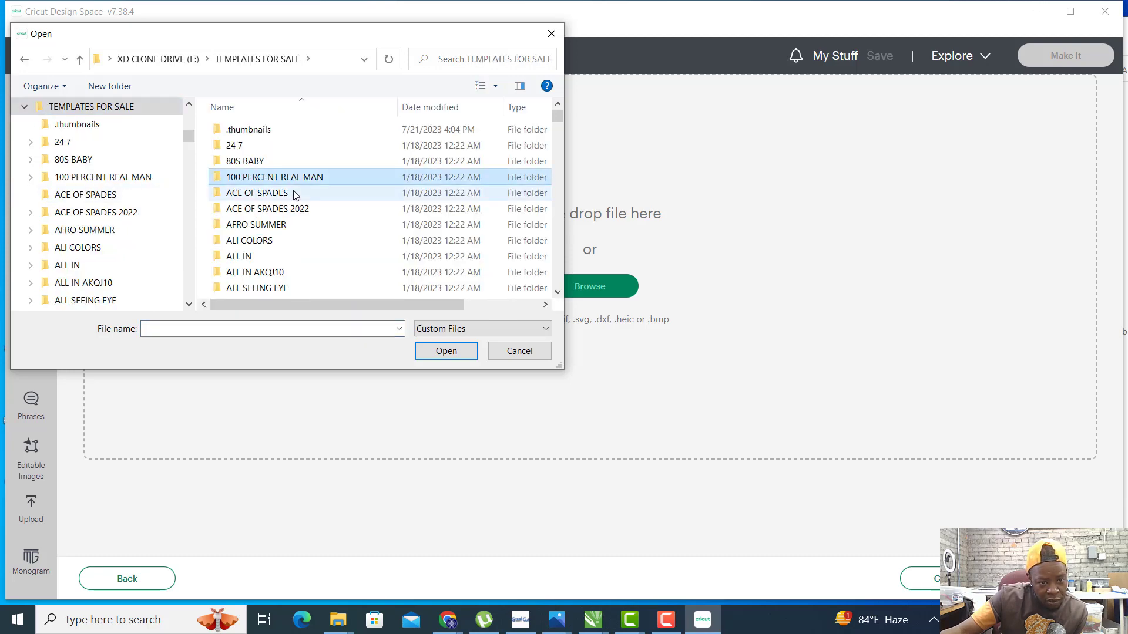
scroll("down", 3)
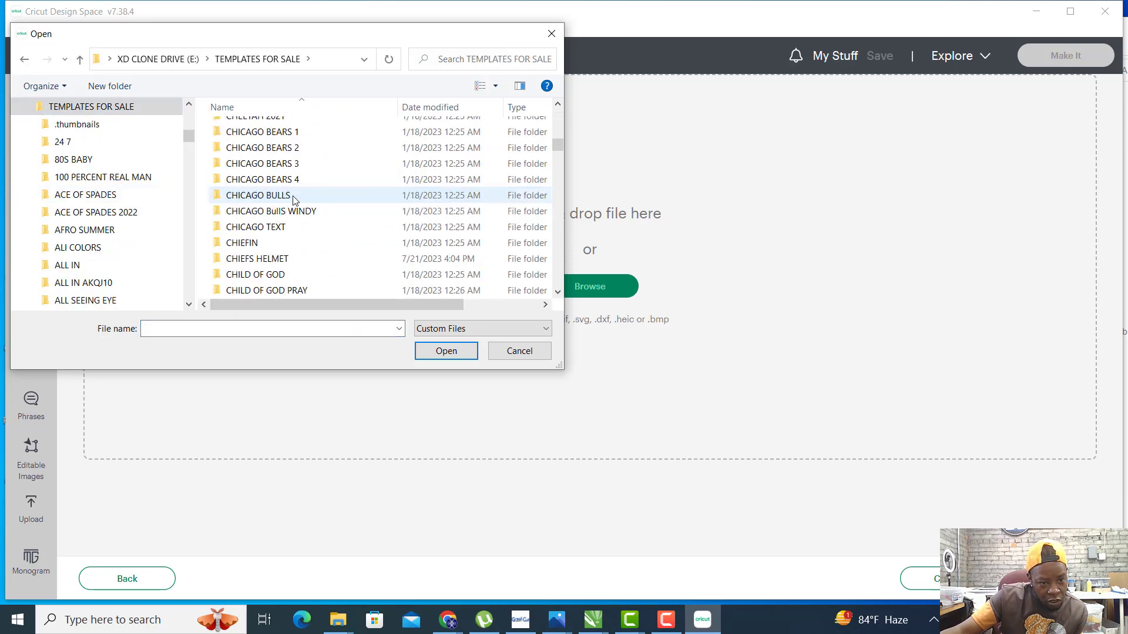
scroll("down", 3)
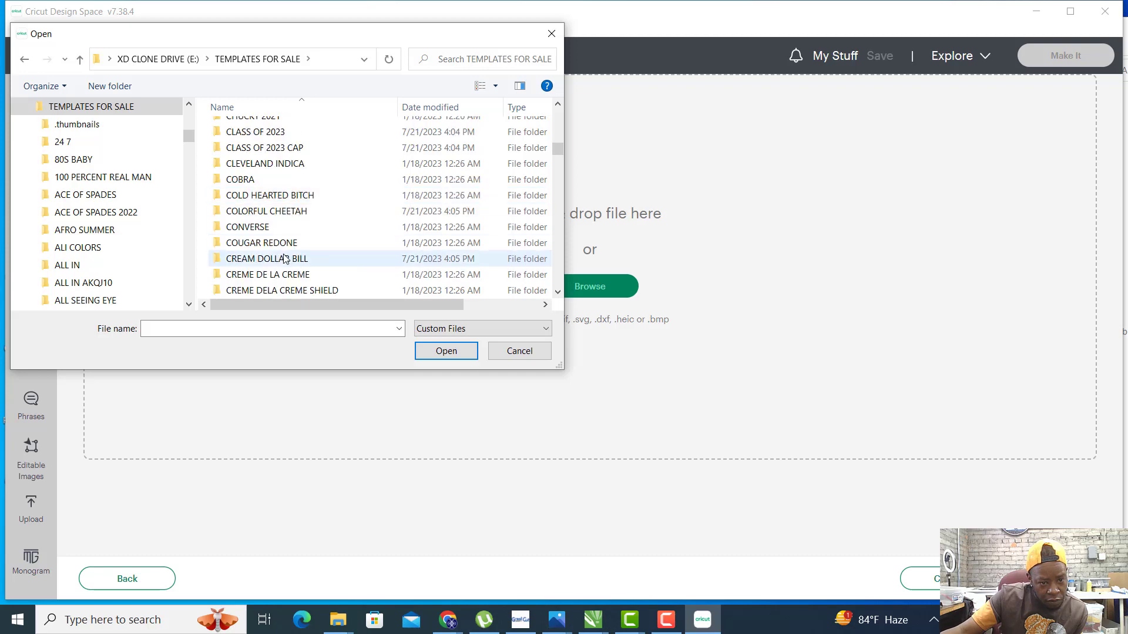
left_click(267, 210)
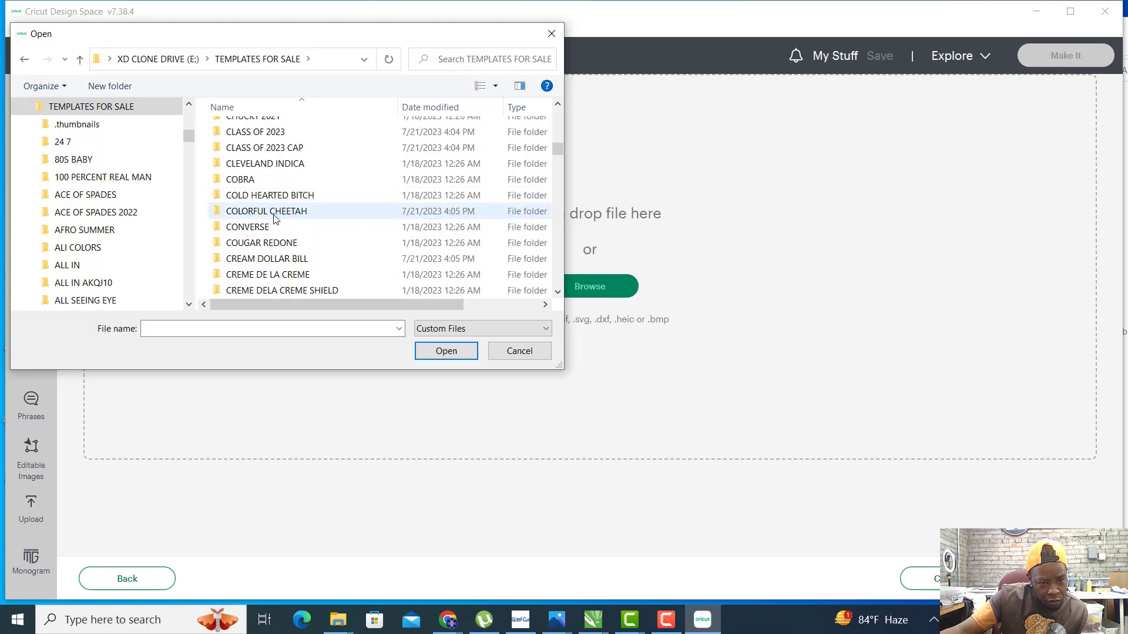
double_click(267, 211)
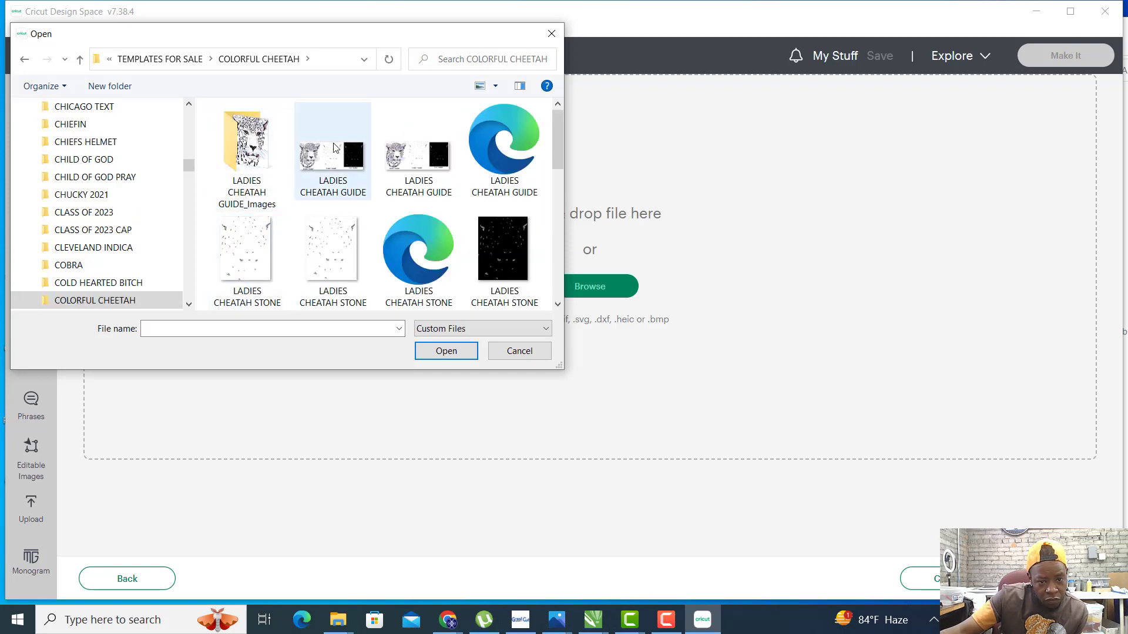
Choose LADIES CHEATAH STONE 1 instead of STONE 1.2 and open it for upload.
scroll("down", 3)
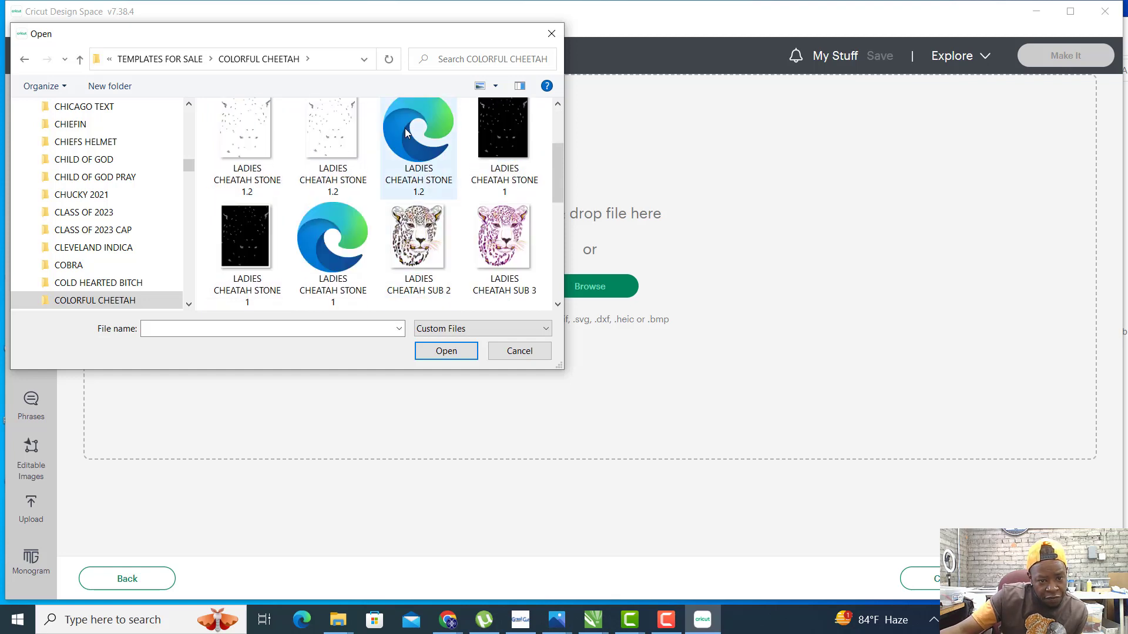
left_click(418, 133)
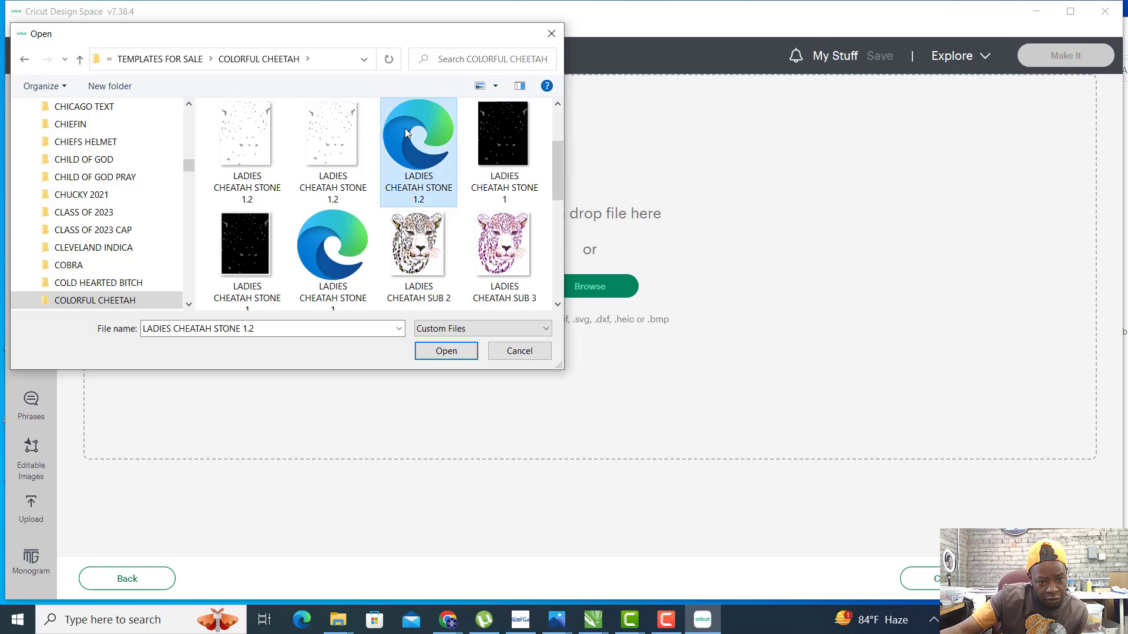
left_click(331, 244)
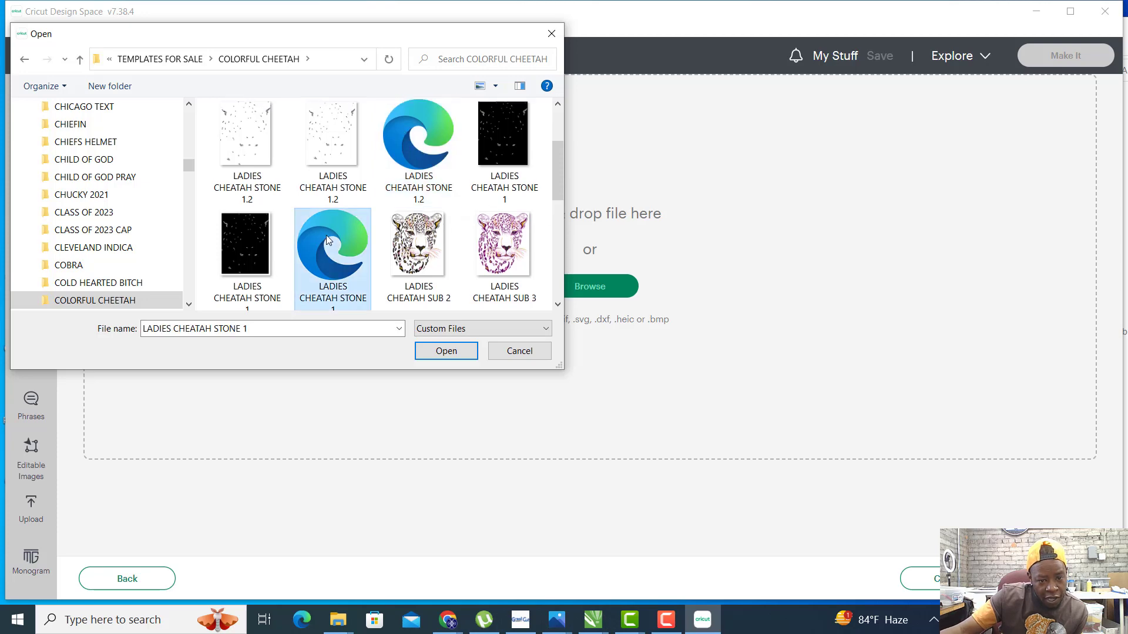
scroll("down", 3)
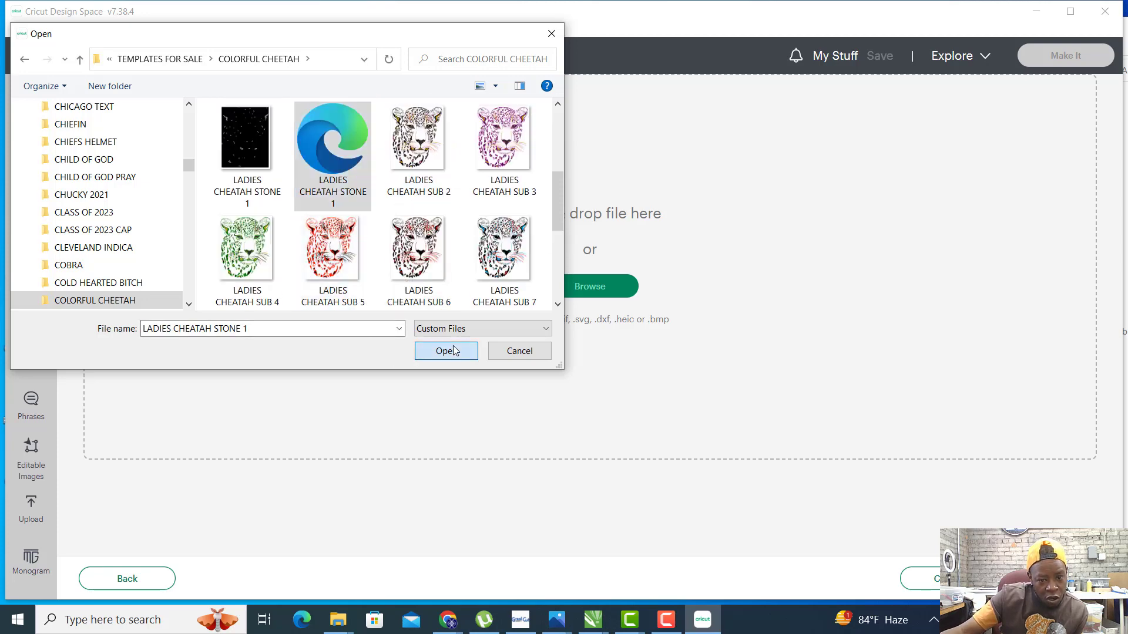
left_click(446, 352)
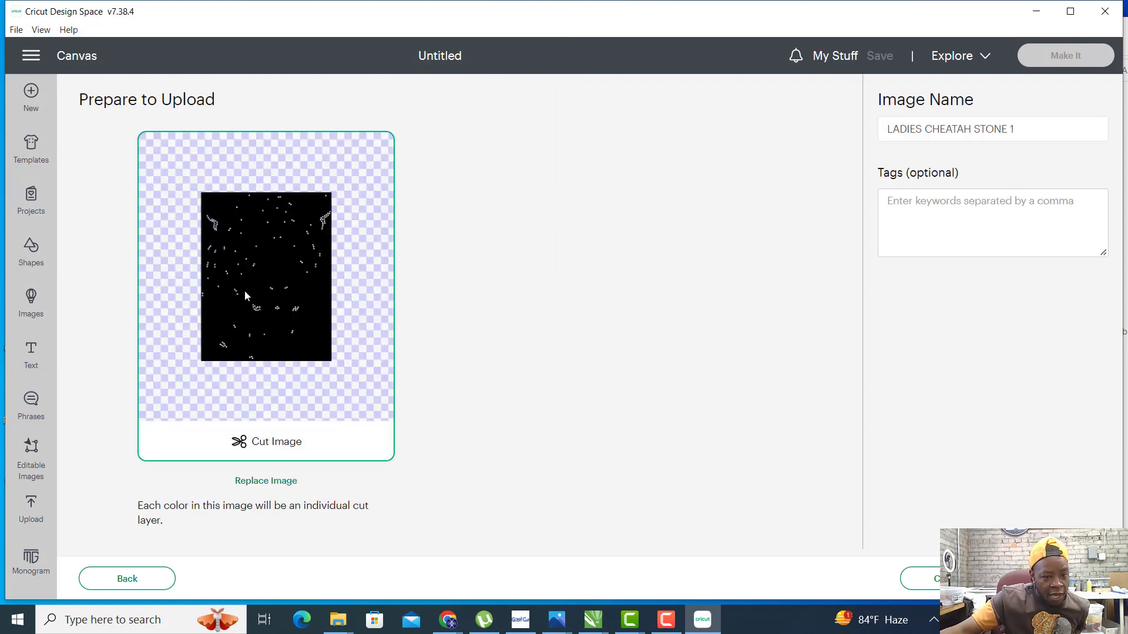
mouse_move(194, 225)
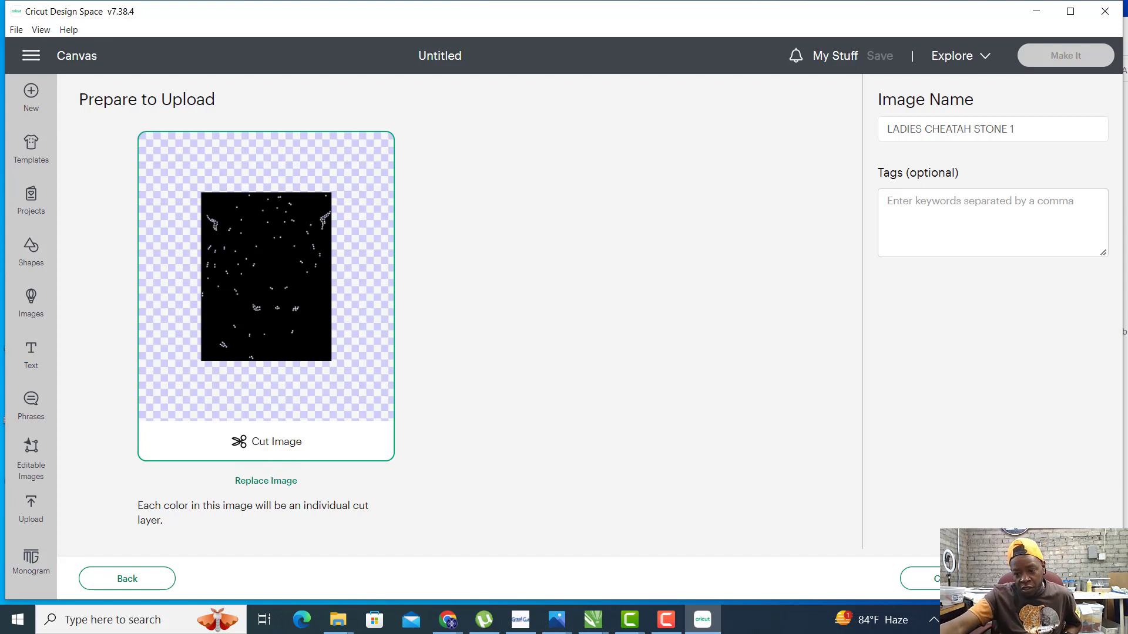
mouse_move(1025, 485)
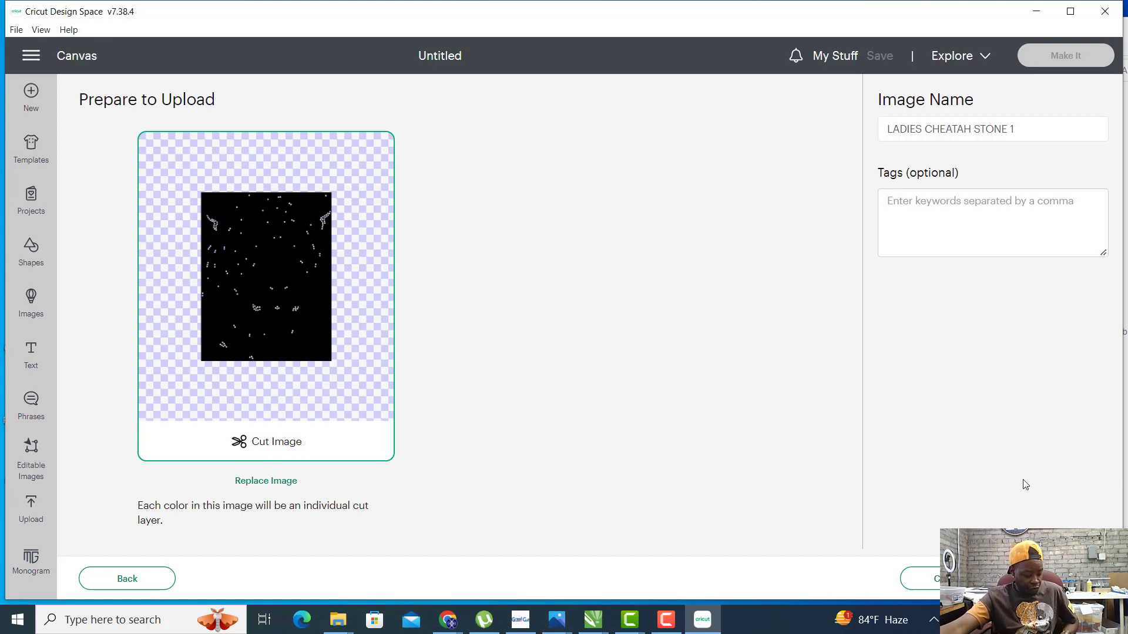
Upload the LADIES CHEATAH STONE 1 cut image and place it on the canvas from Recent Uploads.
left_click(127, 578)
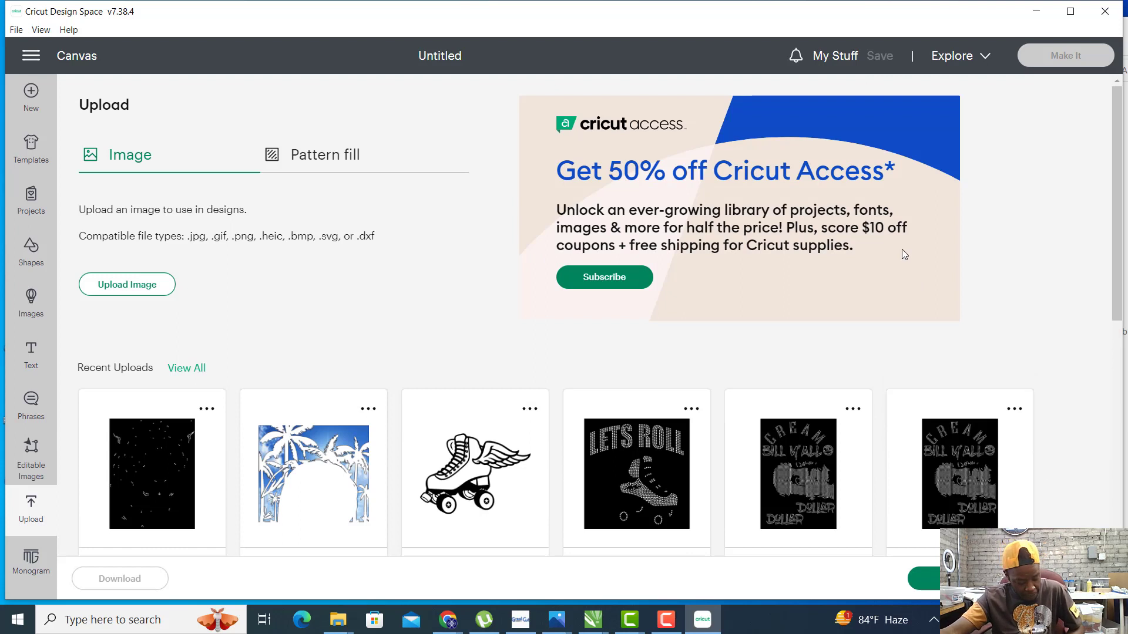
mouse_move(130, 494)
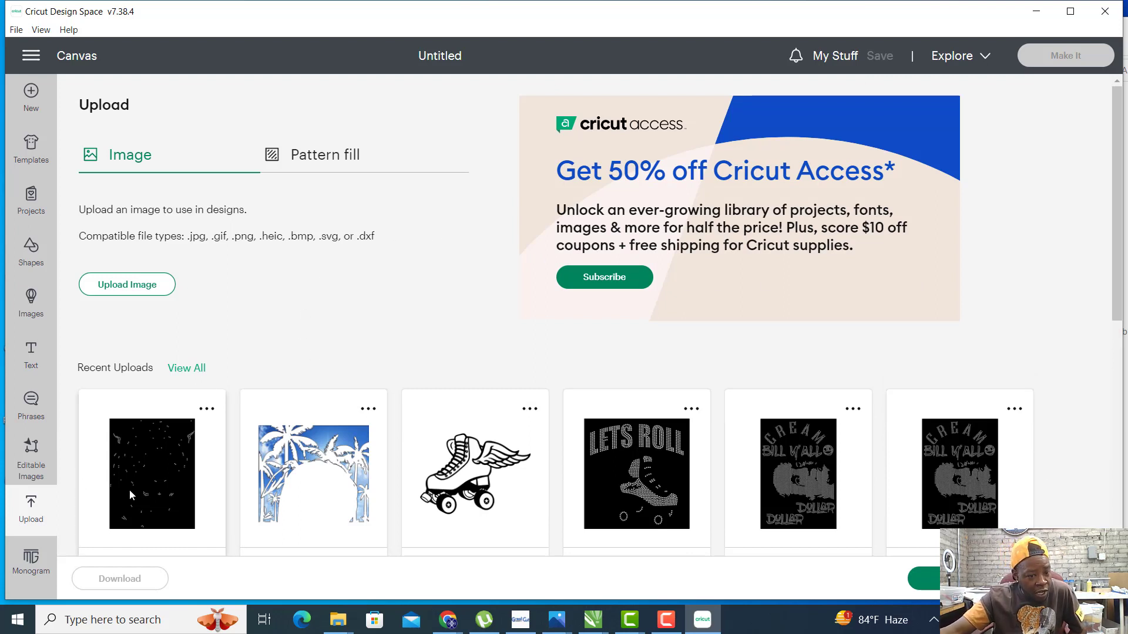
left_click(151, 473)
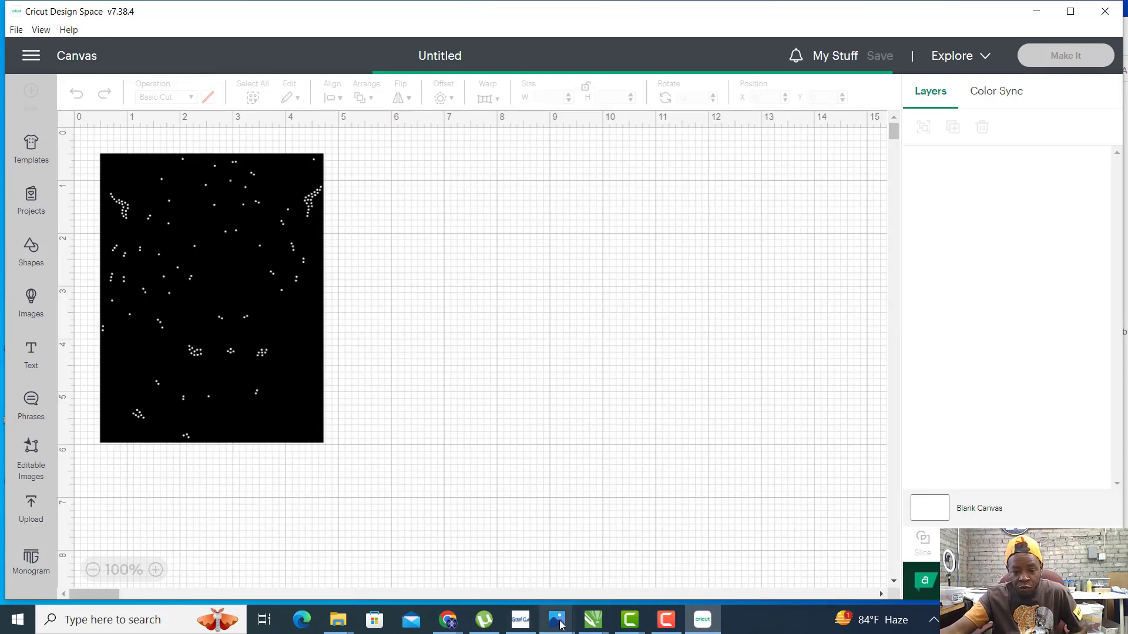
Check the guide image, then set the stone template width to 11.5 in so the locked height becomes 14.893 in.
left_click(557, 619)
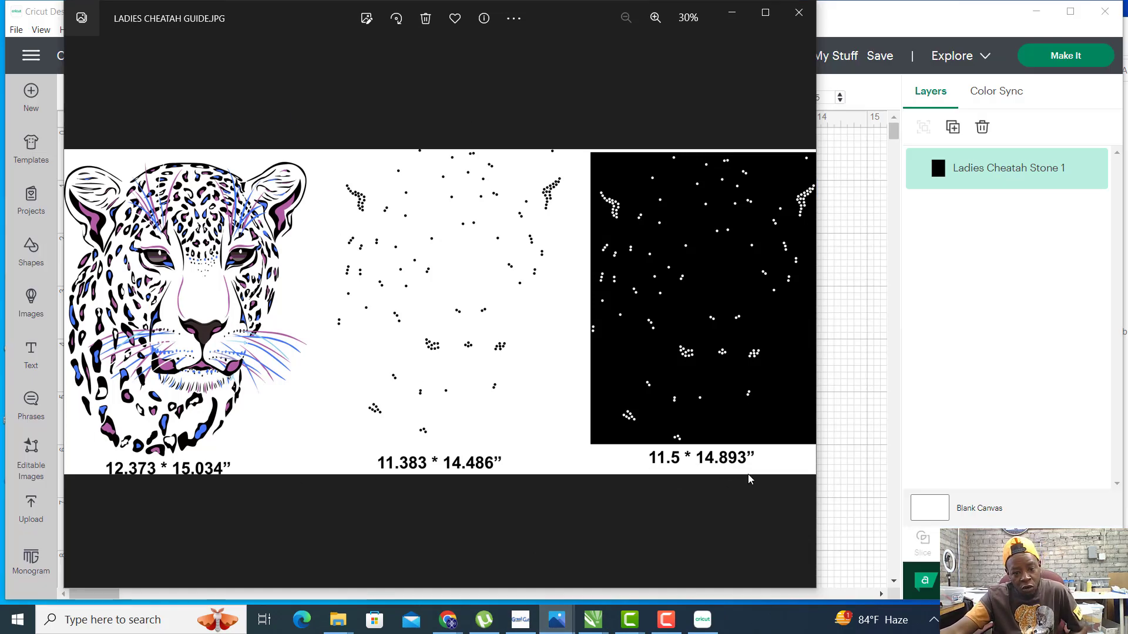
mouse_move(691, 483)
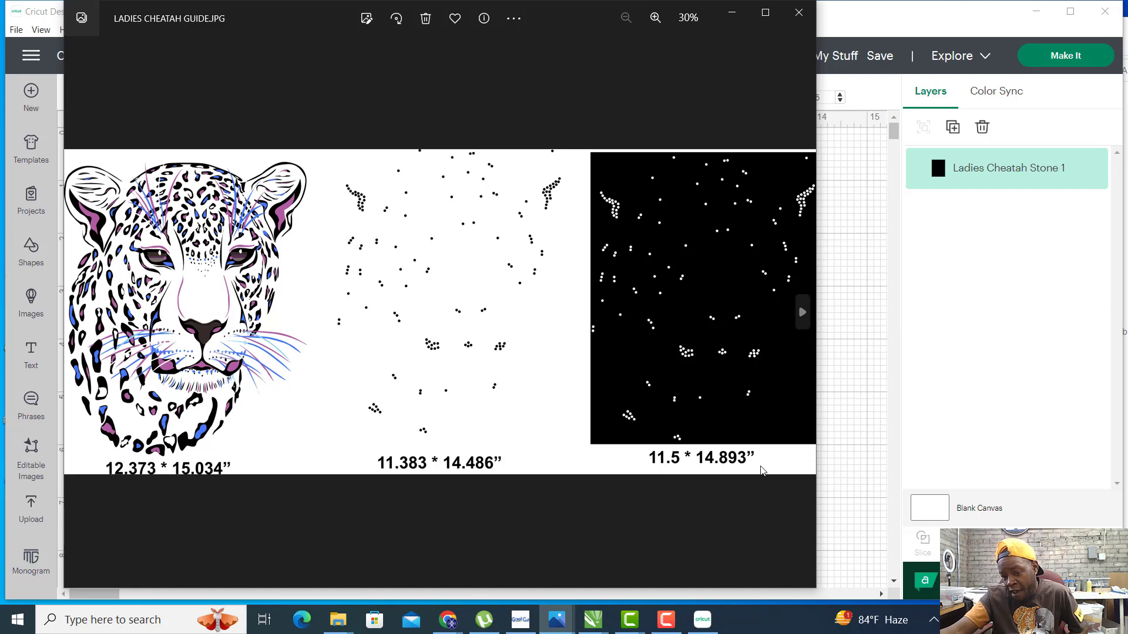
left_click(797, 13)
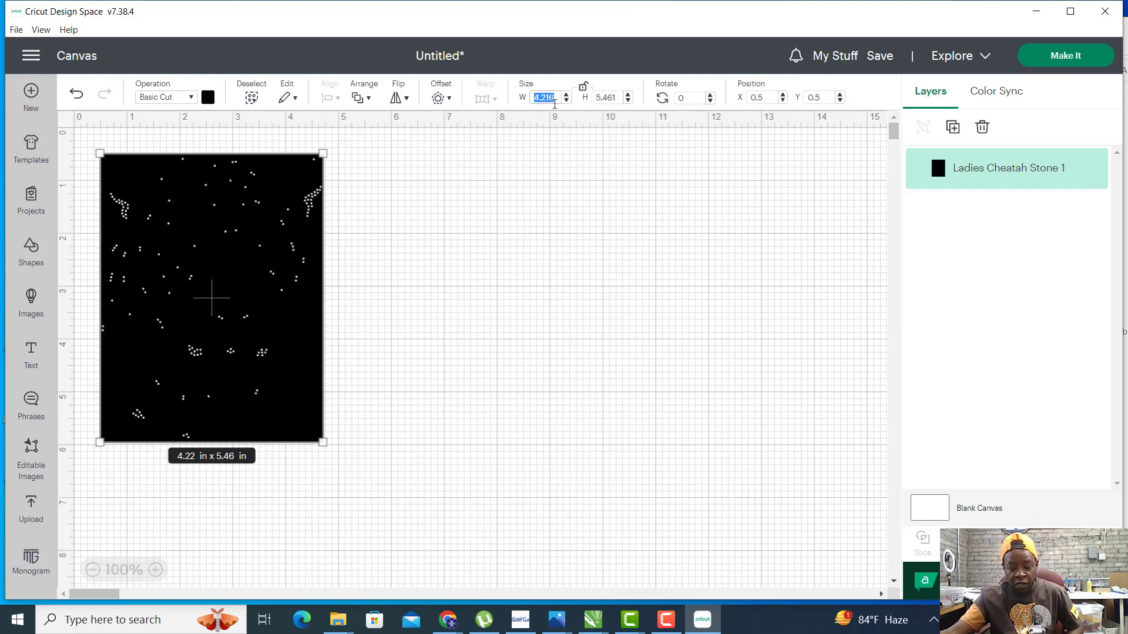
type("11")
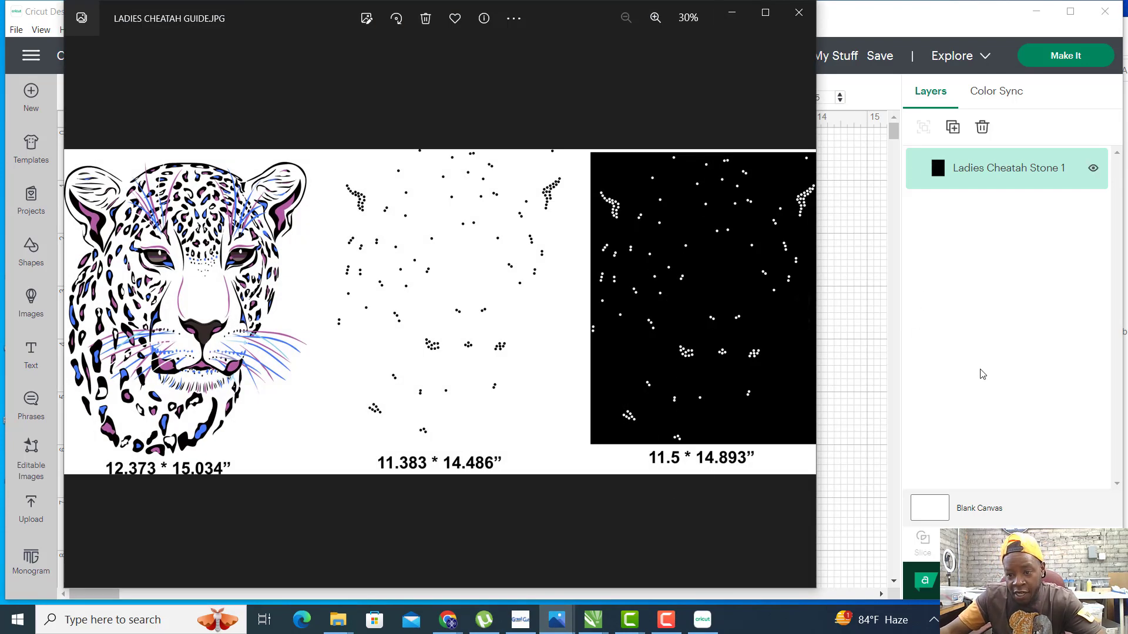
left_click(797, 13)
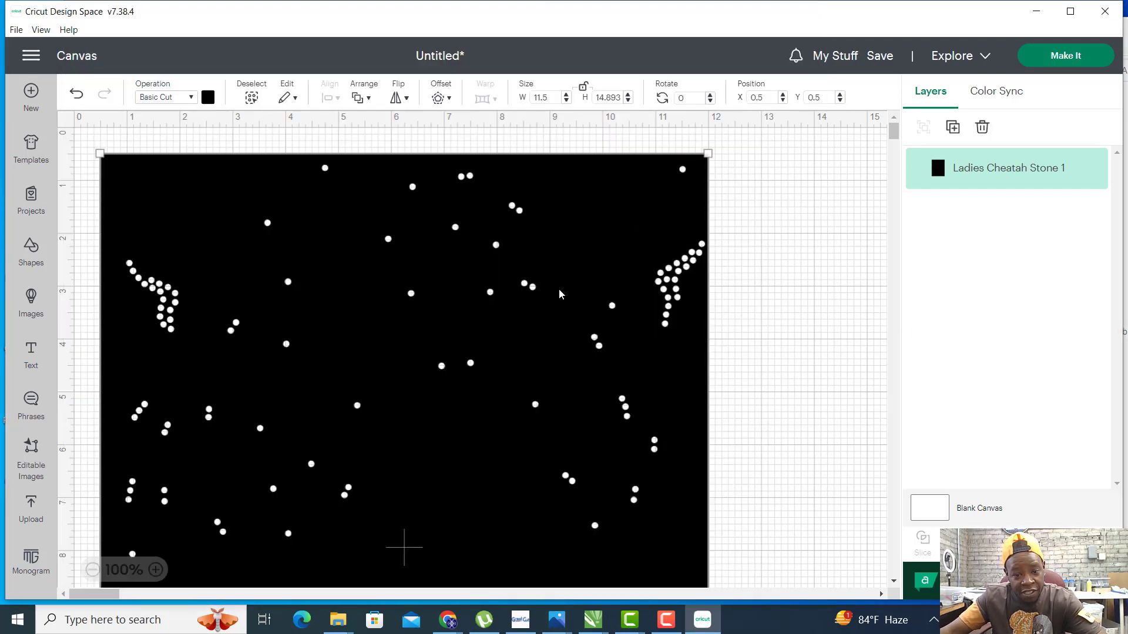
mouse_move(766, 361)
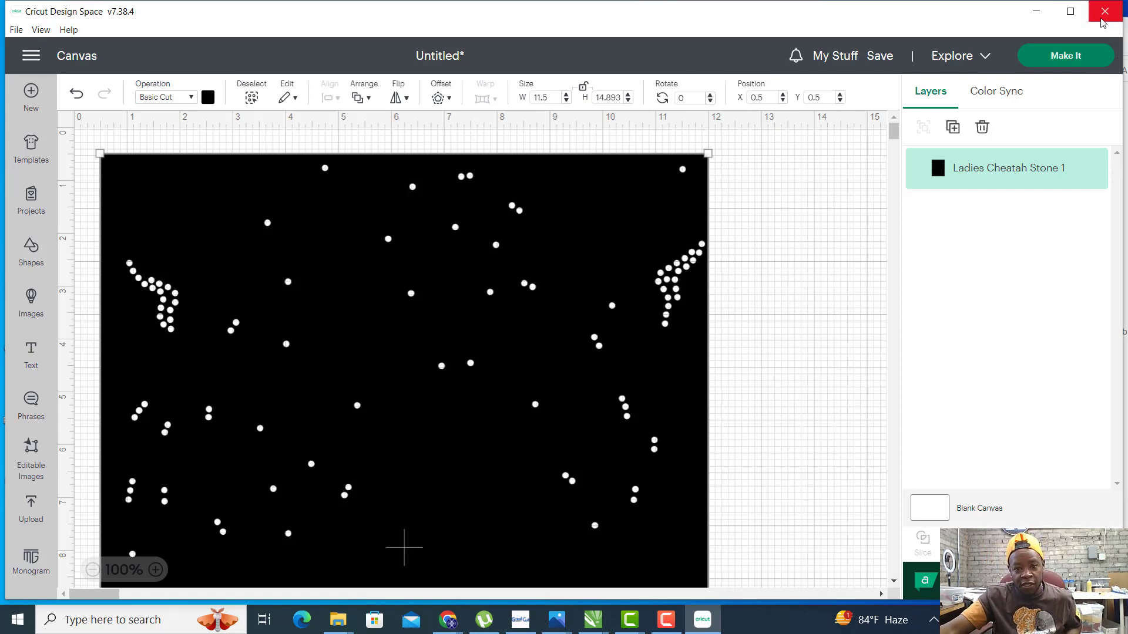
left_click(1066, 55)
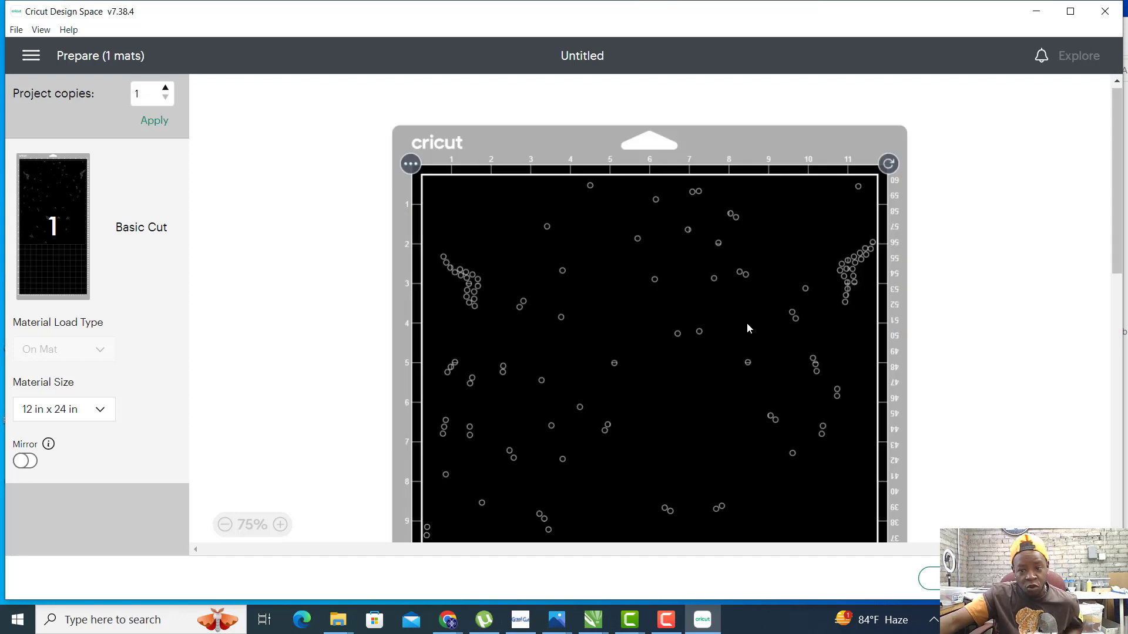
scroll("down", 3)
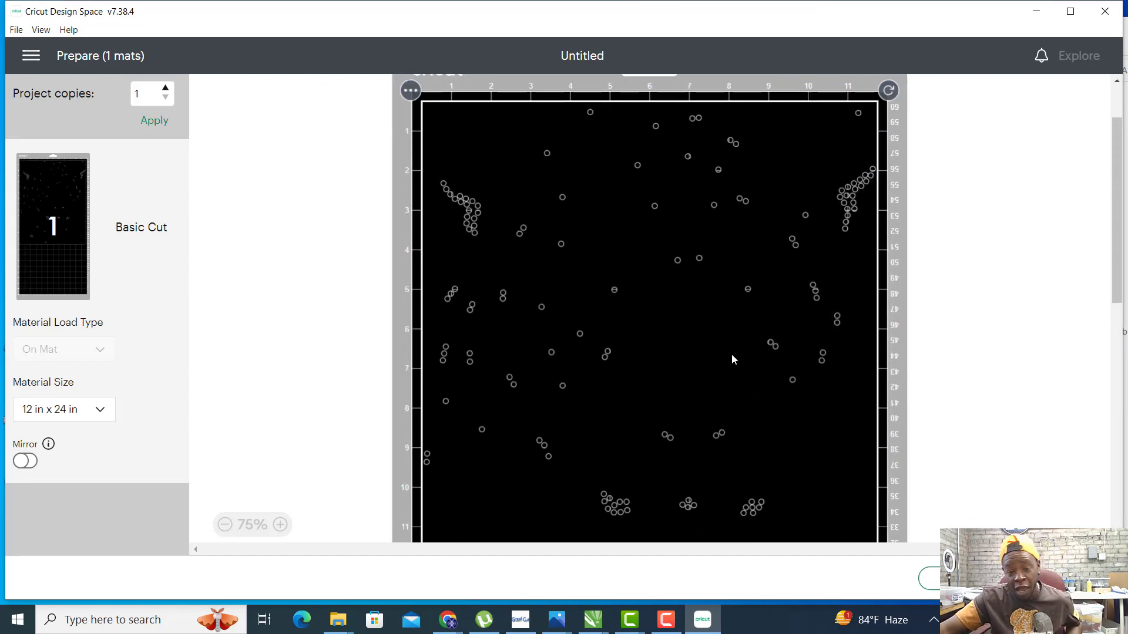
mouse_move(214, 402)
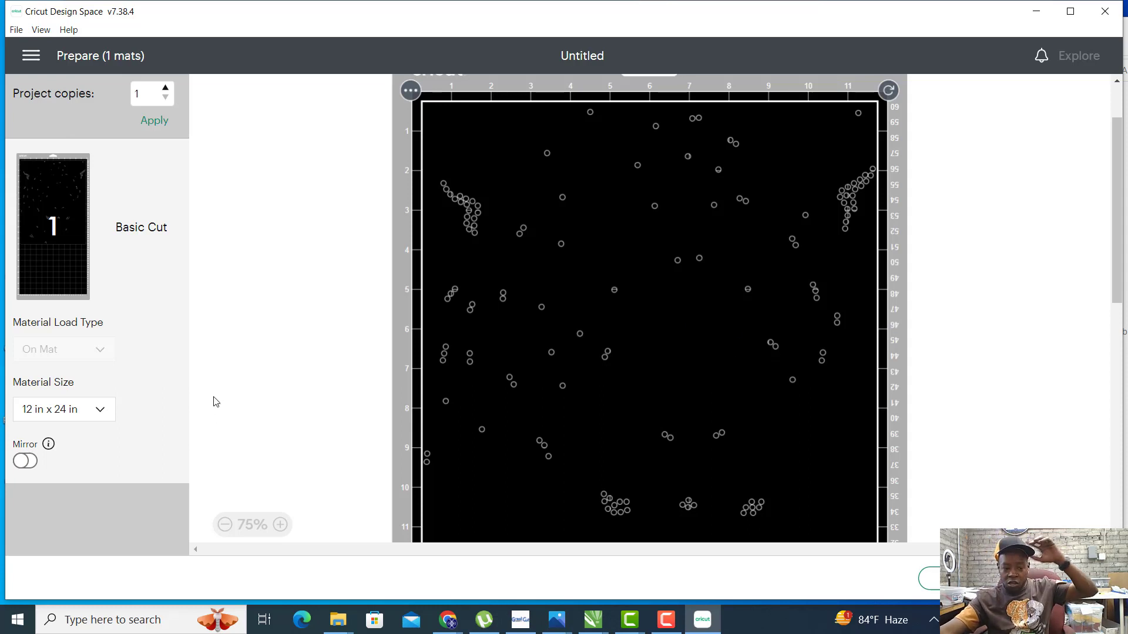
mouse_move(526, 346)
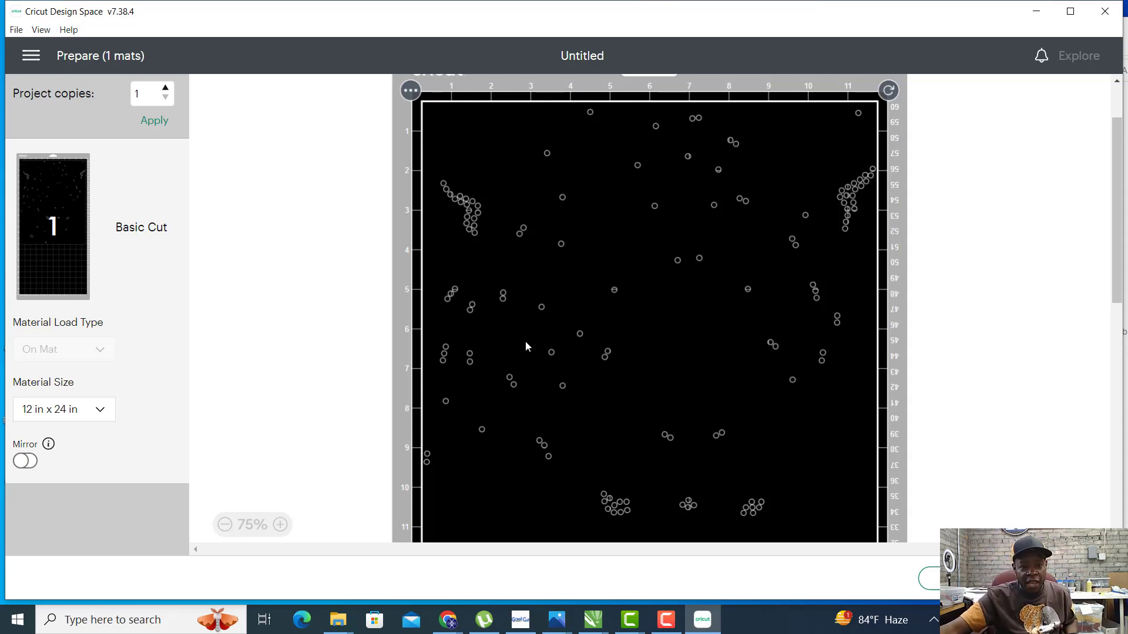
scroll("down", 3)
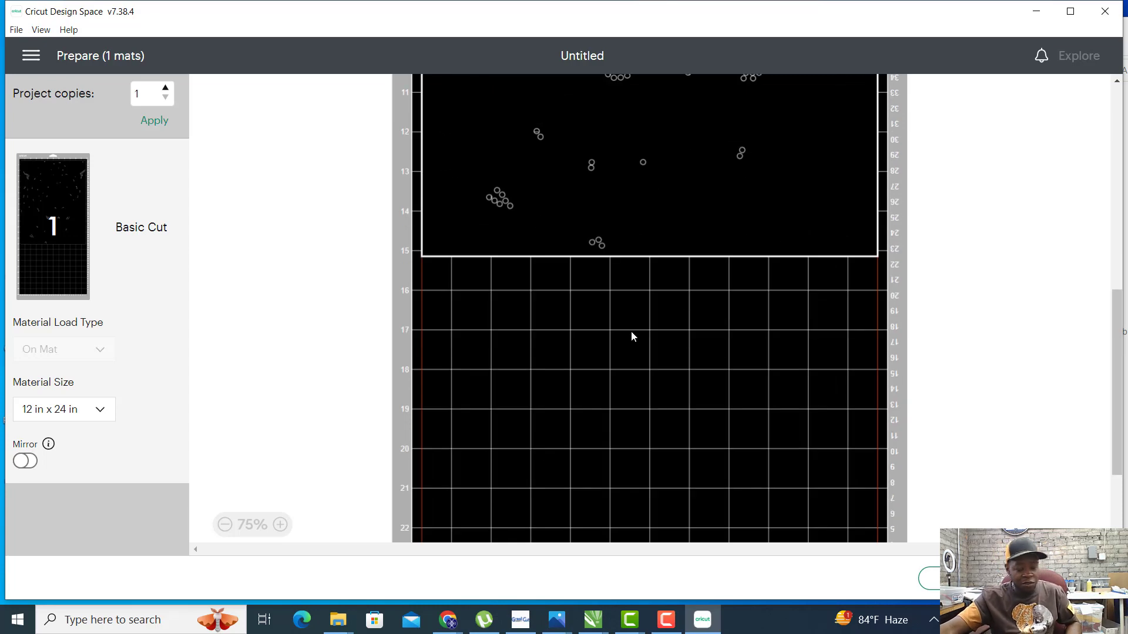
mouse_move(655, 277)
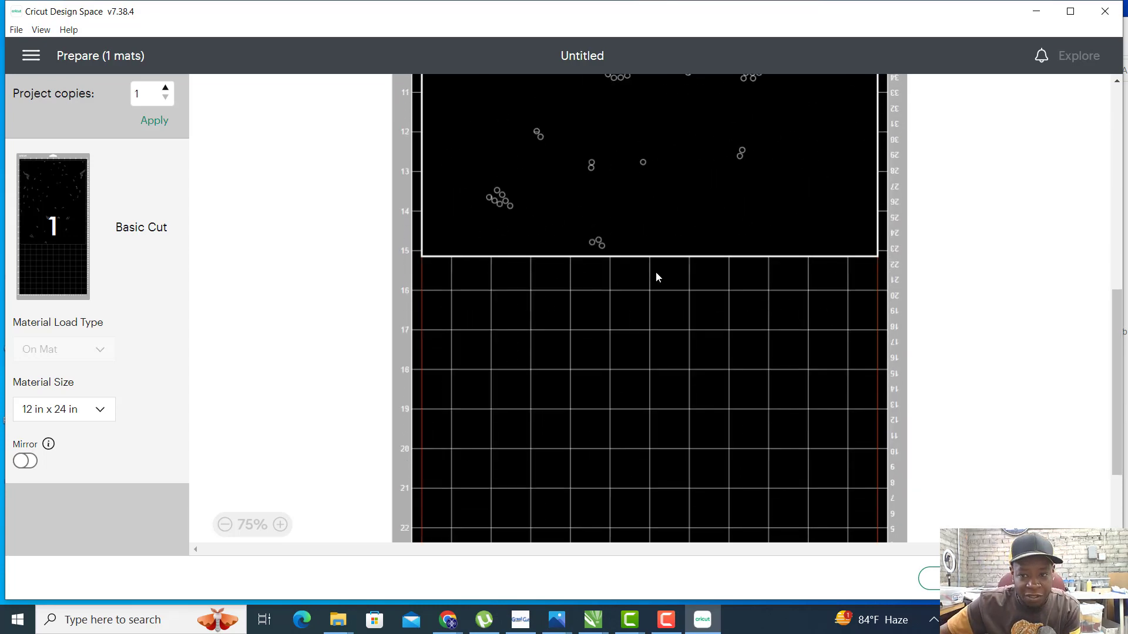
scroll("up", 3)
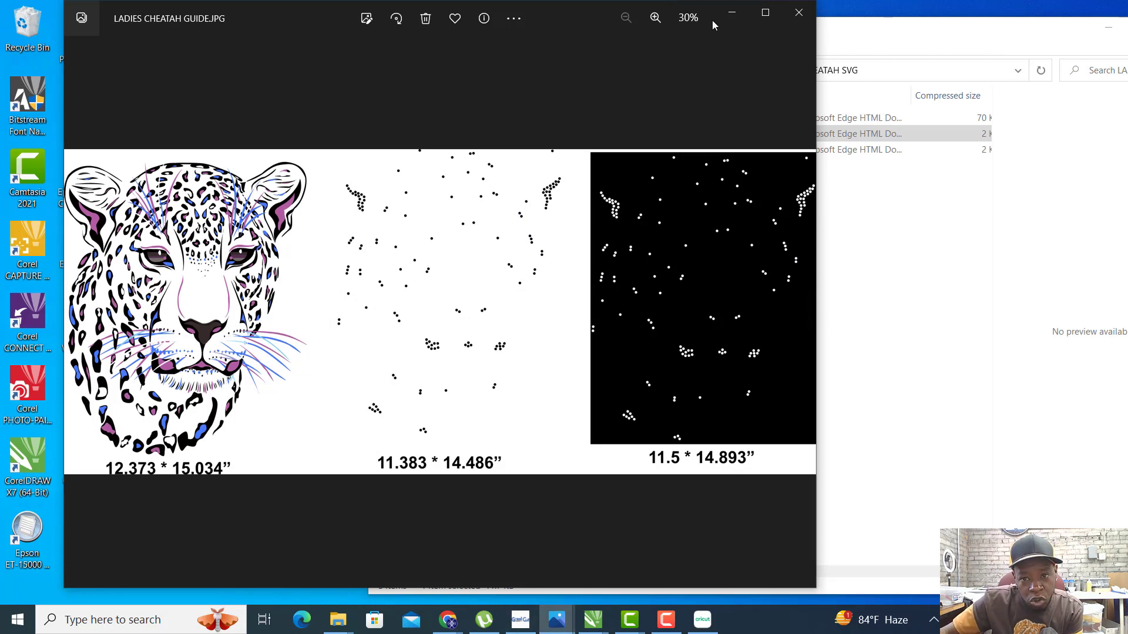
mouse_move(732, 13)
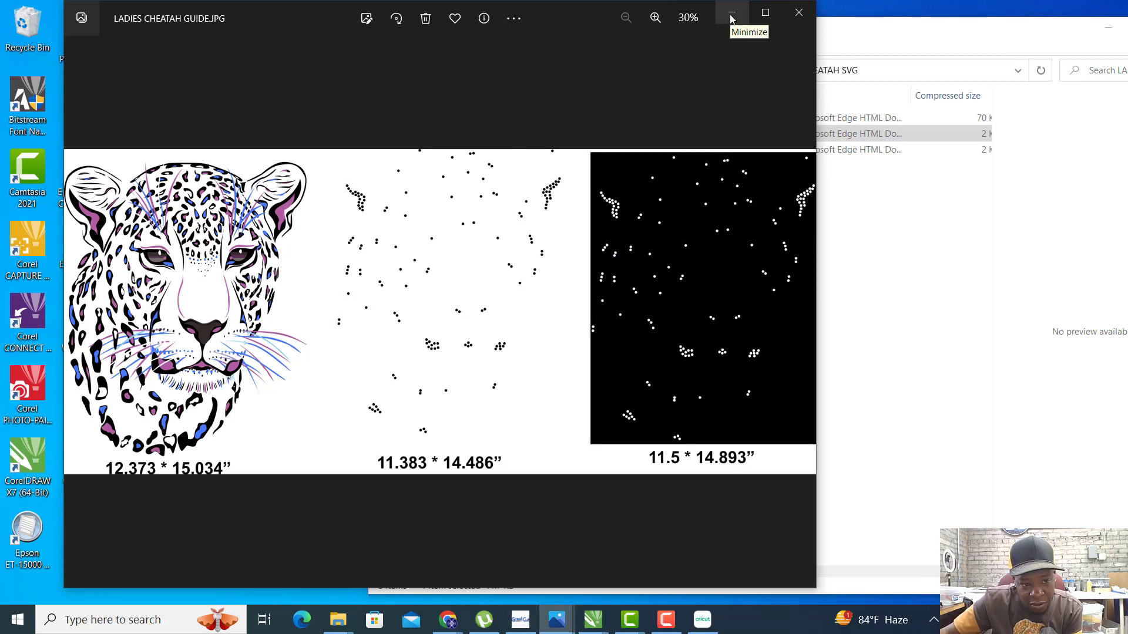
mouse_move(411, 619)
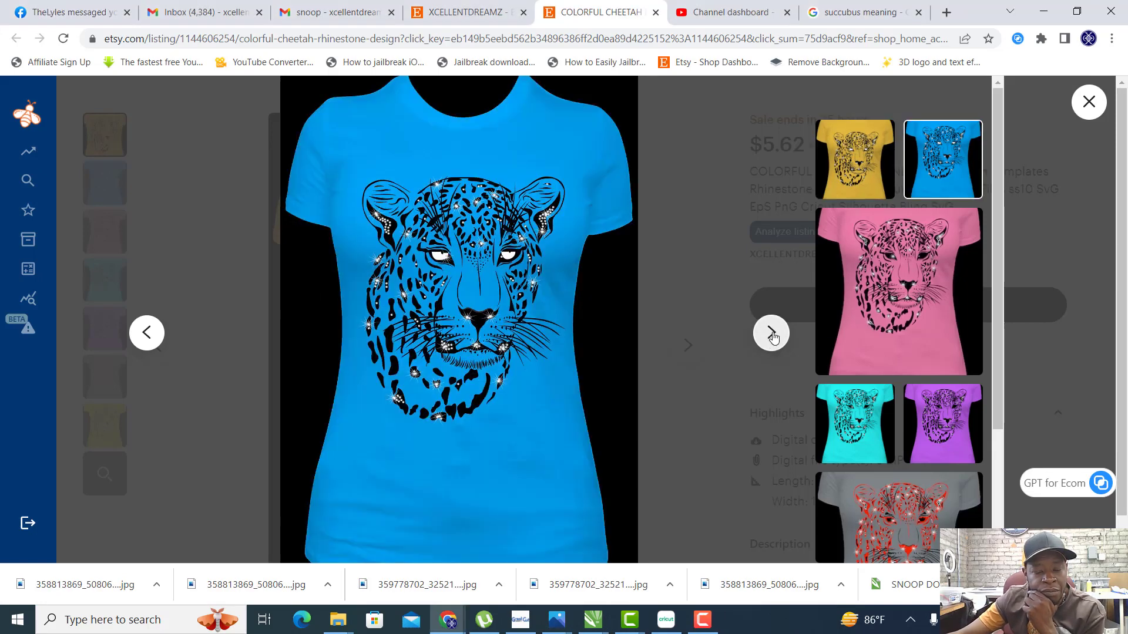
Step through the listing's shirt colour photos, ending on the grey shirt with red cheetah.
left_click(899, 291)
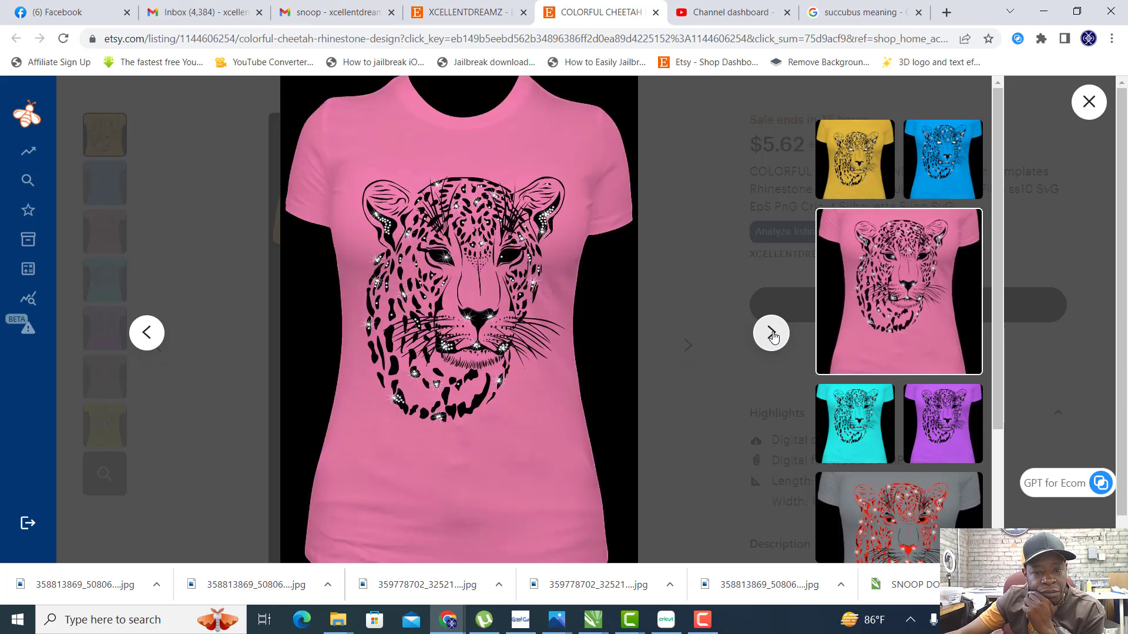
left_click(854, 423)
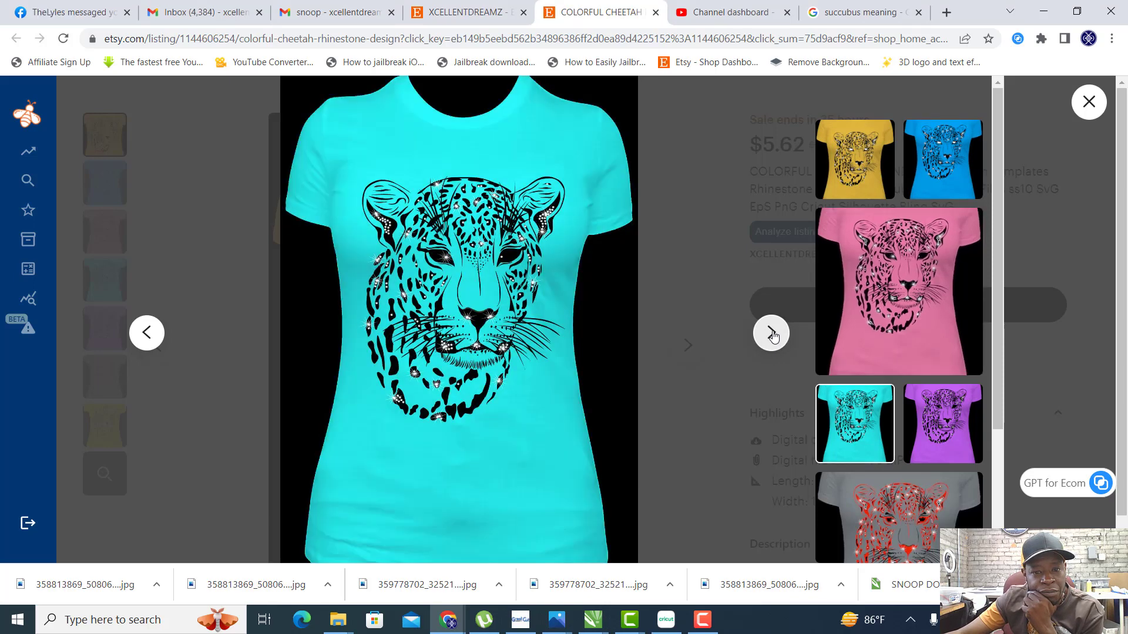
left_click(942, 423)
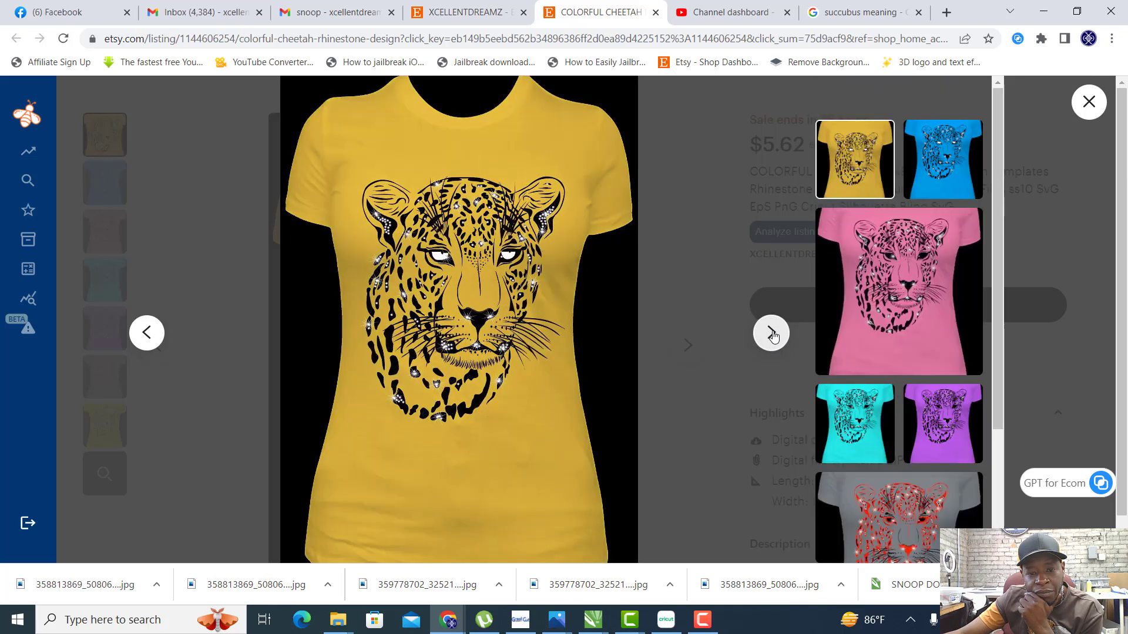
scroll("down", 3)
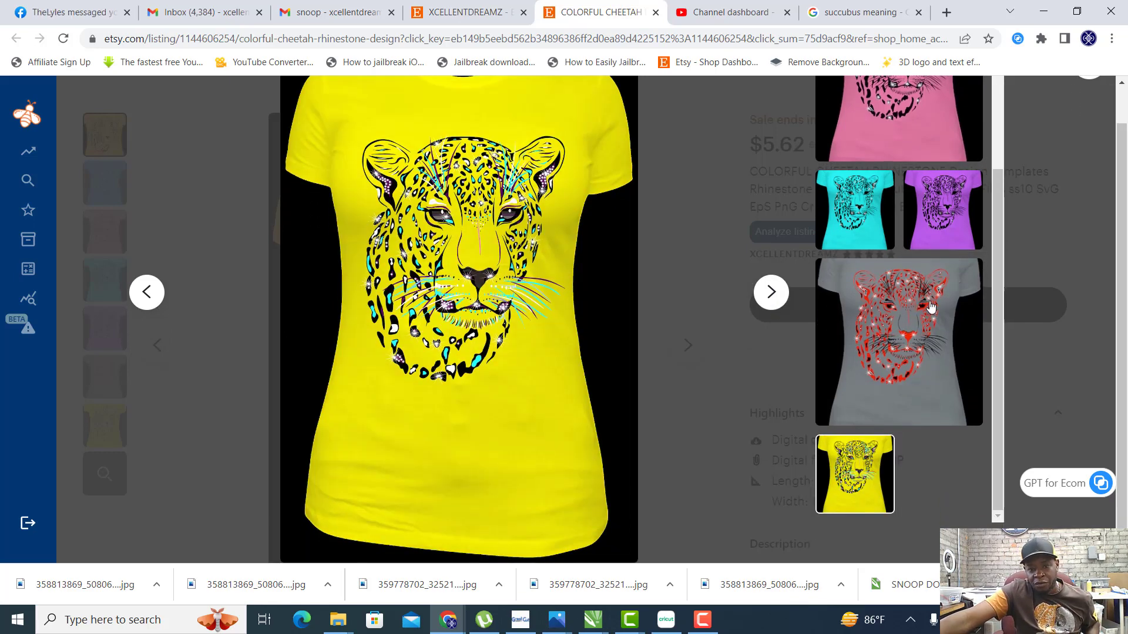
left_click(898, 342)
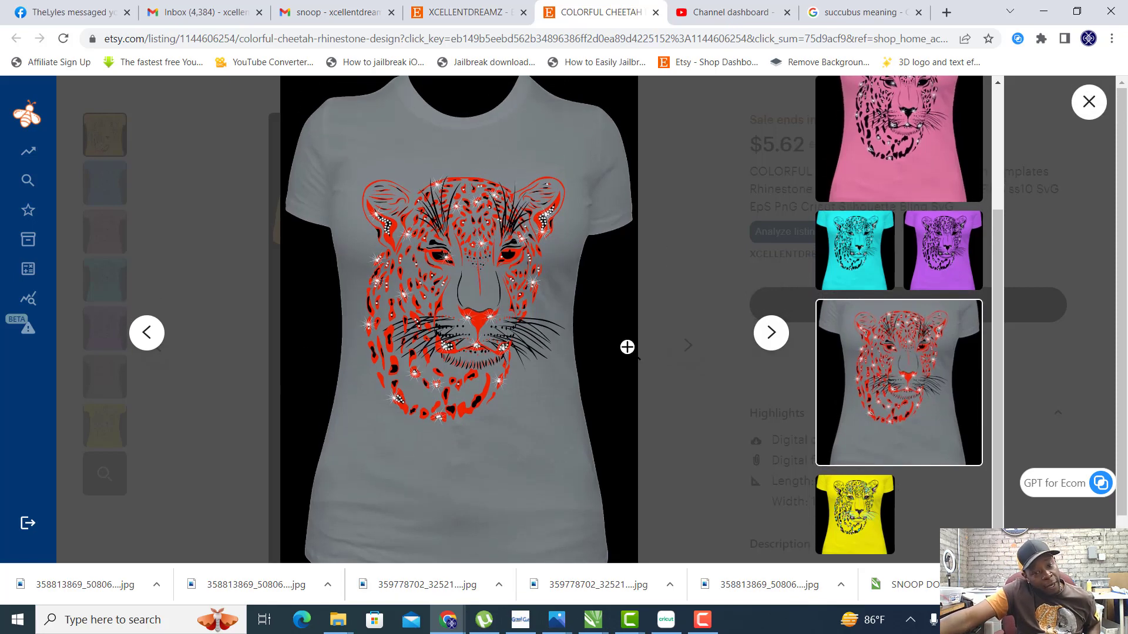
mouse_move(289, 286)
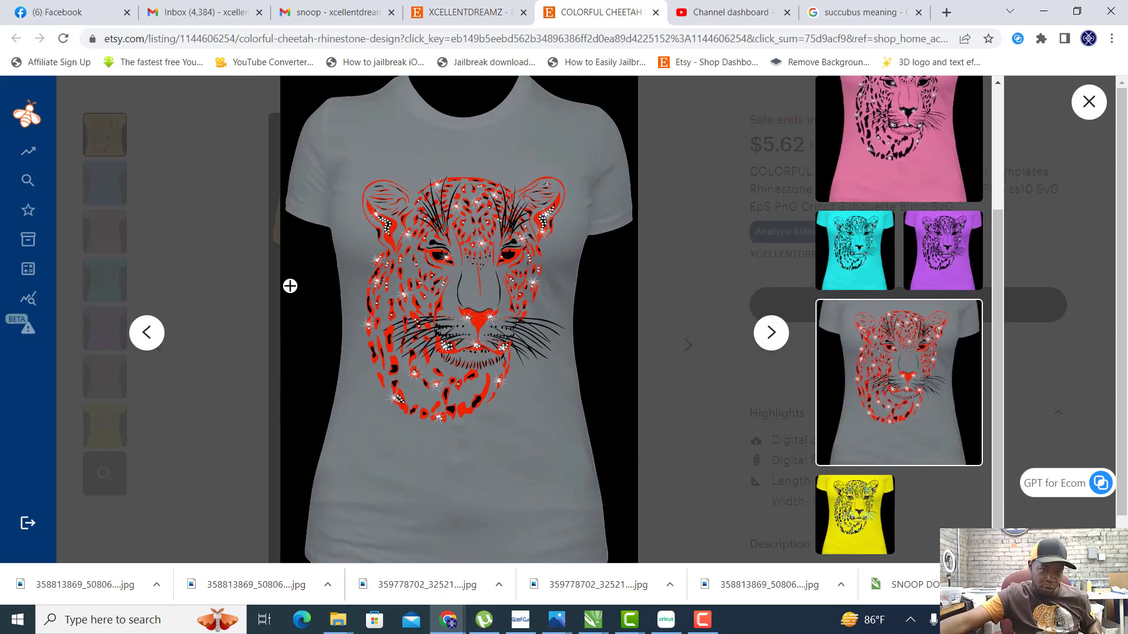
mouse_move(494, 296)
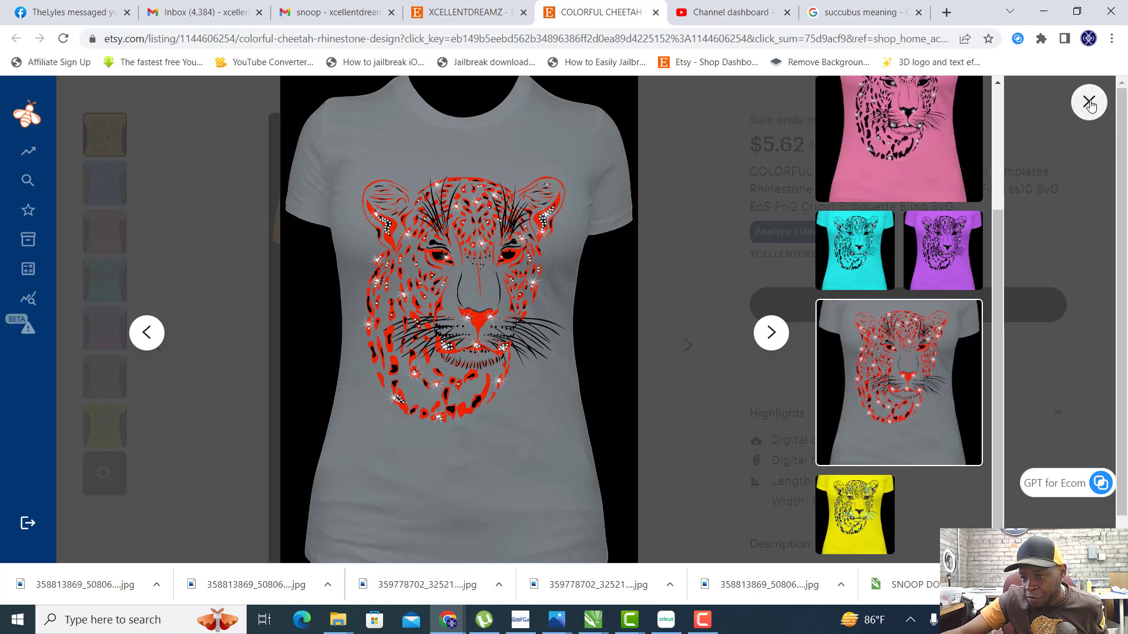
Close the enlarged photo gallery and scroll back over the Colorful Cheetah listing page.
left_click(1088, 103)
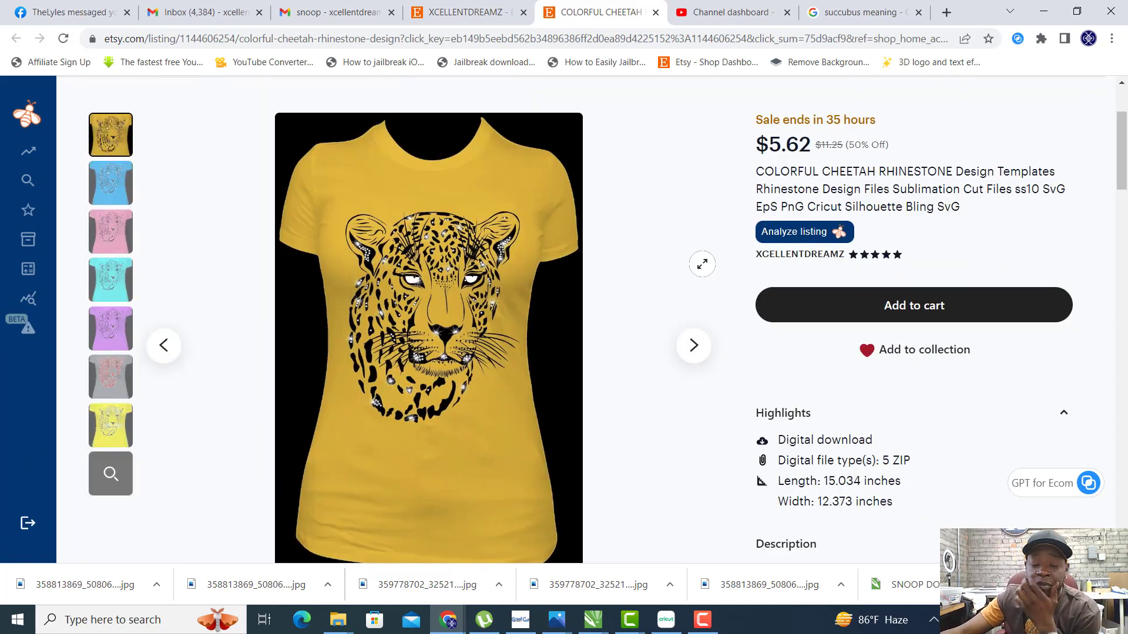
scroll("up", 3)
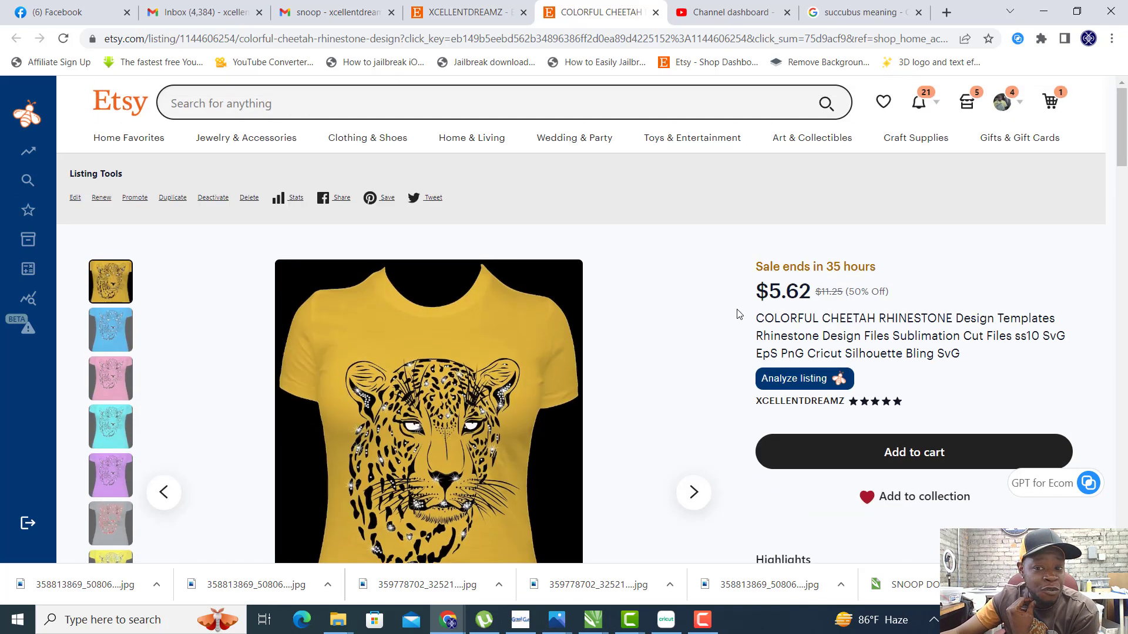
mouse_move(245, 138)
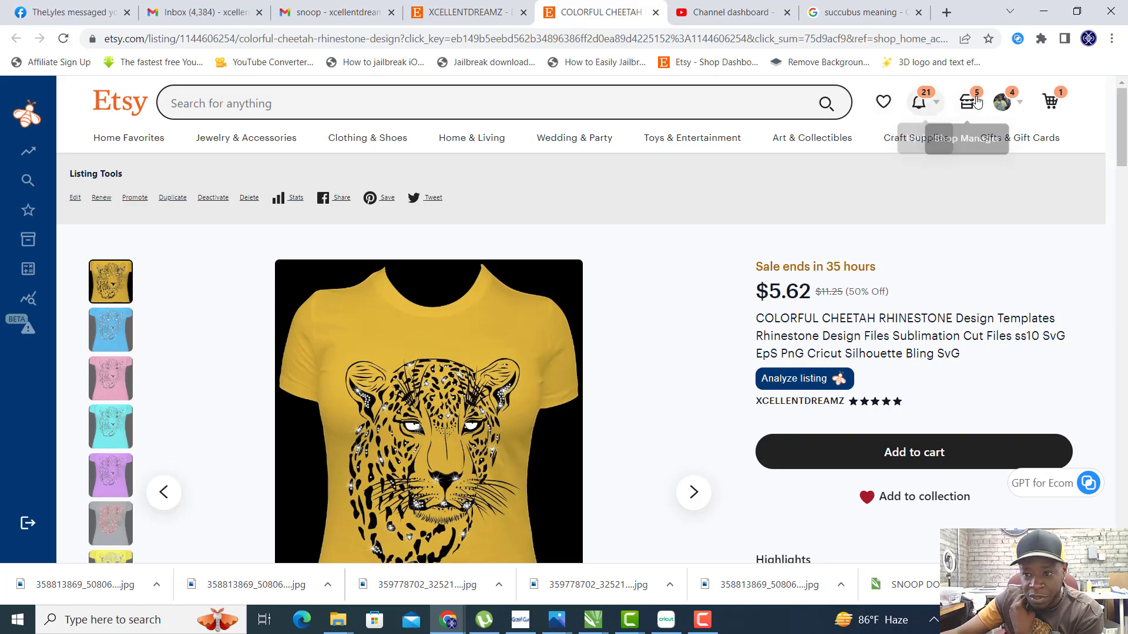
scroll("down", 3)
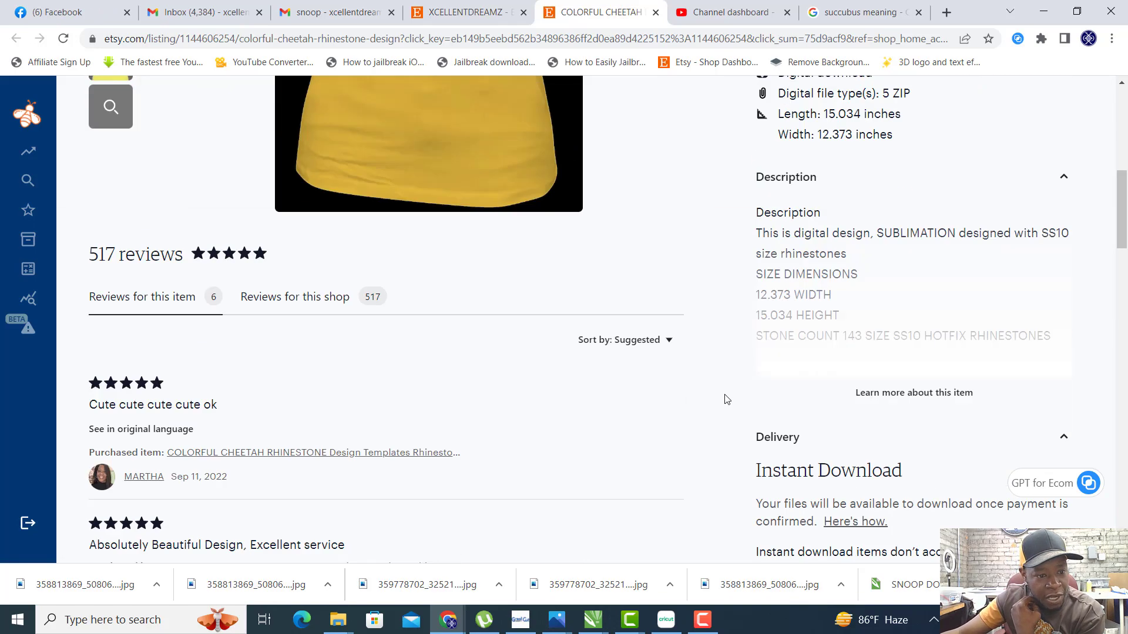
scroll("up", 3)
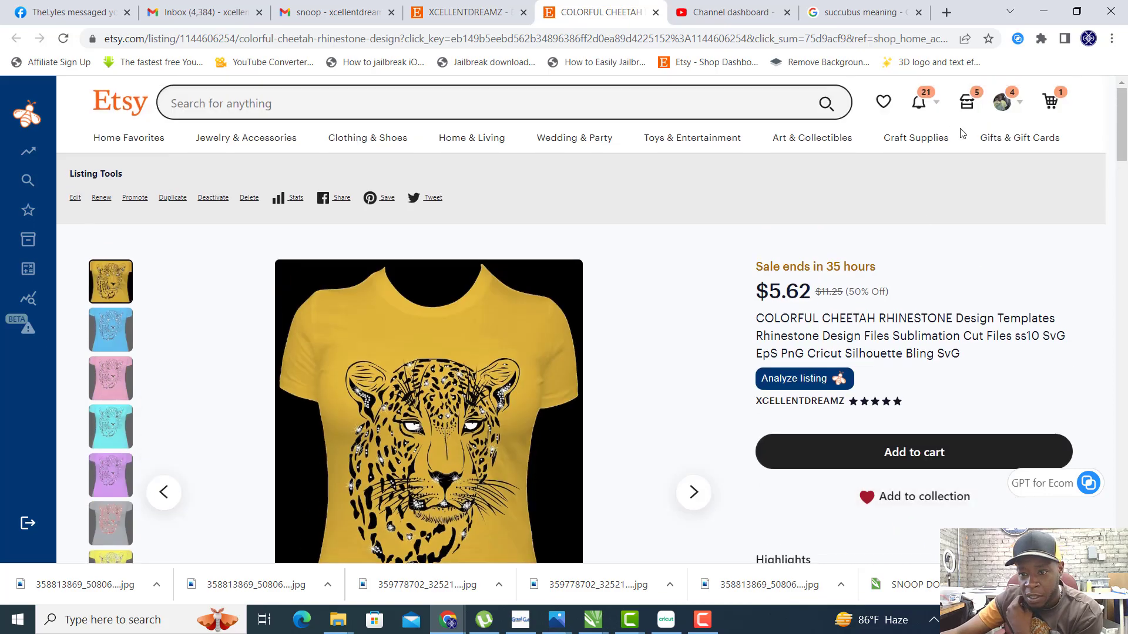
Switch to the XCELLENTDREAMZ shop and scroll its All Items grid down to the Colorful Cheetah listing.
left_click(467, 12)
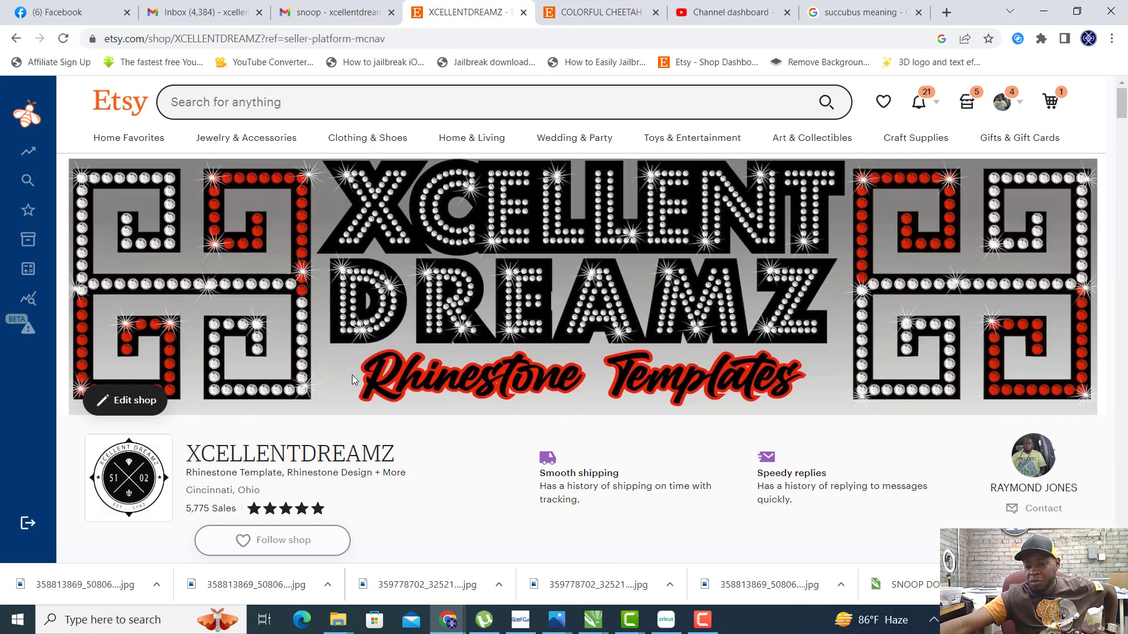
scroll("down", 3)
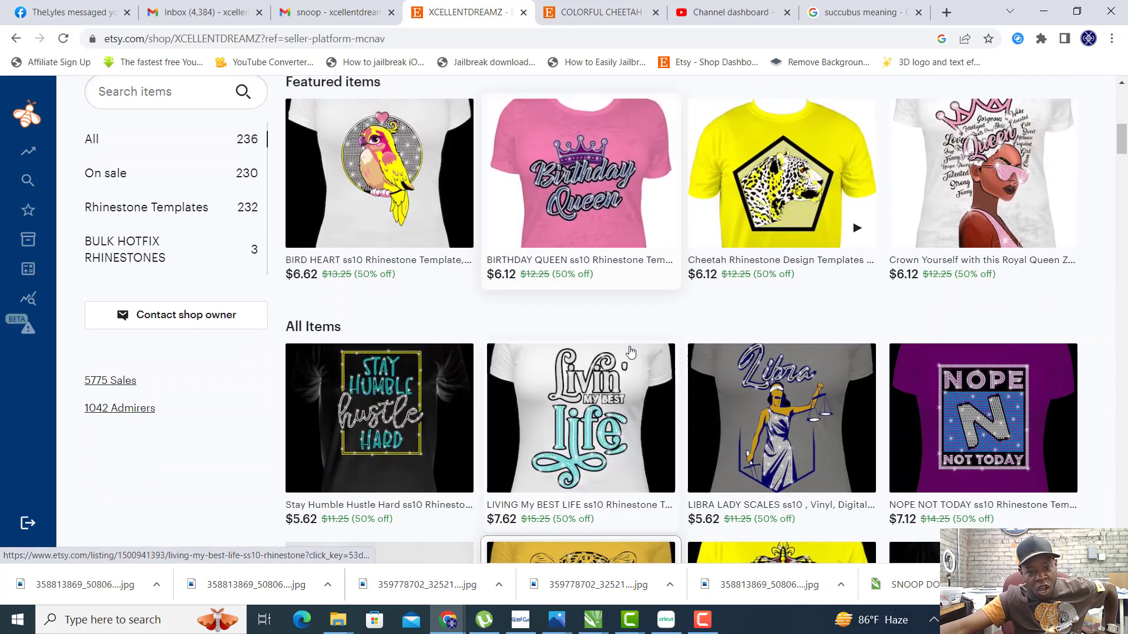
scroll("up", 3)
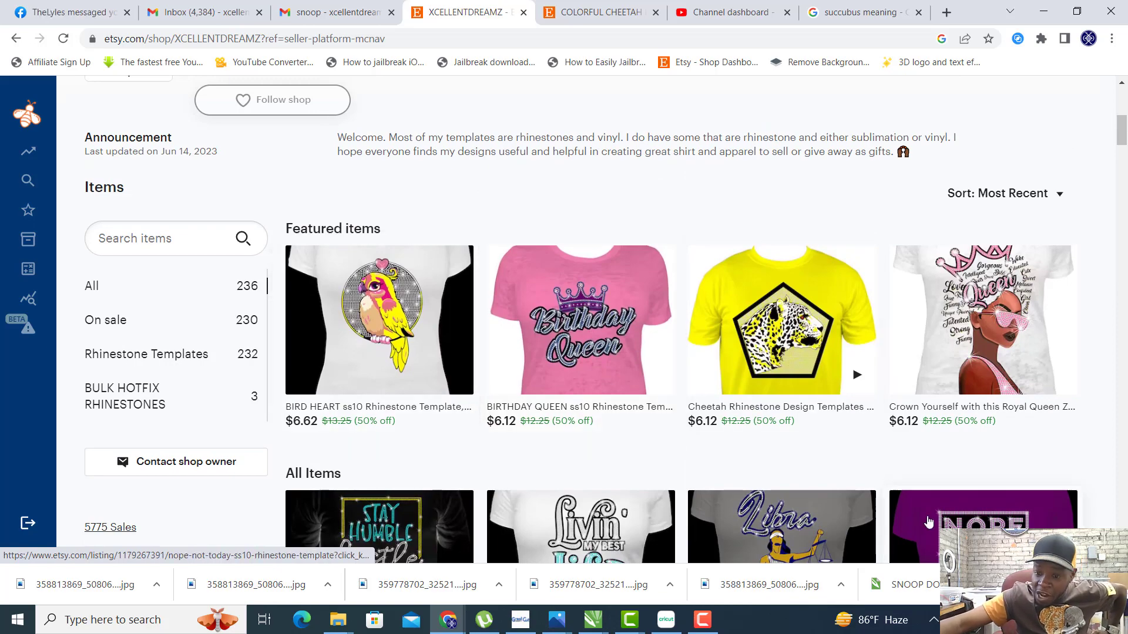
scroll("down", 3)
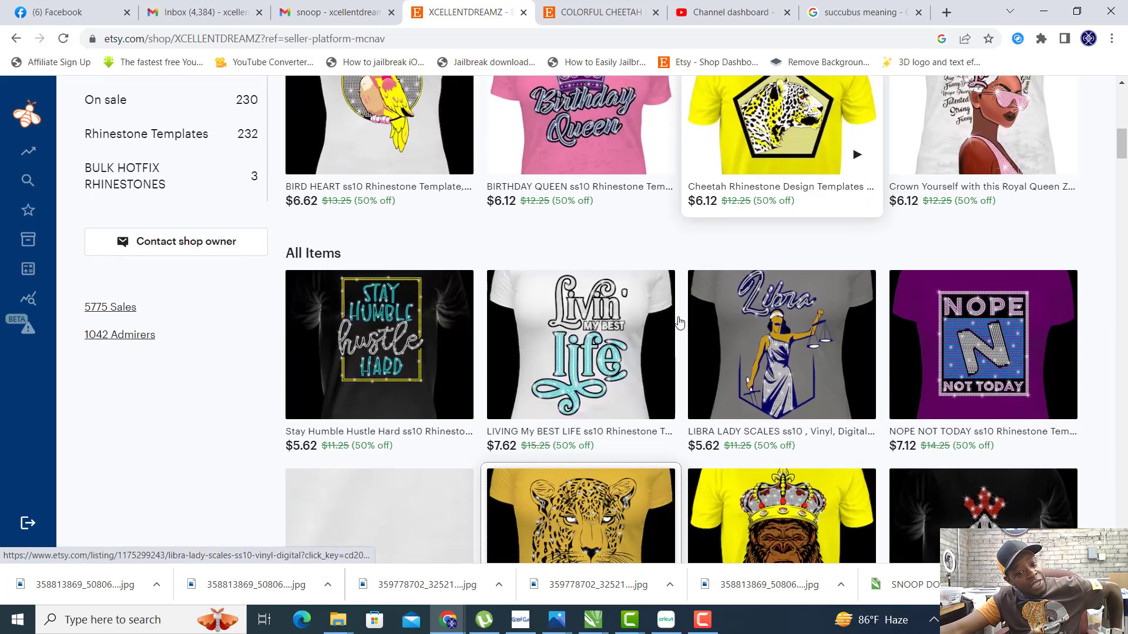
scroll("down", 3)
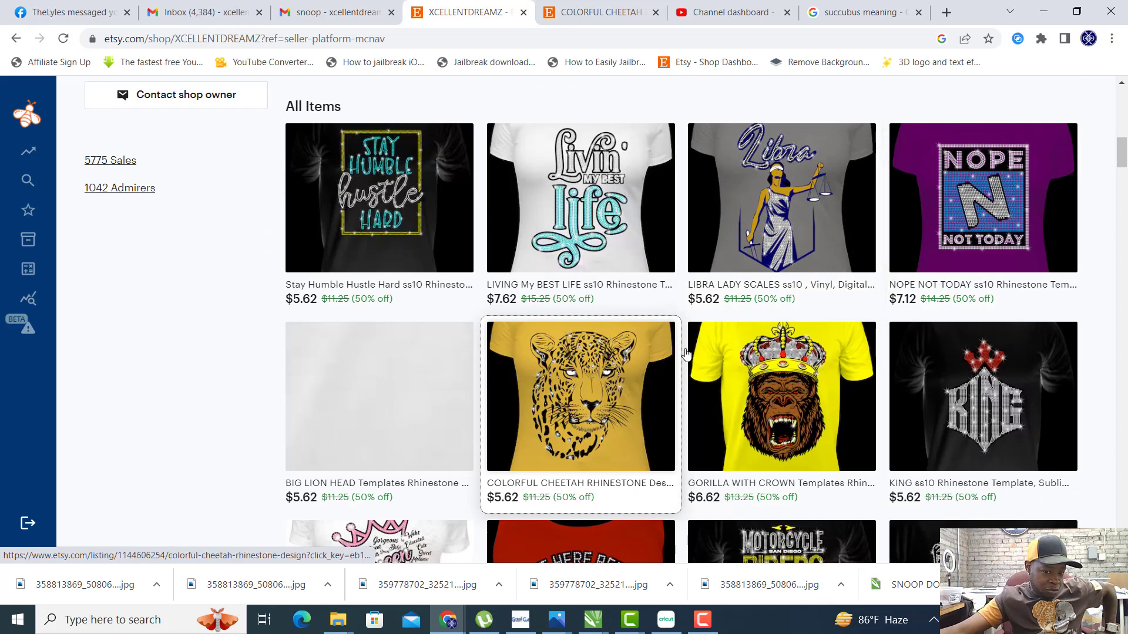
scroll("down", 3)
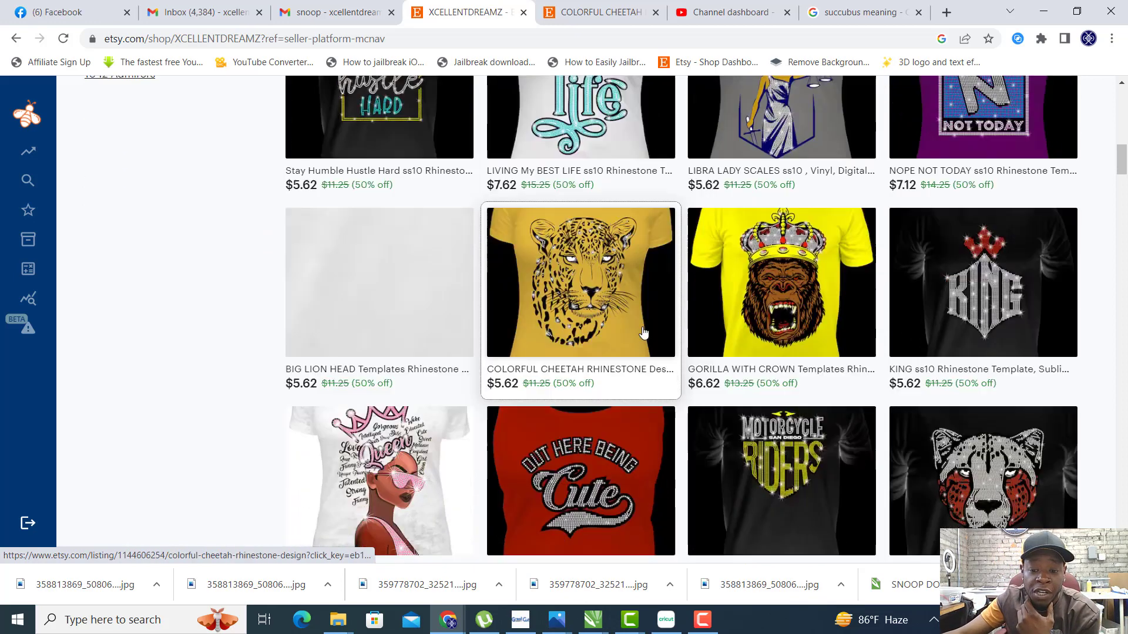
scroll("down", 3)
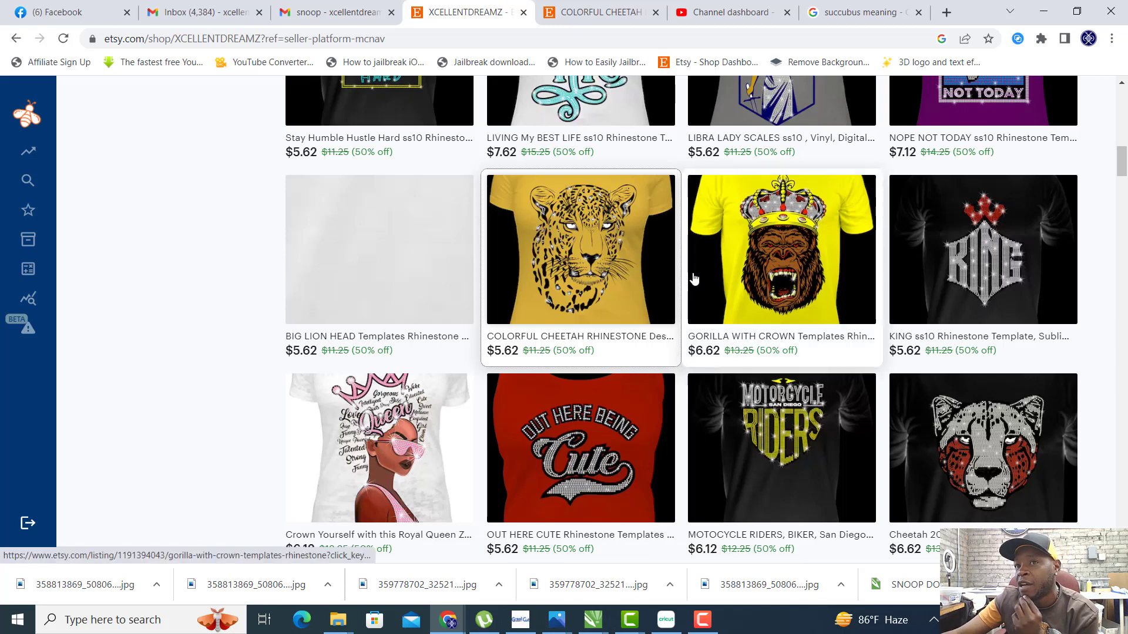
mouse_move(727, 281)
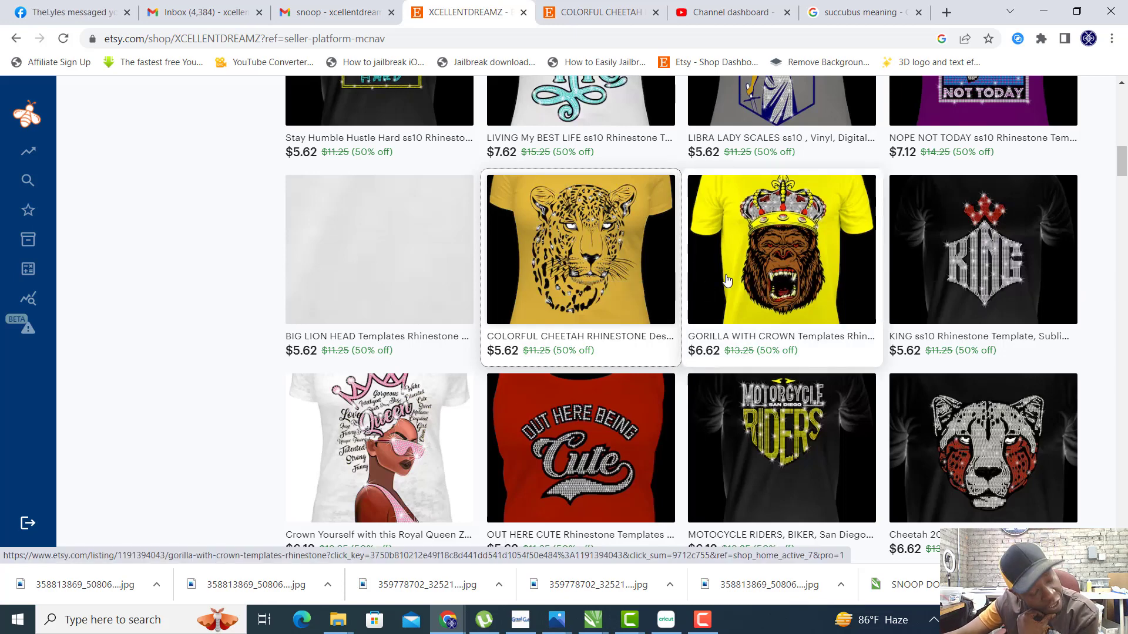
mouse_move(667, 335)
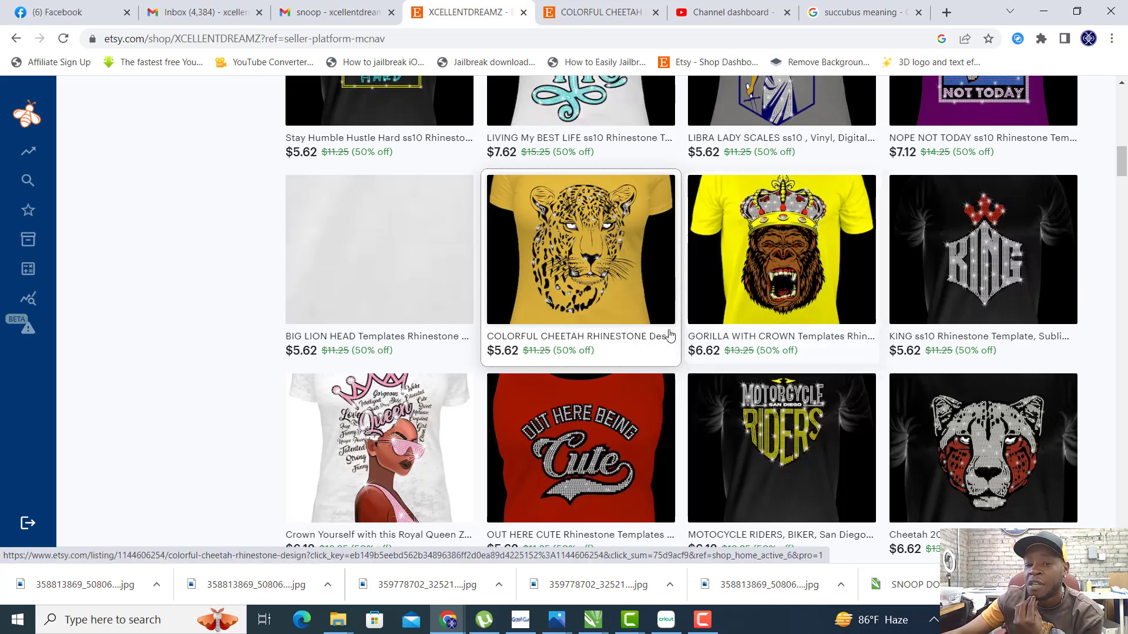